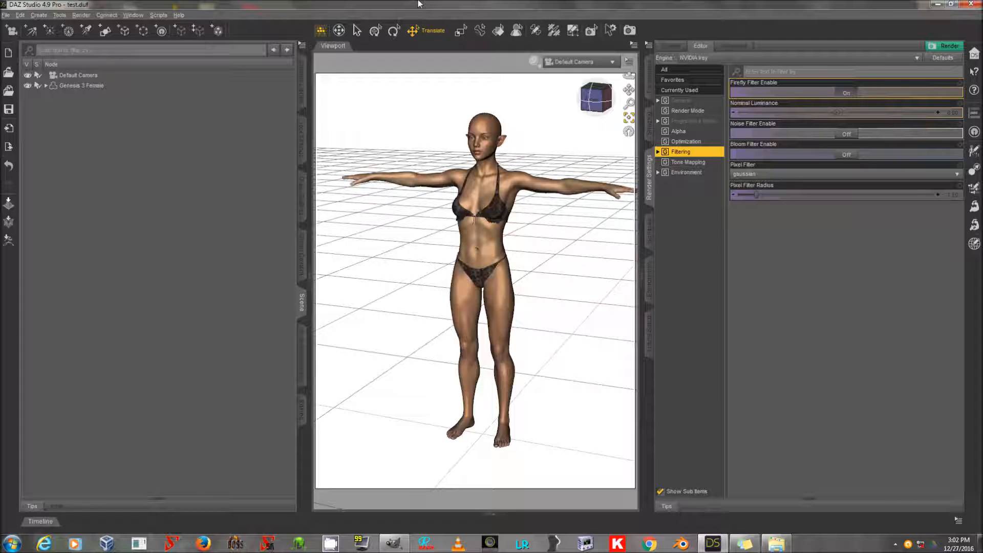
mouse_move(467, 56)
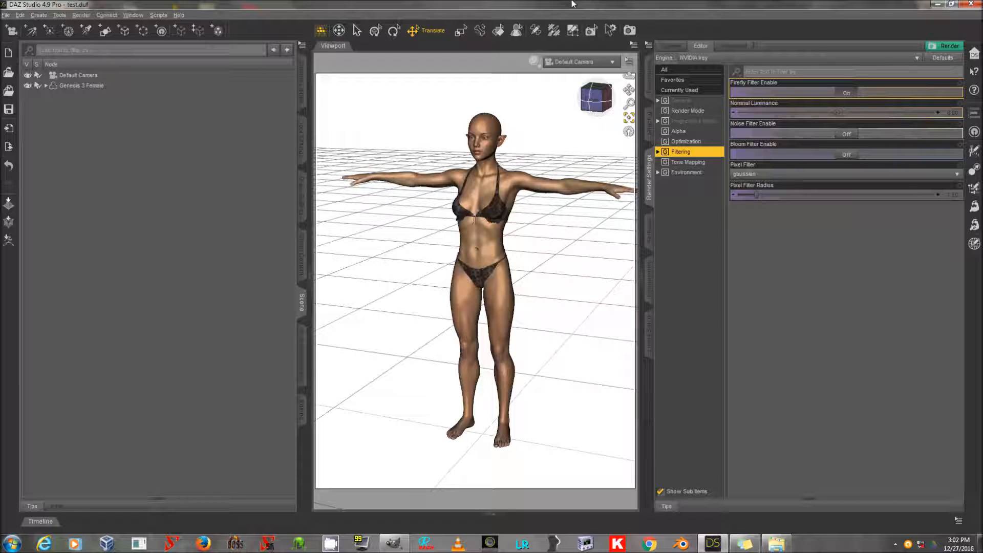
mouse_move(835, 395)
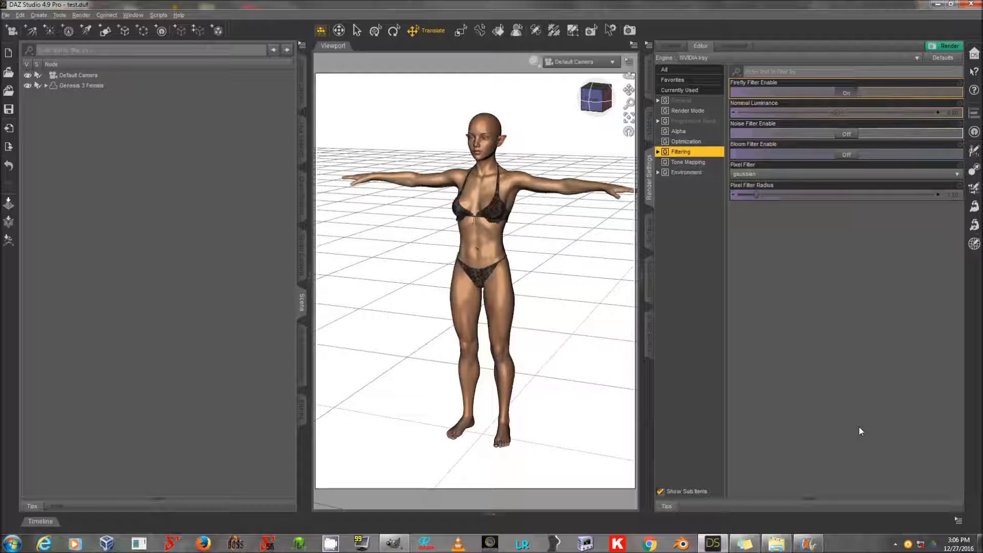
mouse_move(405, 389)
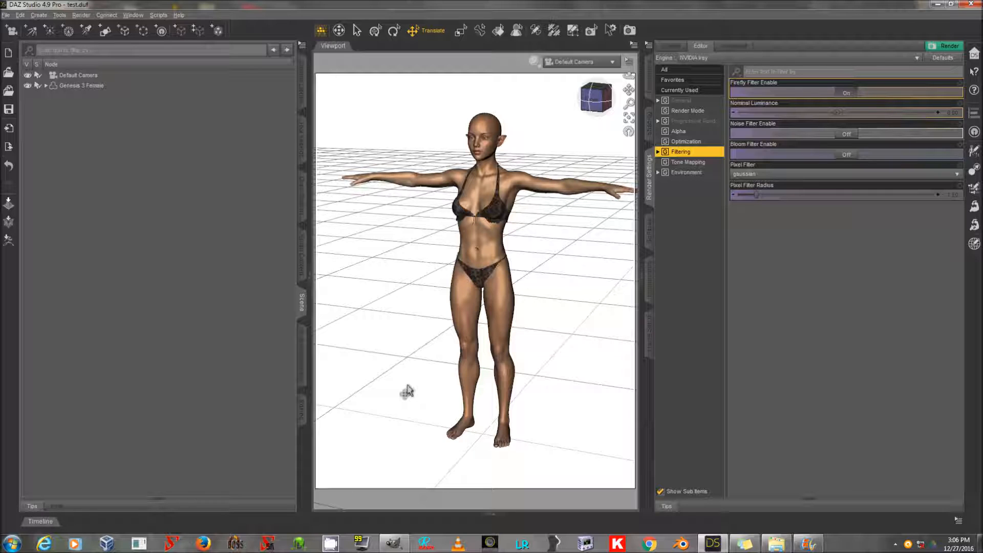
mouse_move(243, 336)
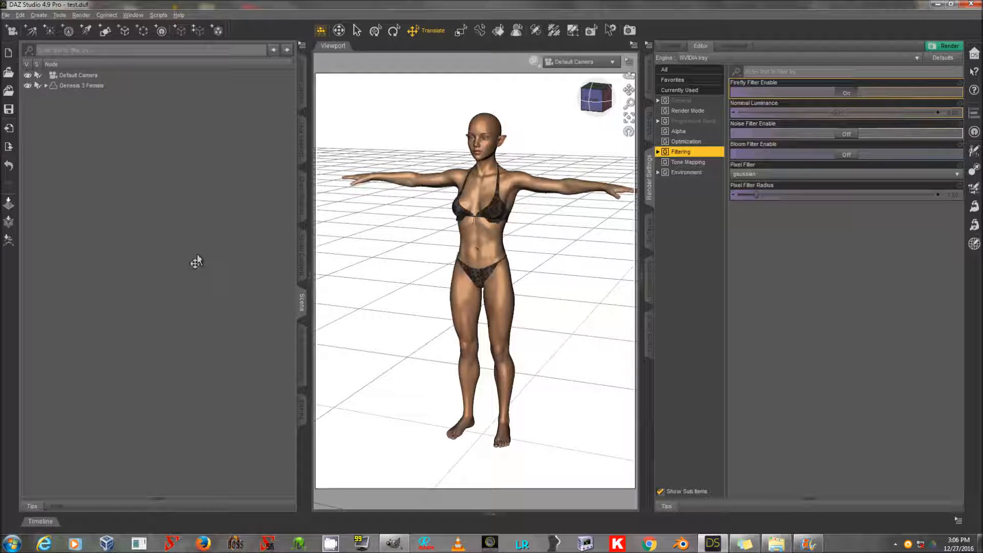
mouse_move(493, 516)
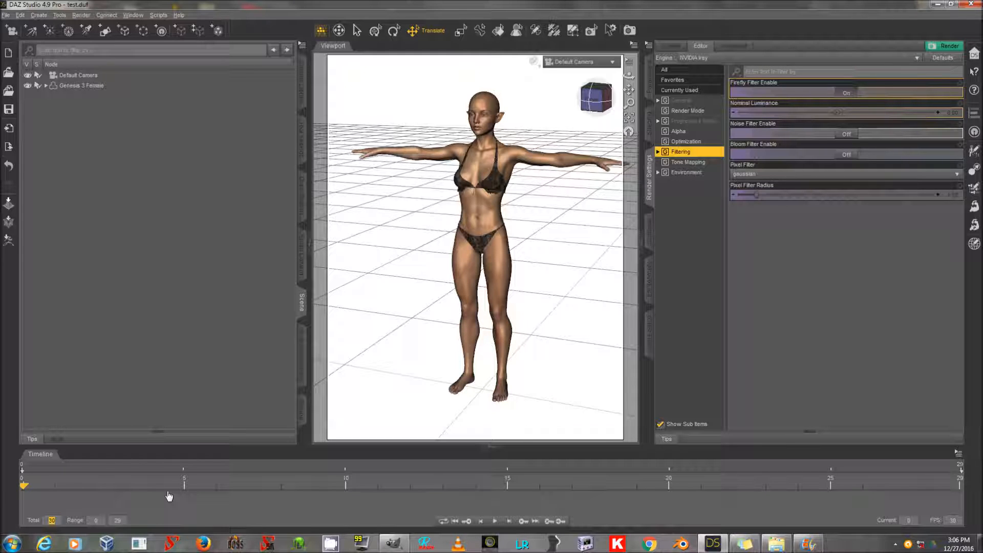
Set the timeline Total to 150 frames and scrub between the T-pose and reclining pose
type("150")
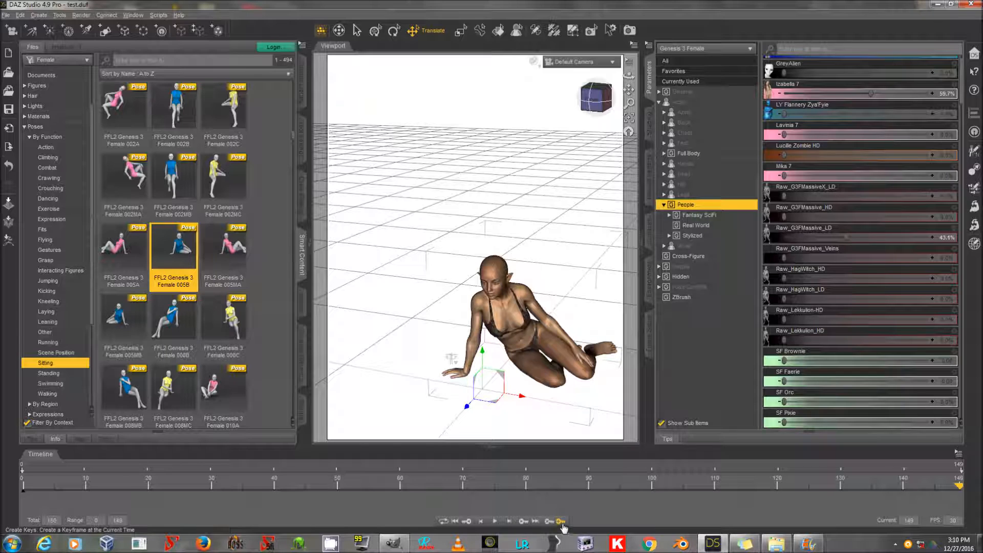
mouse_move(976, 500)
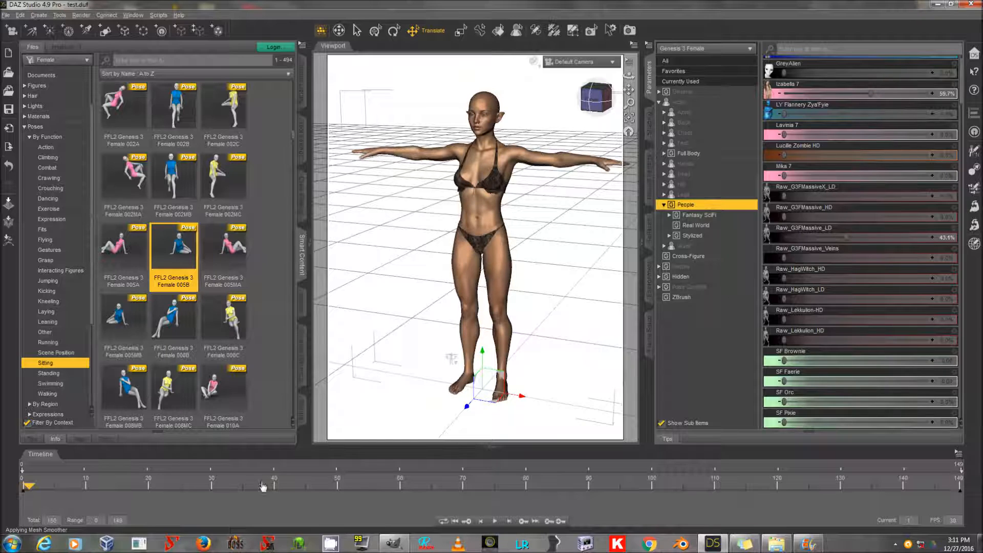
left_click_drag(29, 485, 946, 485)
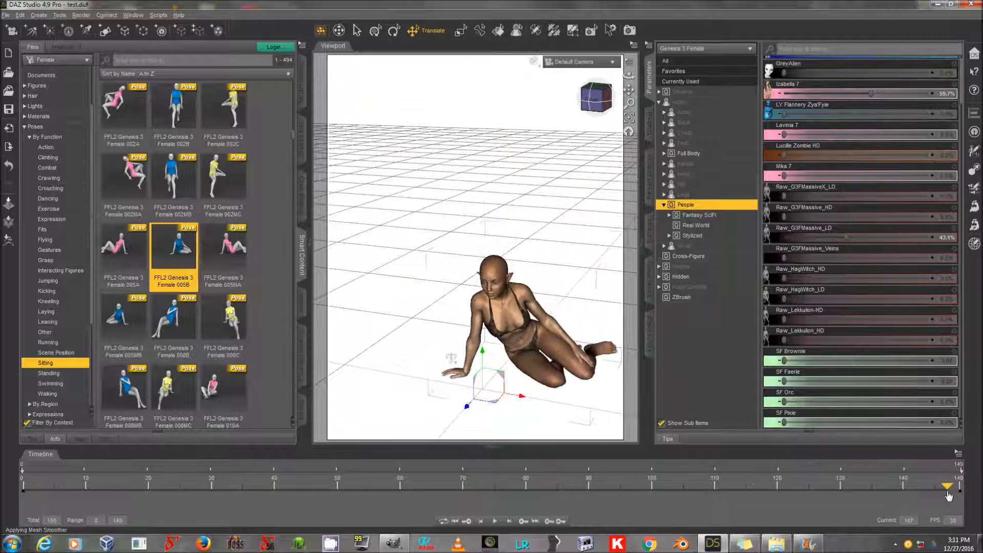
left_click_drag(947, 485, 375, 485)
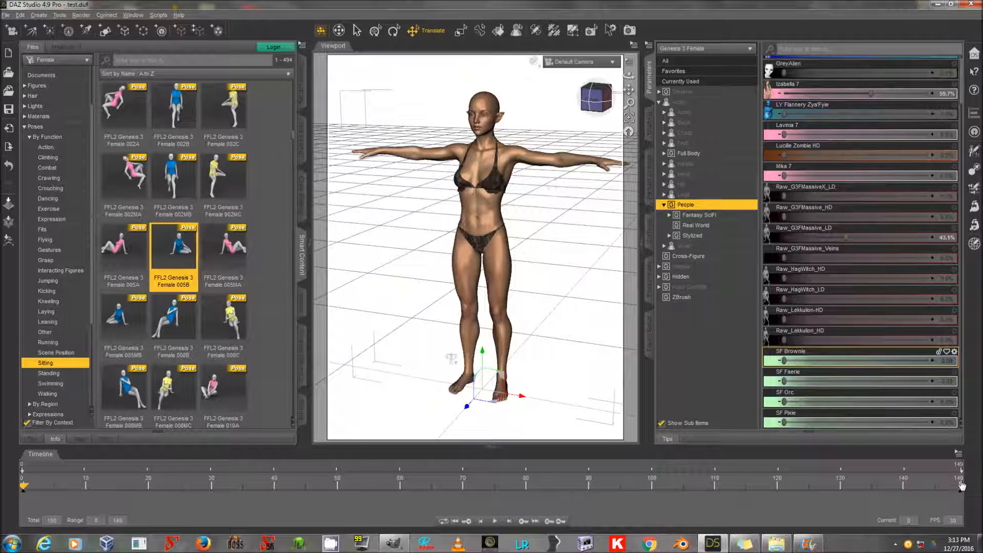
mouse_move(432, 203)
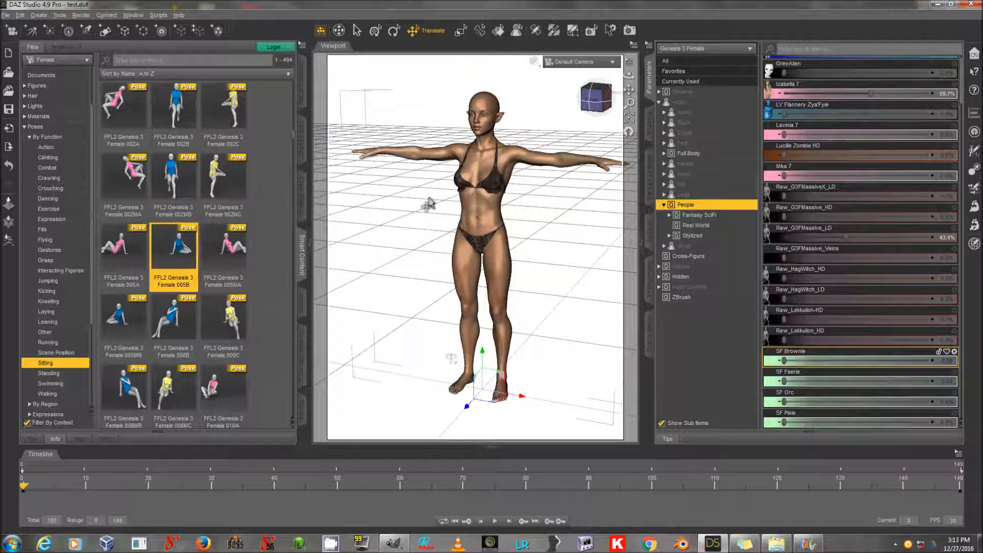
Start a scene export from the File menu
left_click(6, 15)
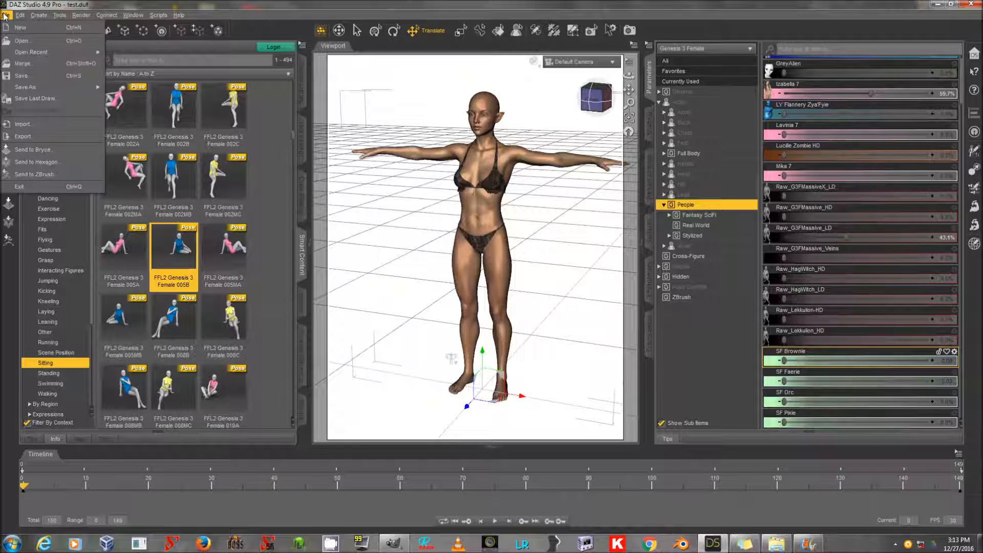
left_click(23, 137)
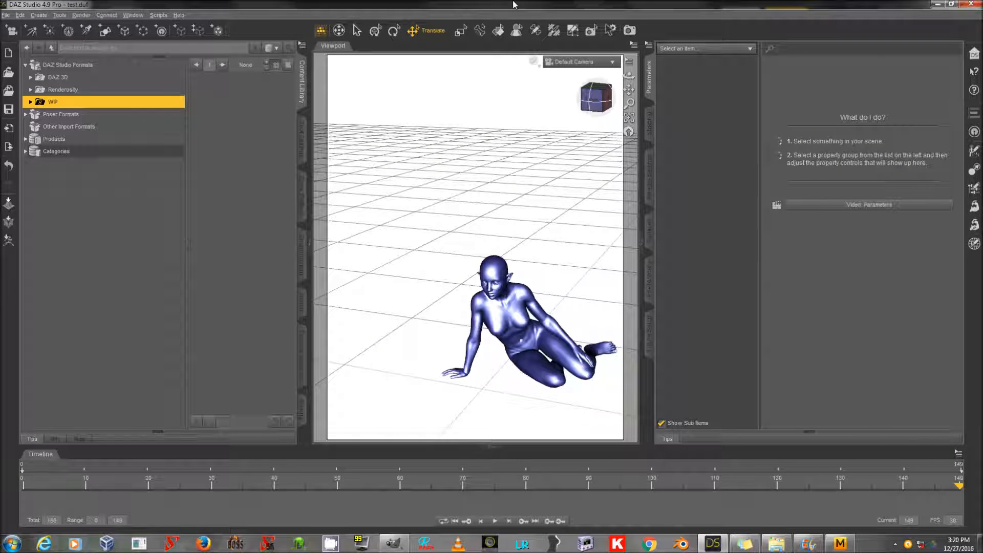
mouse_move(548, 3)
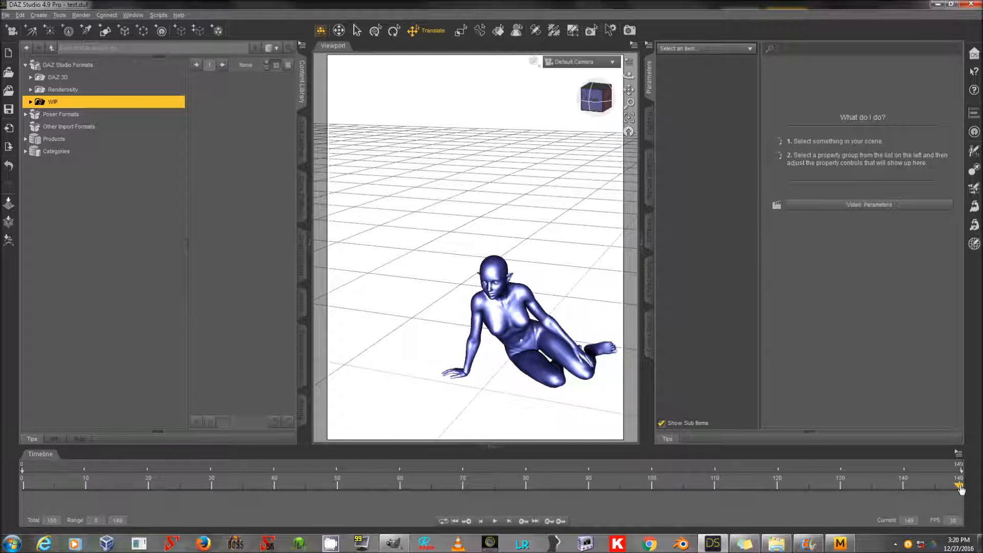
left_click(6, 15)
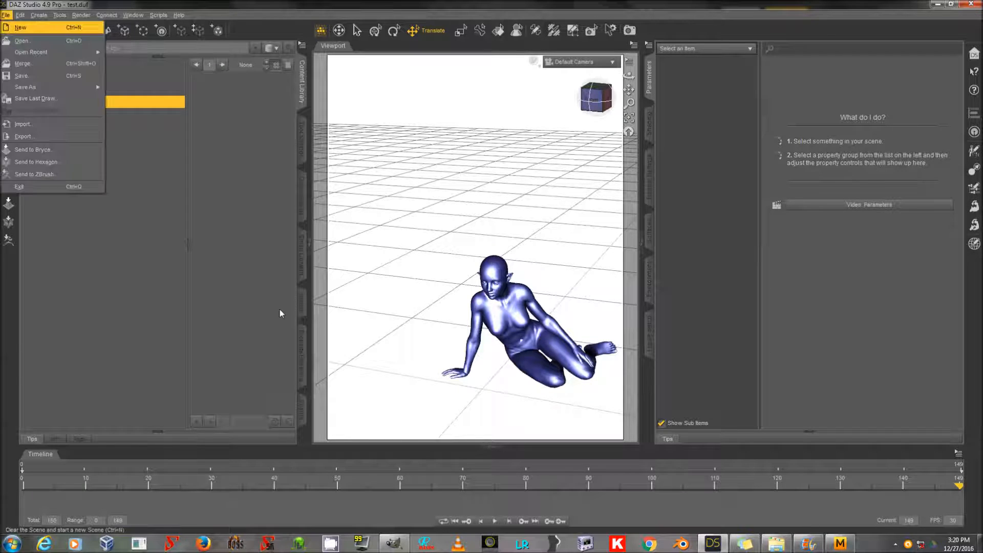
left_click(24, 137)
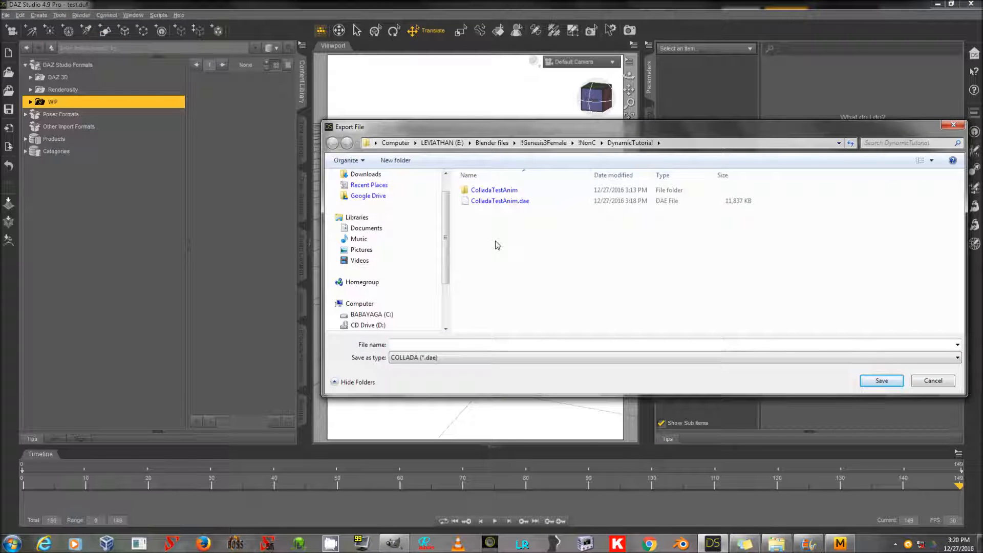
mouse_move(512, 201)
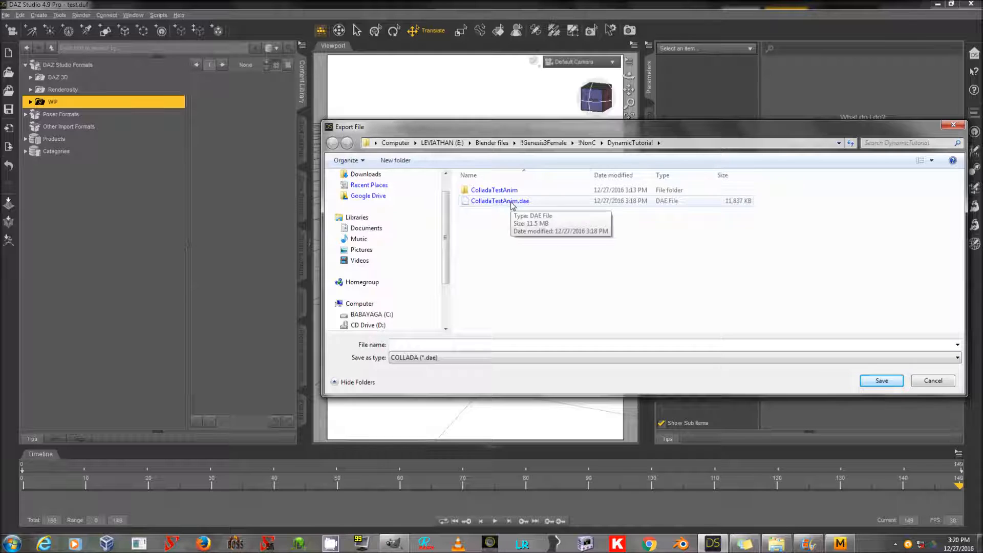
Save as ColladaTestAnim.dae, review the Morphs export options and accept them
left_click(882, 380)
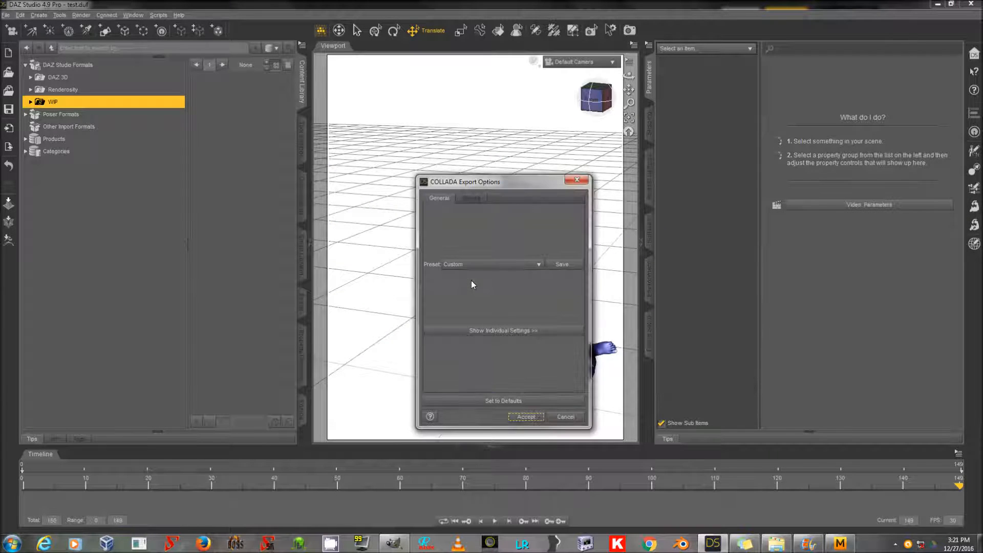
left_click(492, 264)
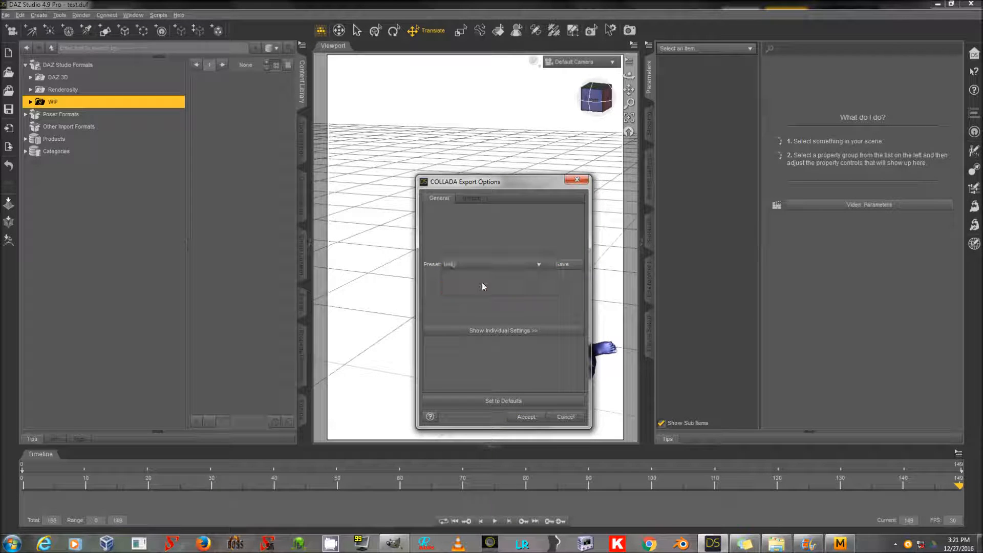
left_click(471, 198)
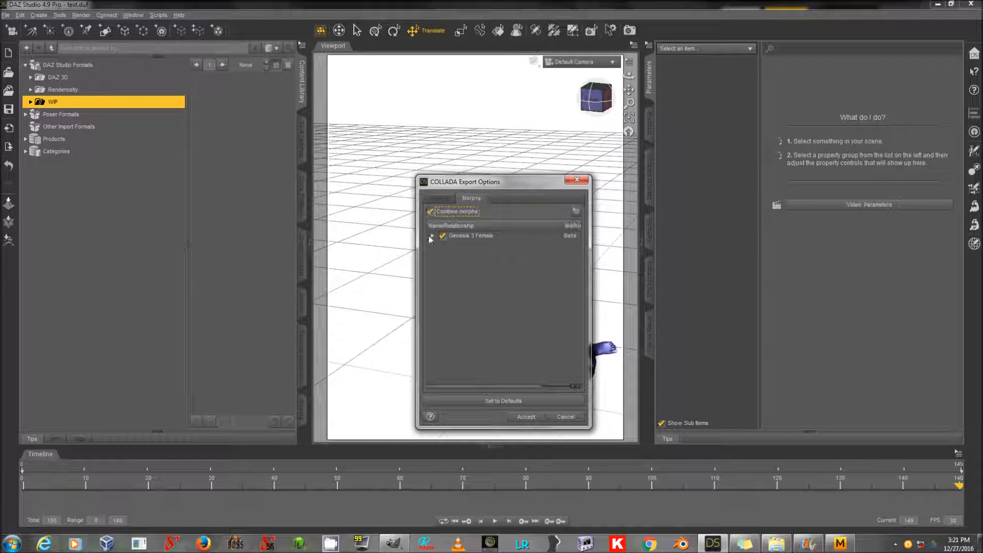
left_click(525, 416)
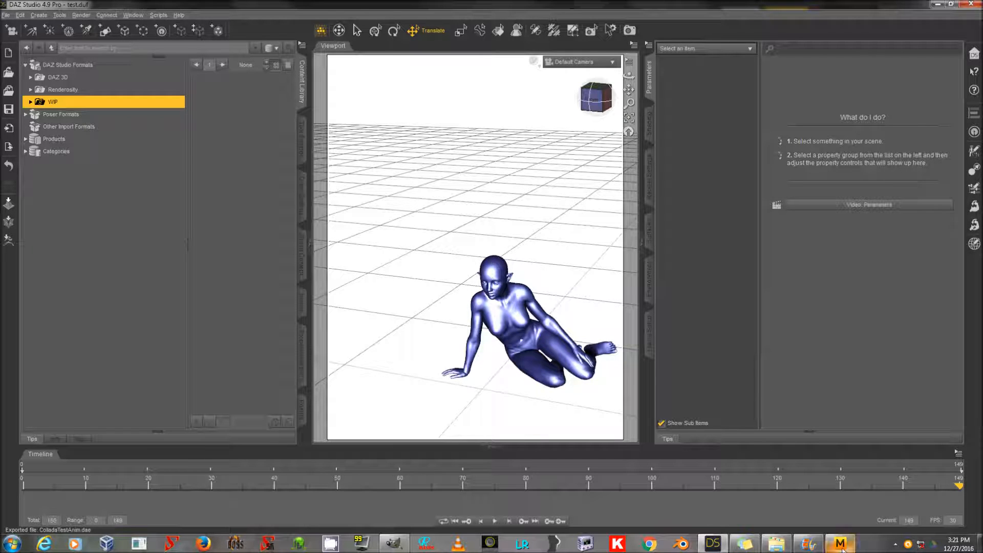
Clear all avatars from the Marvelous Designer scene and list the import formats
left_click(838, 541)
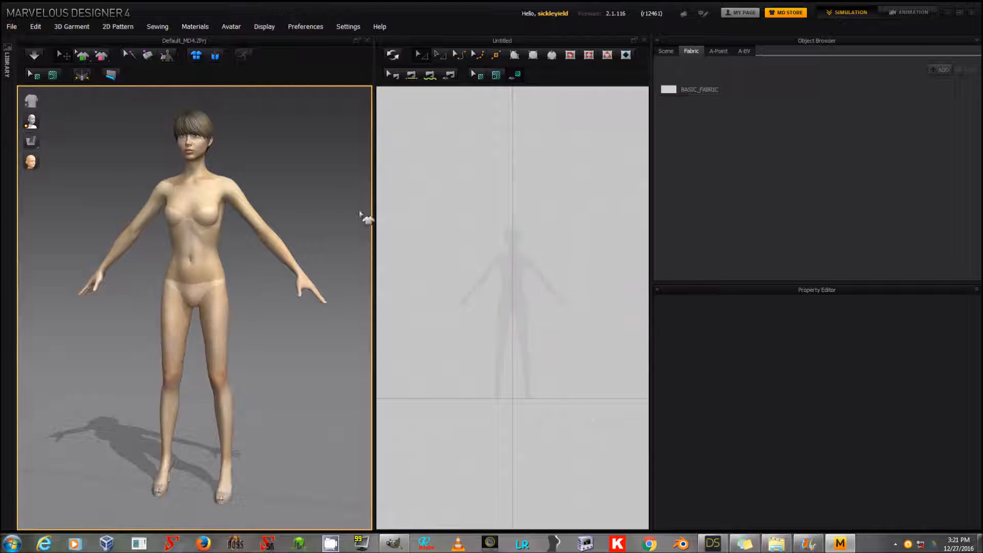
left_click(230, 27)
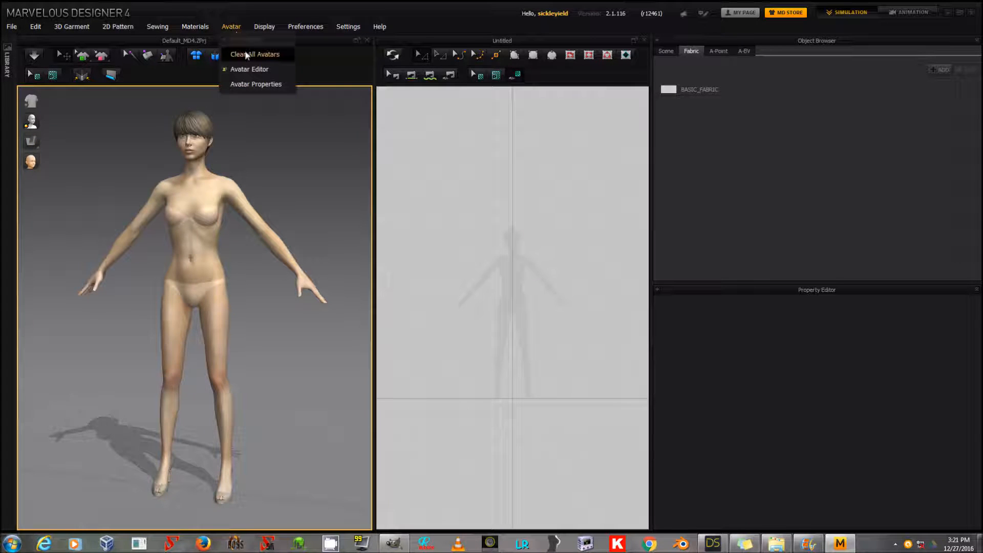
left_click(256, 54)
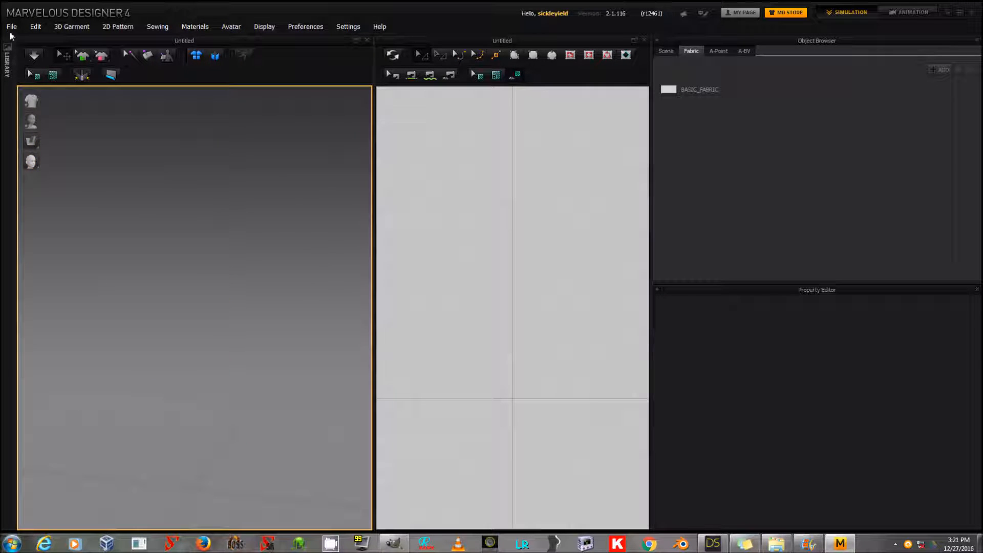
left_click(15, 27)
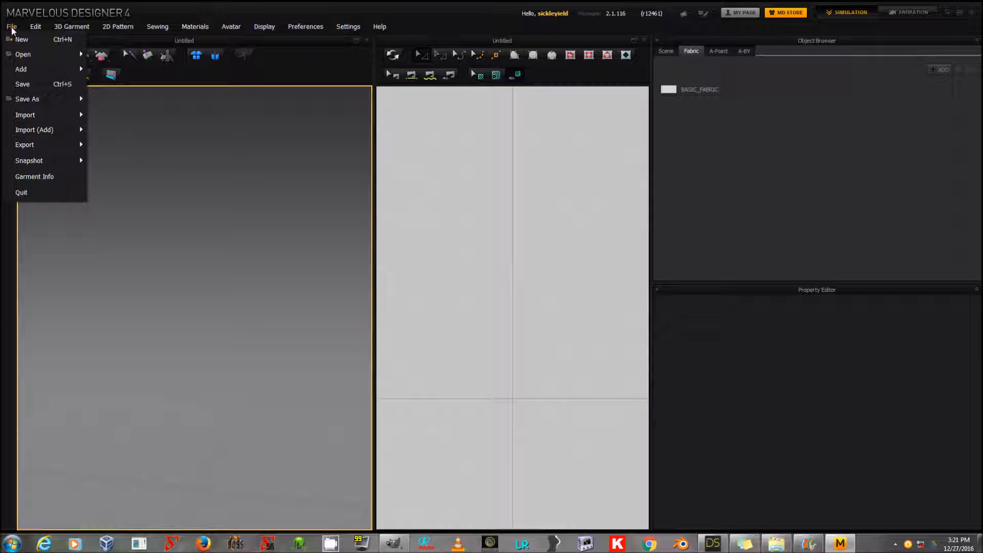
mouse_move(249, 312)
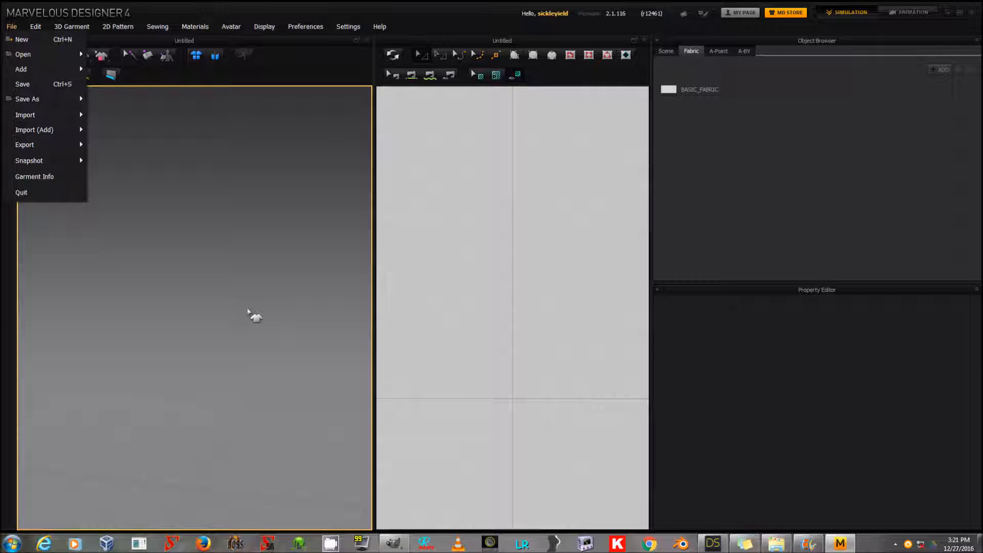
left_click(25, 115)
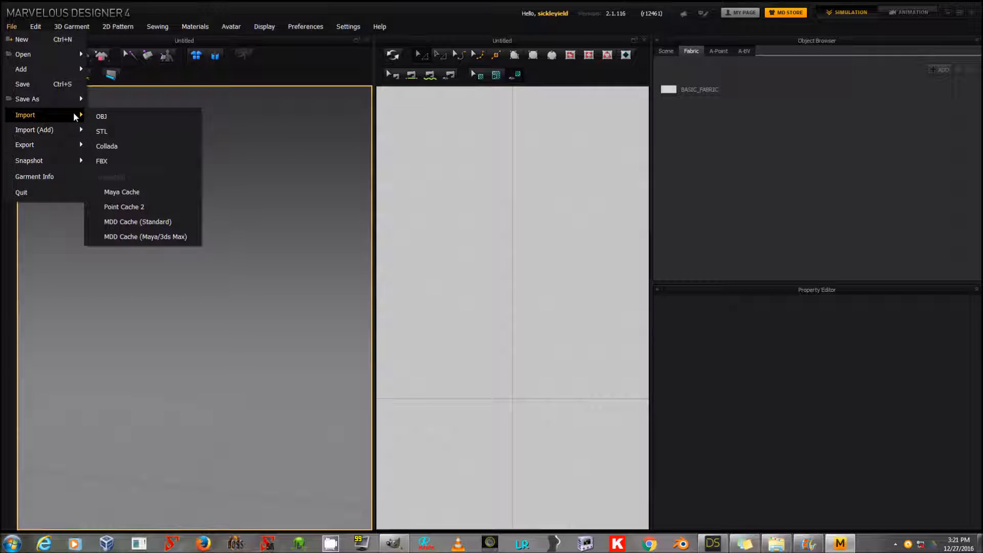
Import ColladaTestAnim.dae as a Collada avatar at 100% scale
left_click(106, 146)
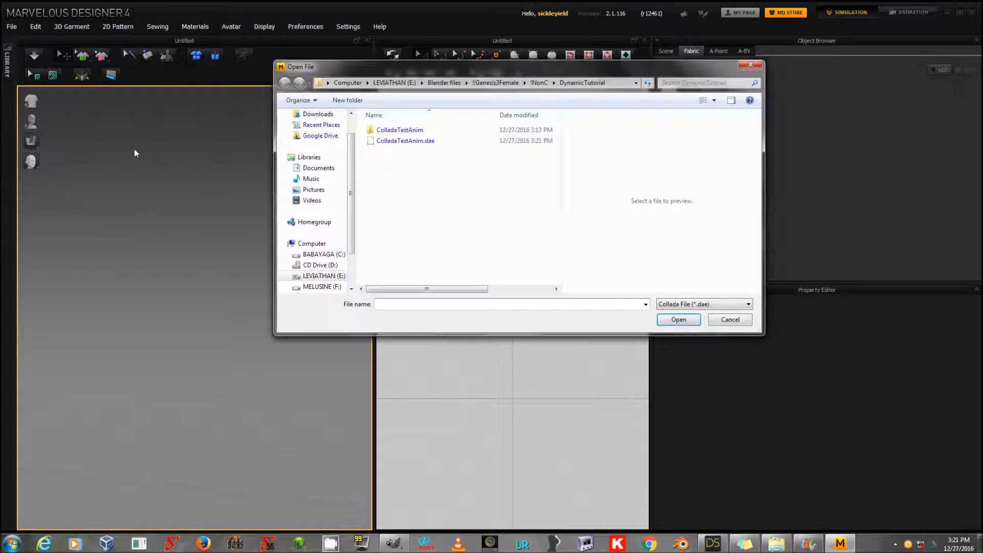
left_click(678, 320)
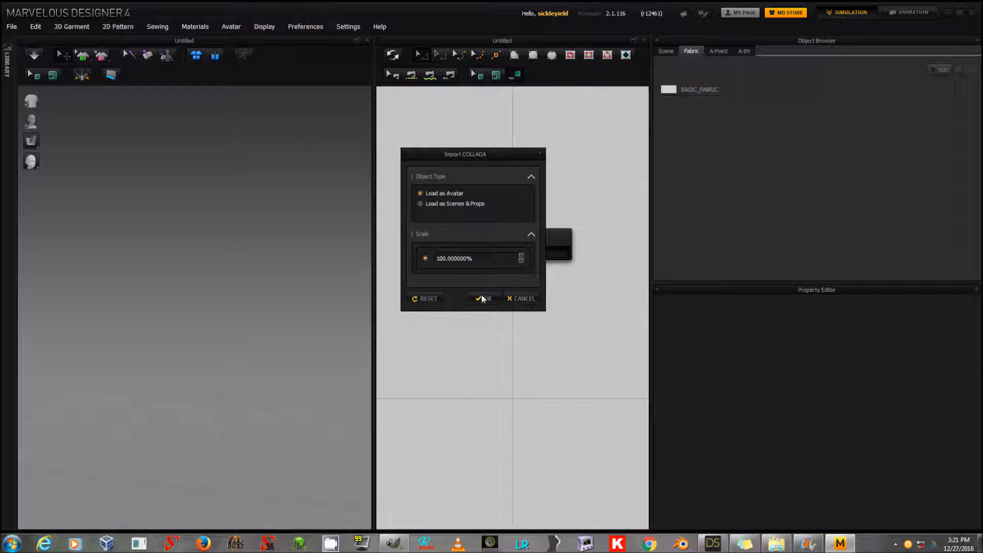
left_click(485, 299)
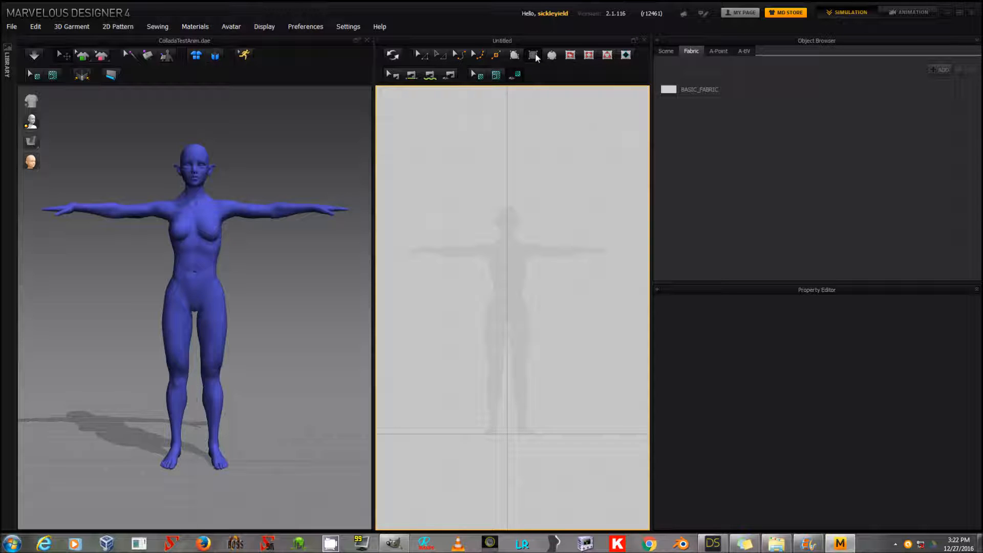
mouse_move(532, 53)
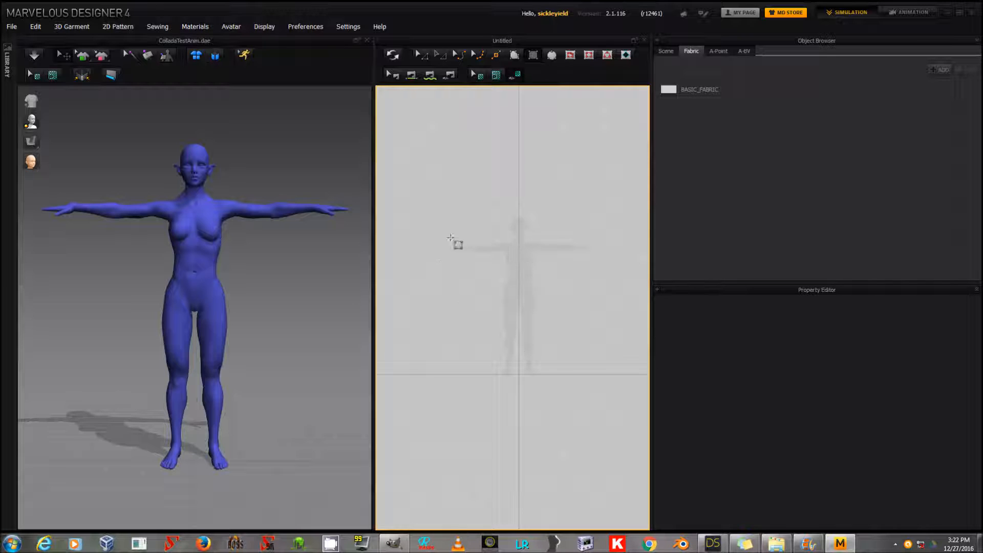
Draw a rectangular pattern panel over the figure's torso in the 2D view
left_click_drag(457, 236, 575, 345)
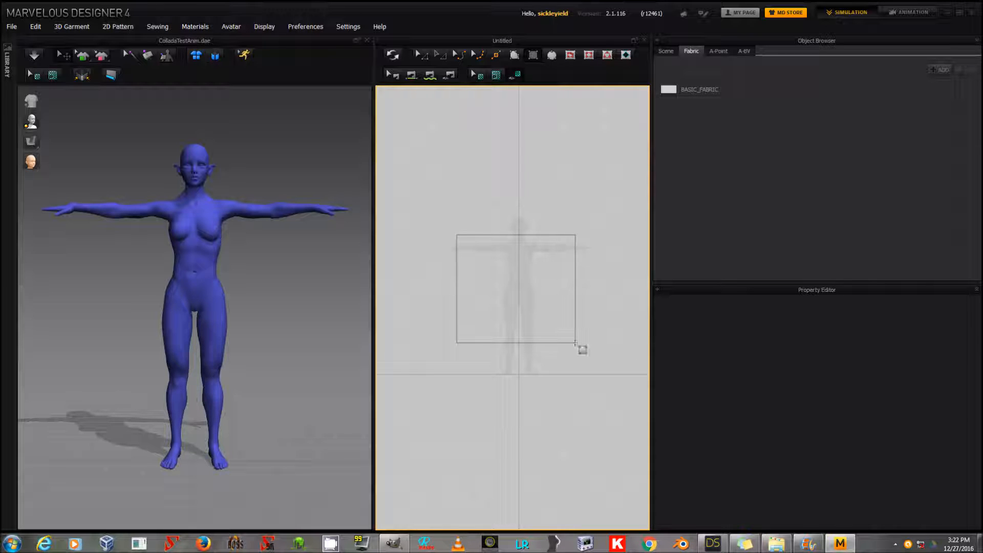
left_click(577, 344)
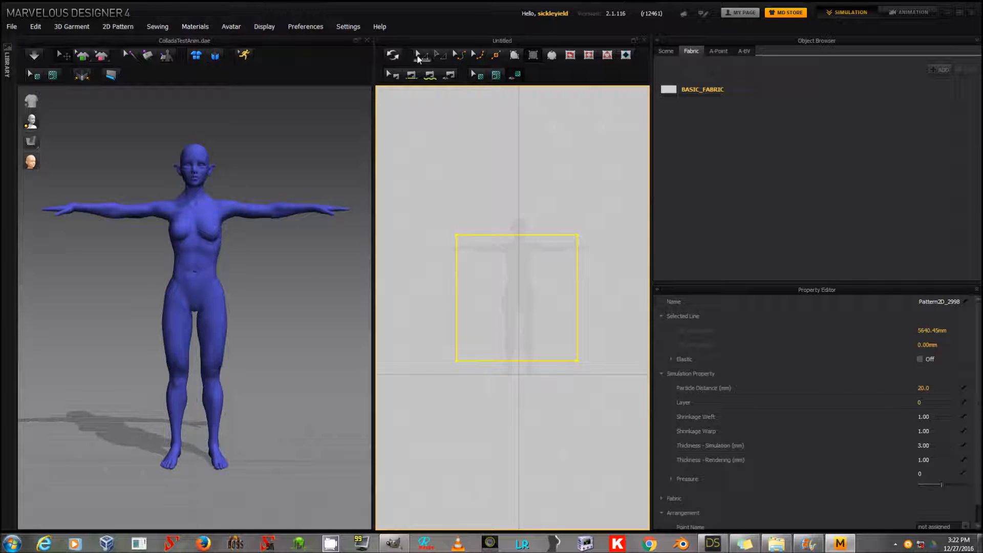
mouse_move(420, 57)
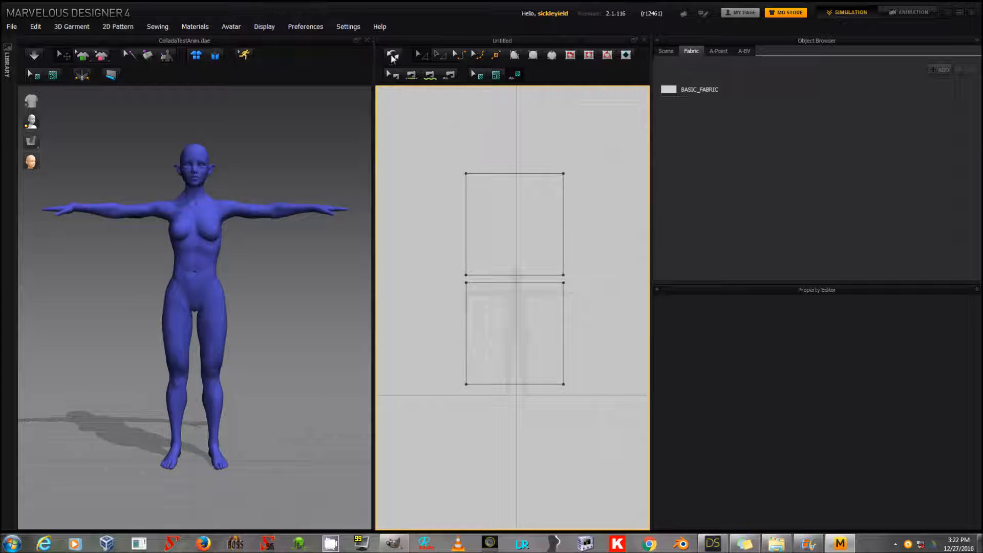
mouse_move(393, 57)
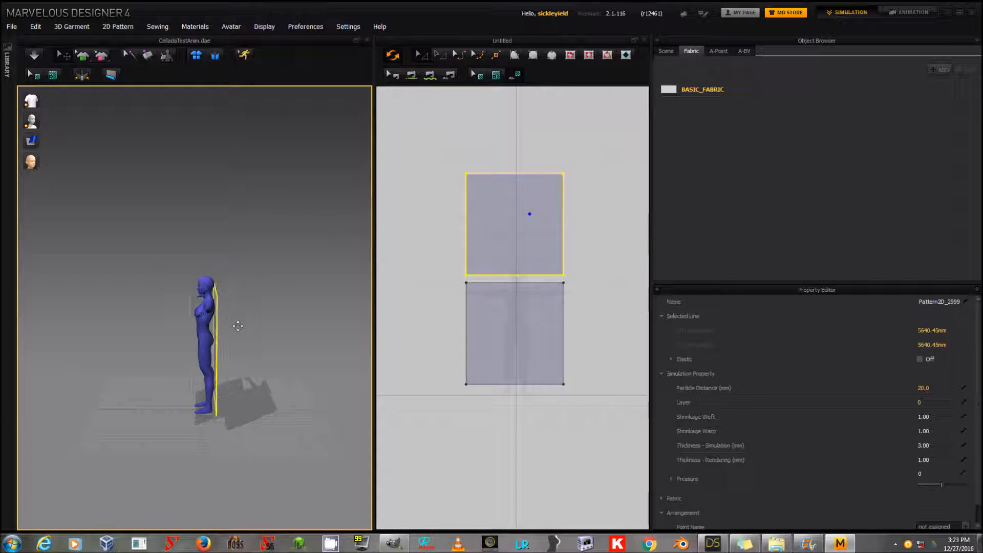
mouse_move(242, 306)
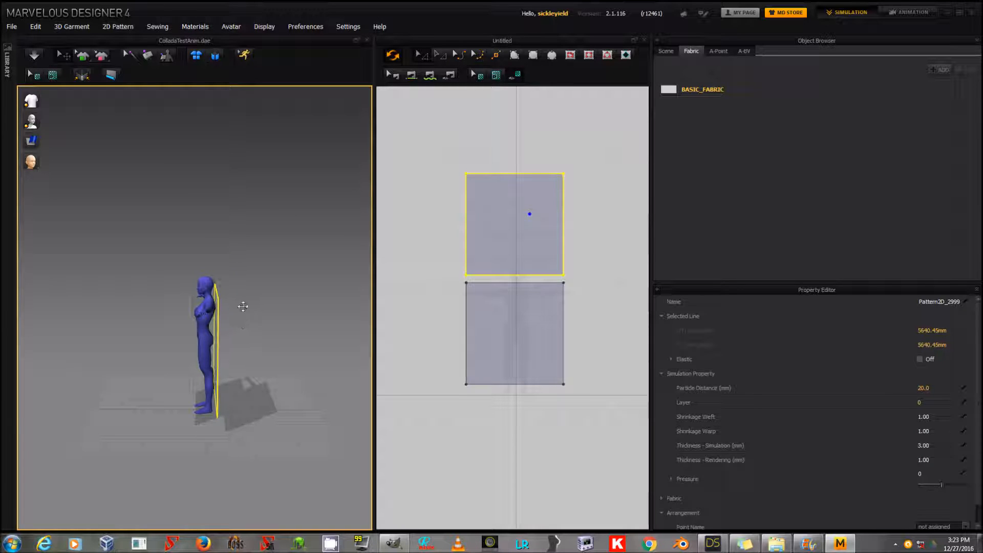
View the cloth panel beside the figure in 3D and select it for moving
left_click_drag(242, 306, 255, 295)
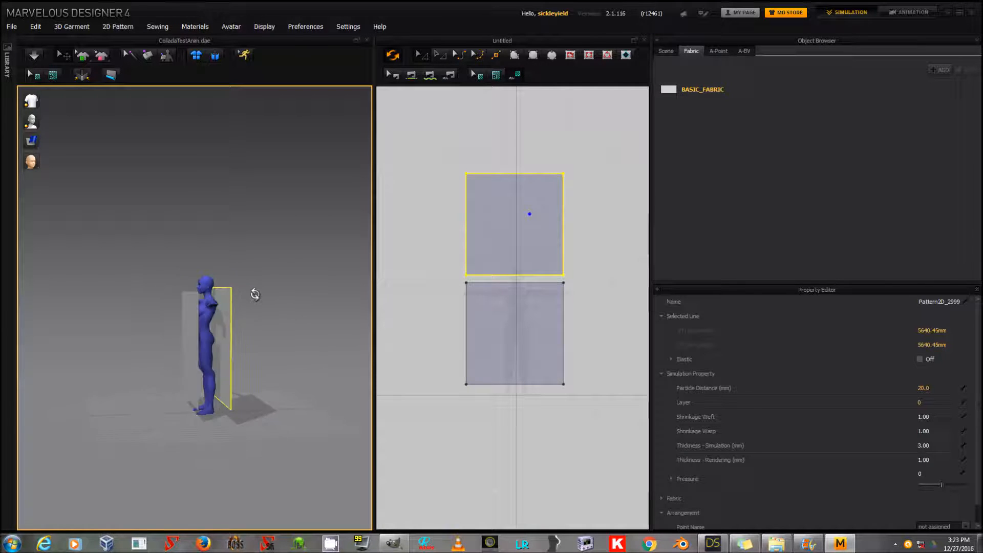
left_click(515, 334)
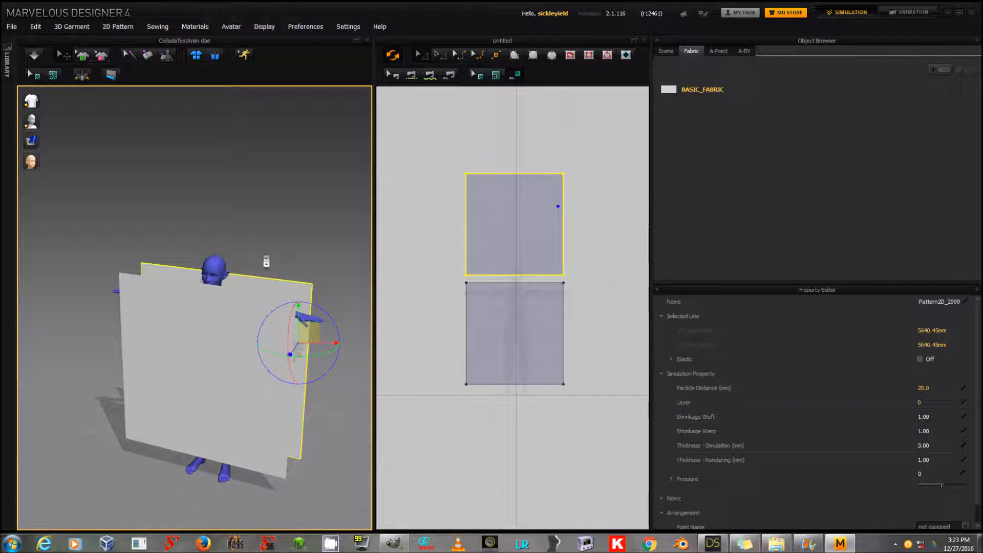
Move one panel in front of the avatar and the other behind her
left_click_drag(307, 319, 303, 320)
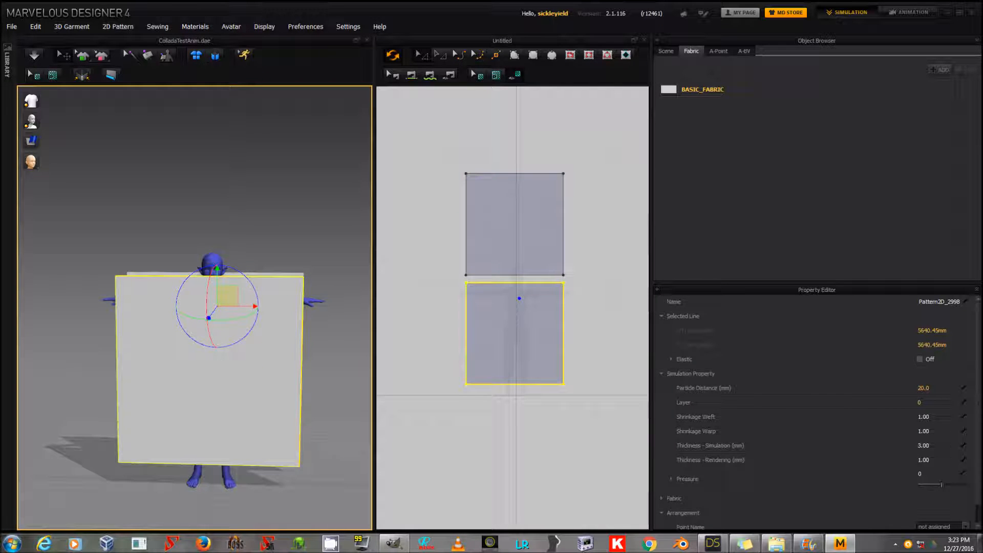
left_click_drag(209, 316, 209, 376)
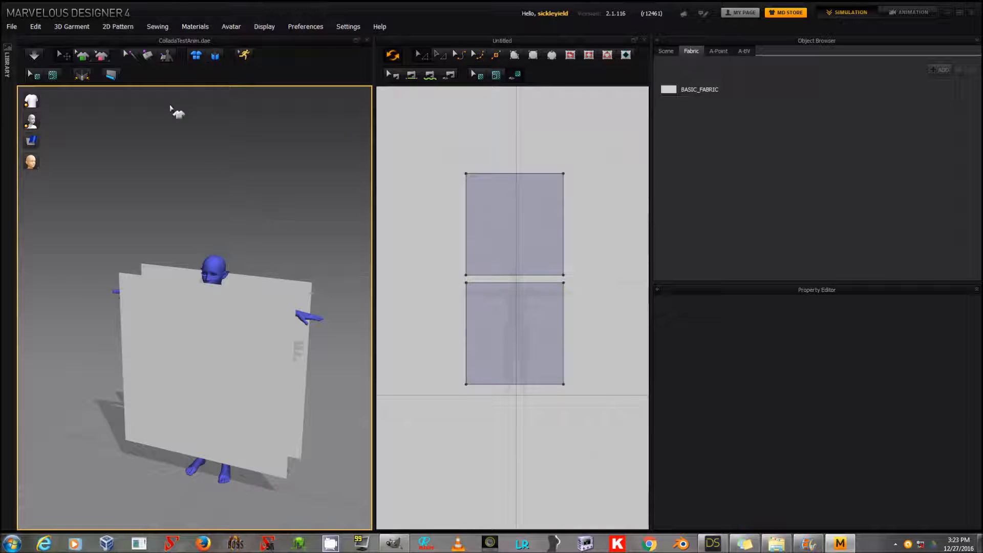
mouse_move(129, 54)
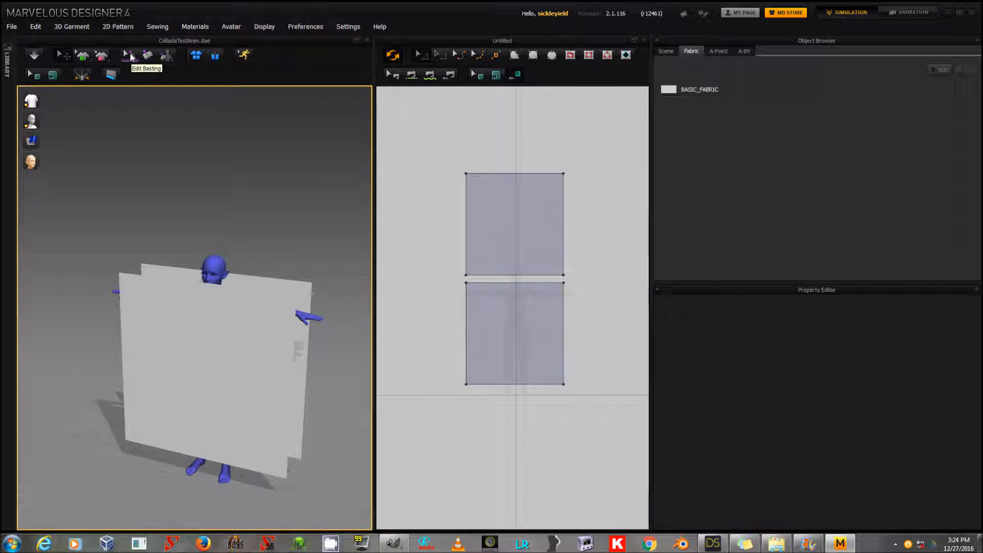
mouse_move(148, 57)
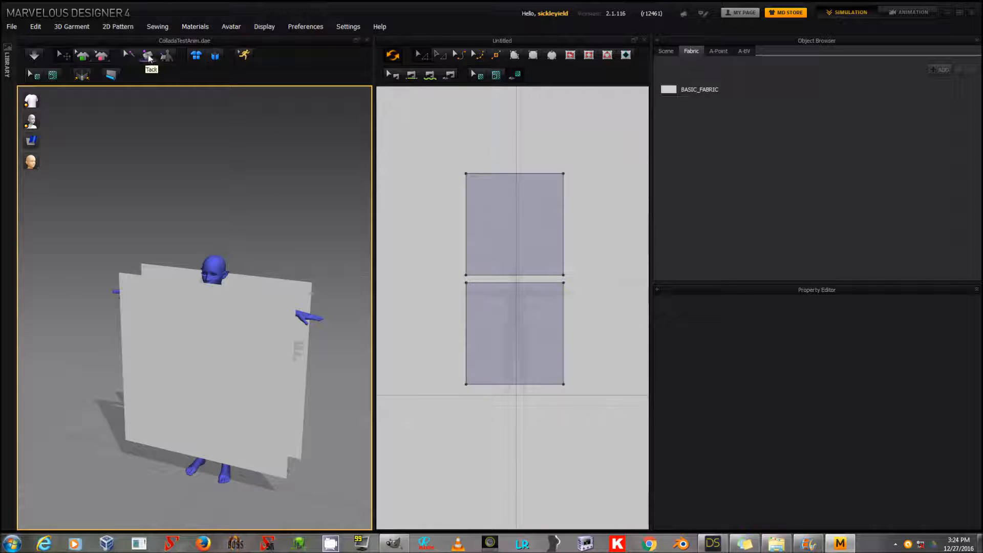
mouse_move(166, 56)
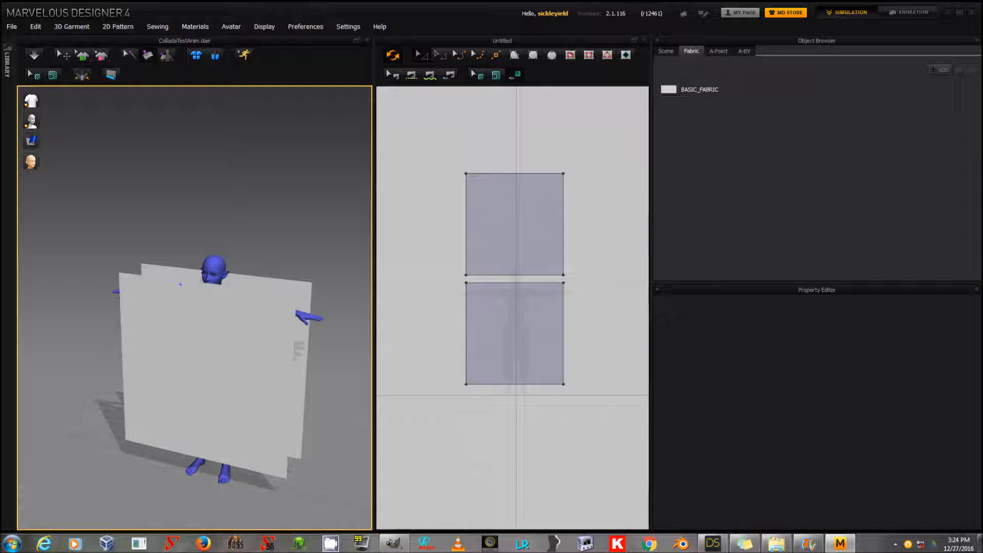
Tack the front and back panels together near their top edges
left_click_drag(500, 178, 502, 282)
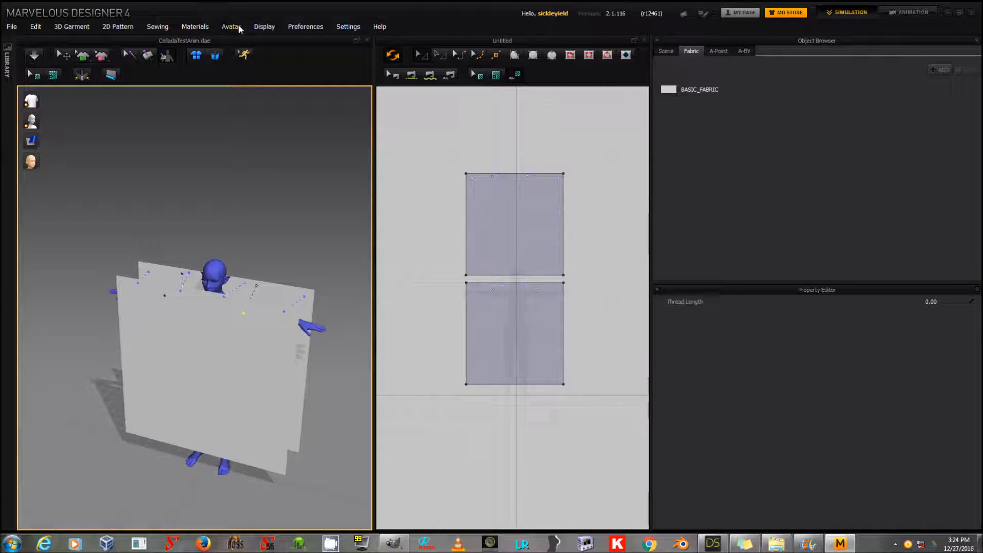
Play the avatar's pose motion from the Avatar menu
left_click(230, 26)
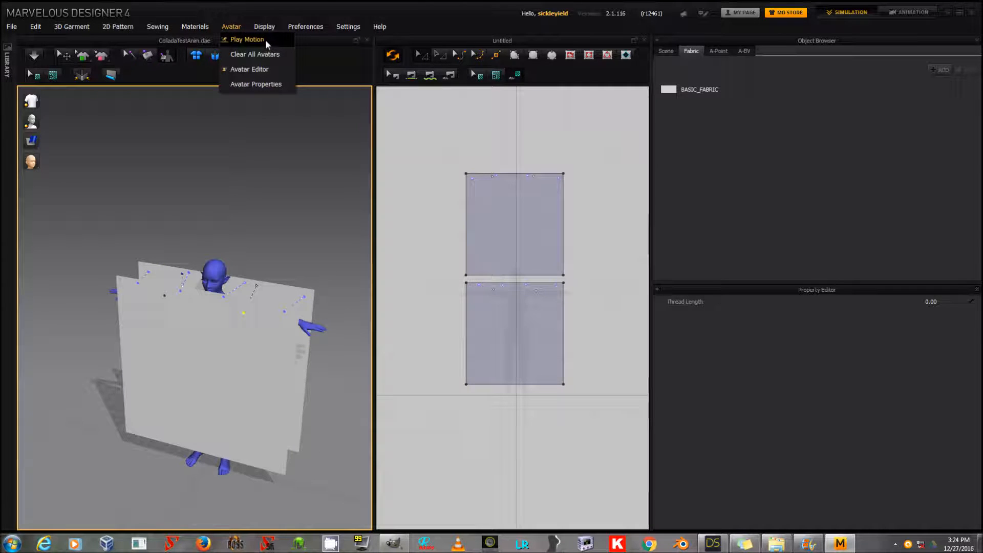
left_click(247, 40)
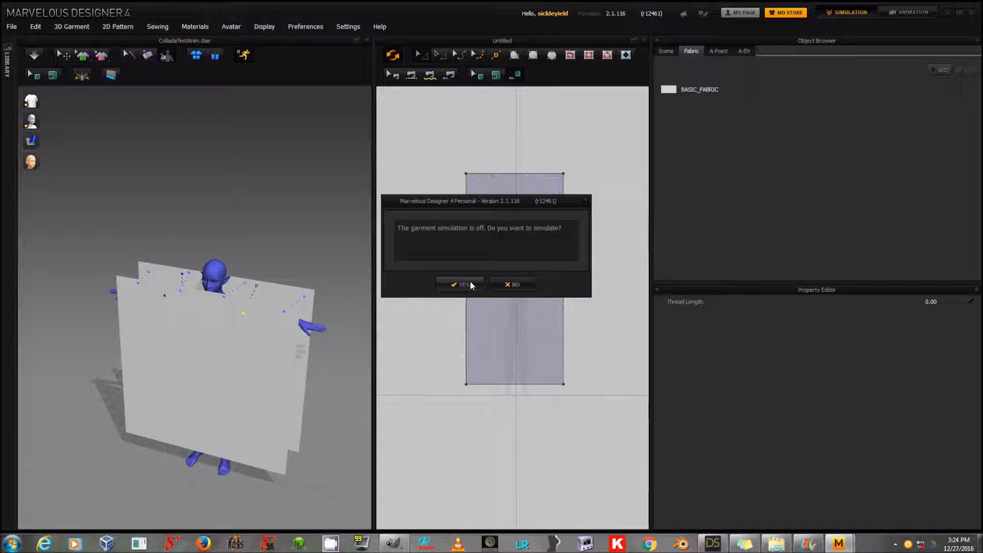
Simulate the cloth during the motion so it drapes over the reclining figure
left_click(461, 285)
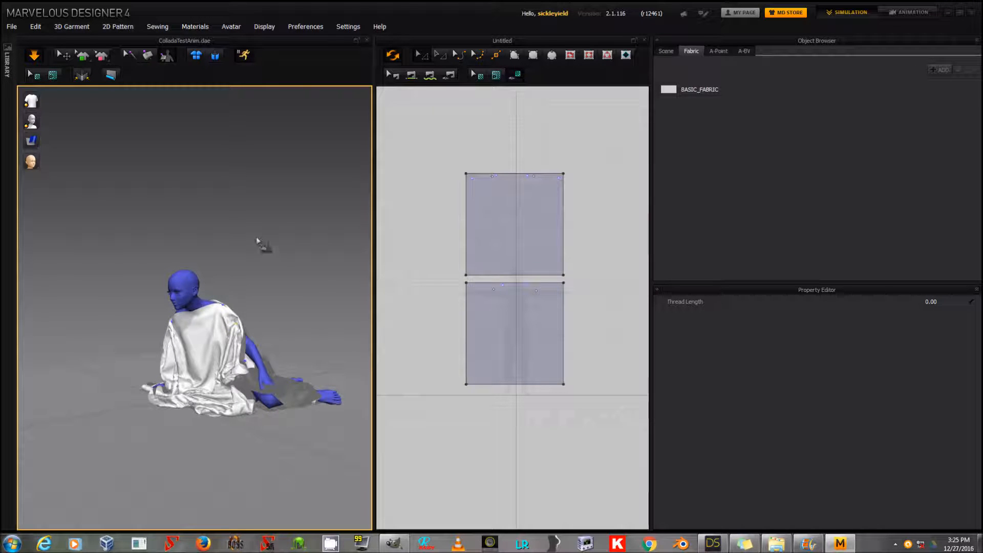
left_click_drag(257, 242, 149, 259)
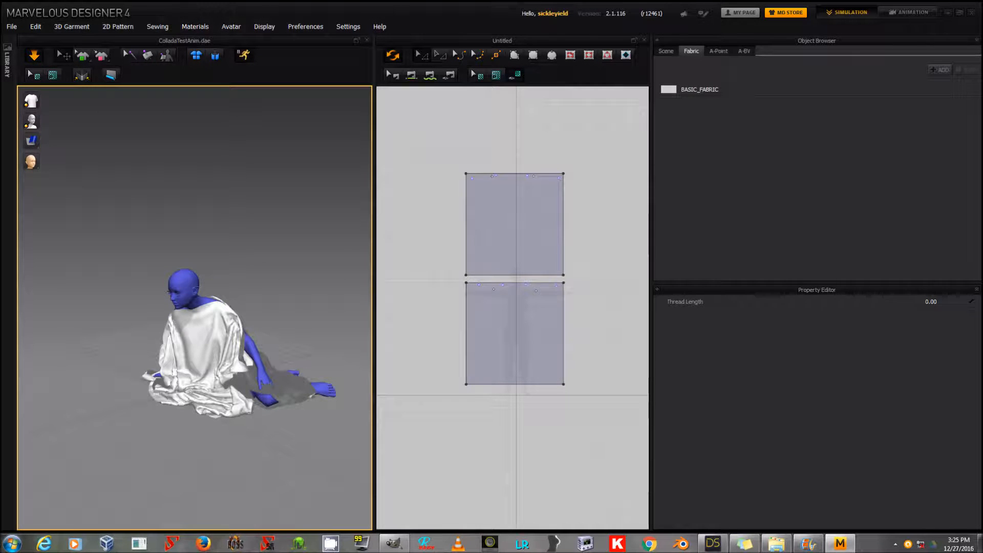
Flip the top cloth panel's surface normals via its right-click options in the 3D window
left_click(514, 224)
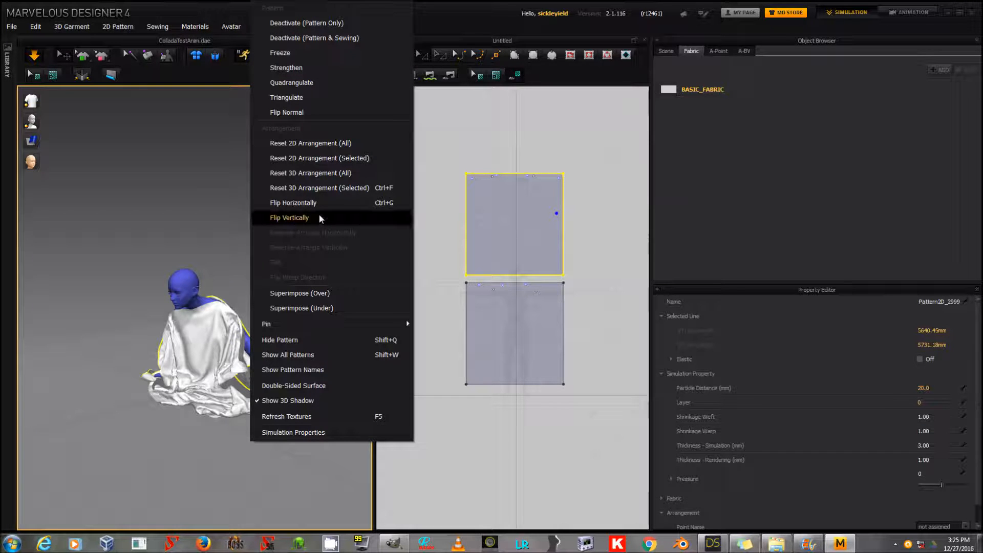
mouse_move(306, 370)
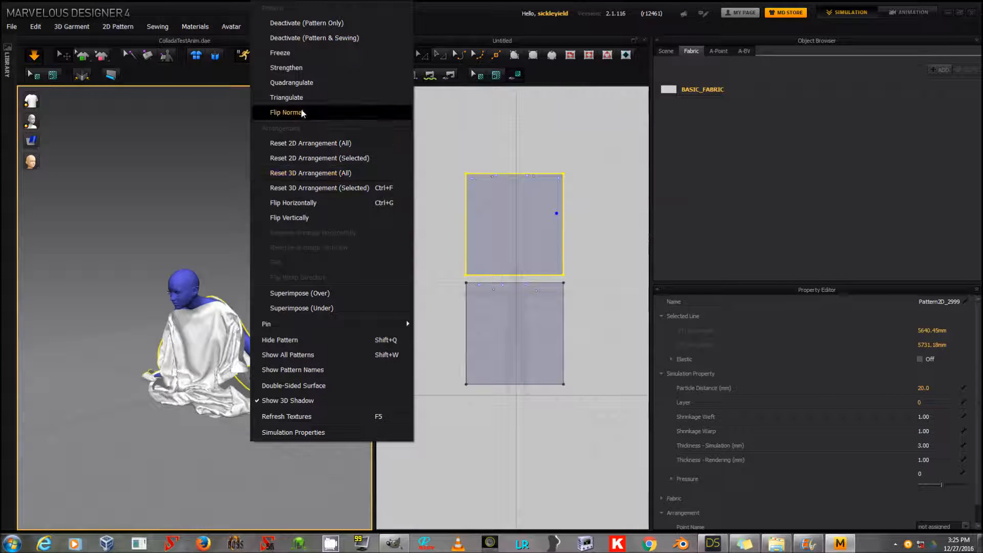
left_click(286, 112)
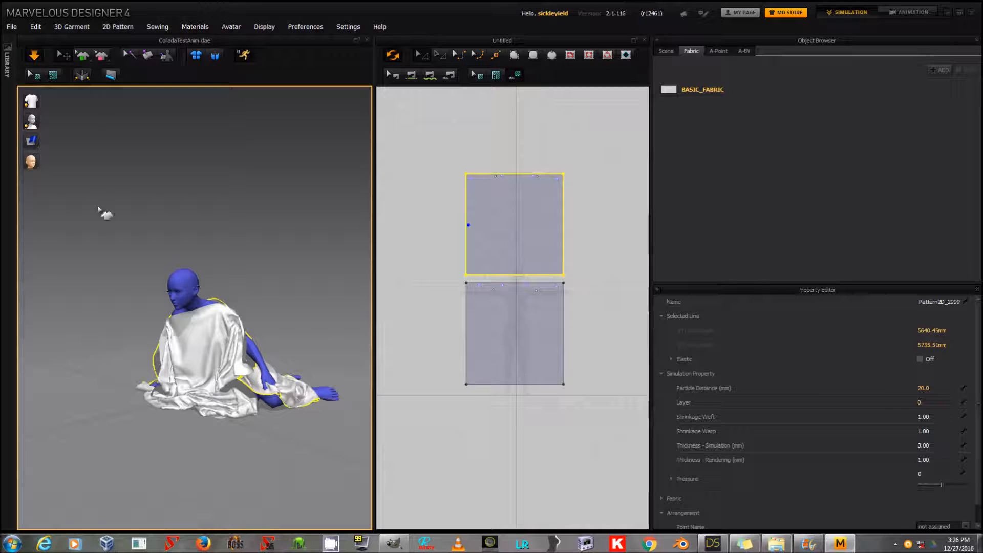
mouse_move(107, 146)
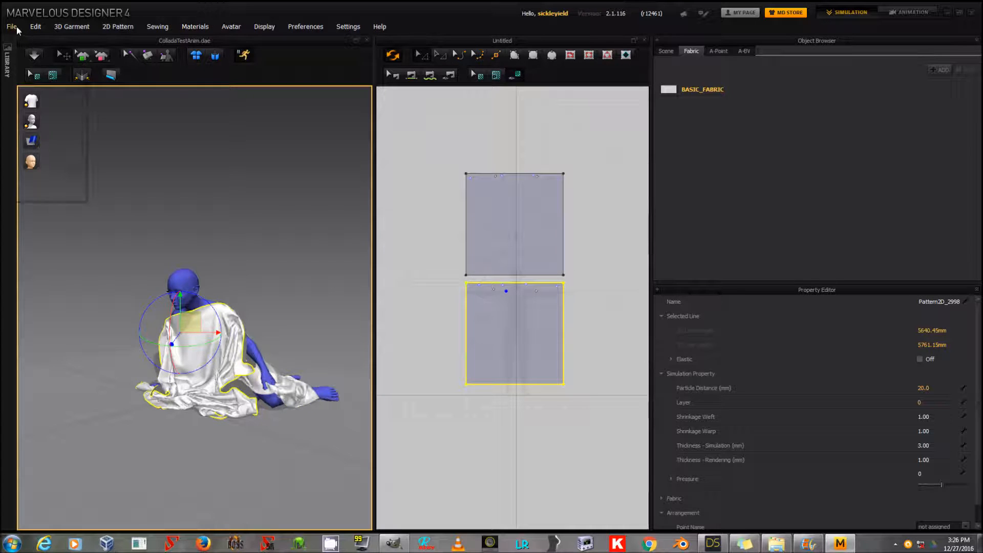
Export the scene as OBJ into !NonC\DynamicTutorial with a file name starting 'D', reaching the export options
left_click(12, 27)
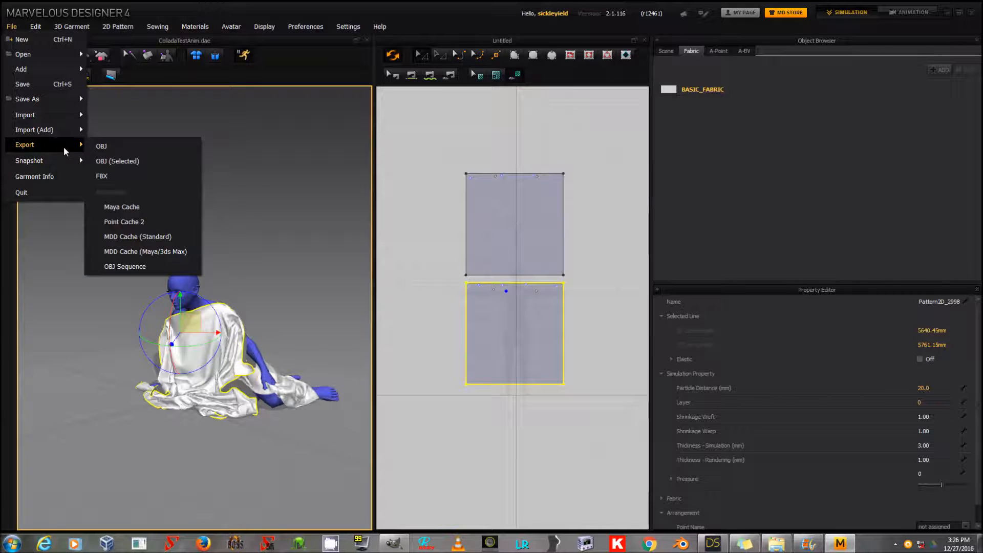
mouse_move(127, 183)
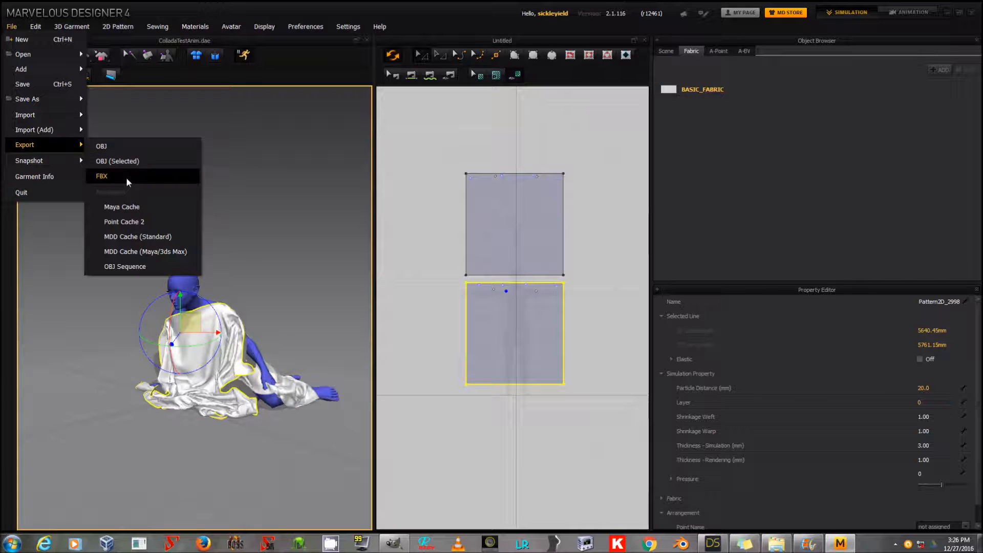
mouse_move(128, 149)
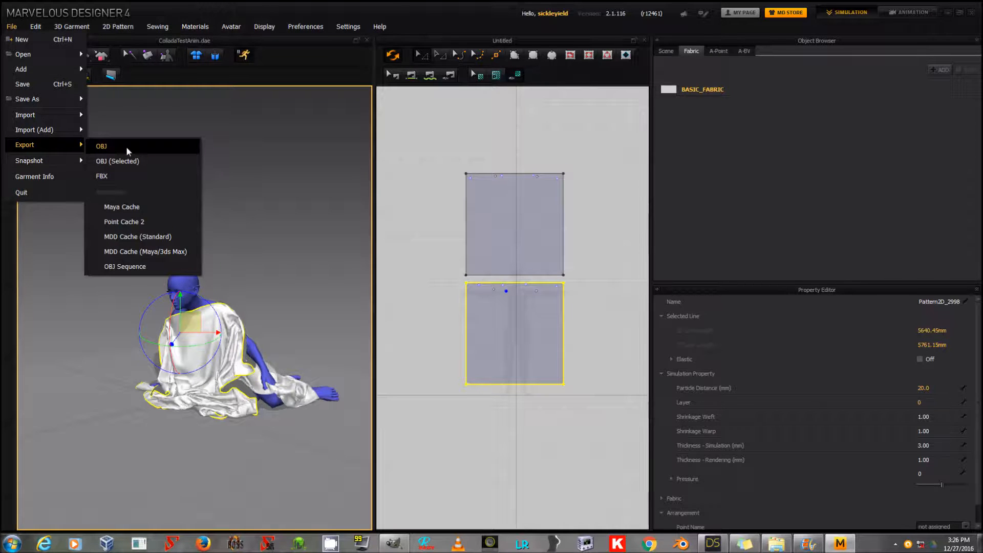
left_click(102, 145)
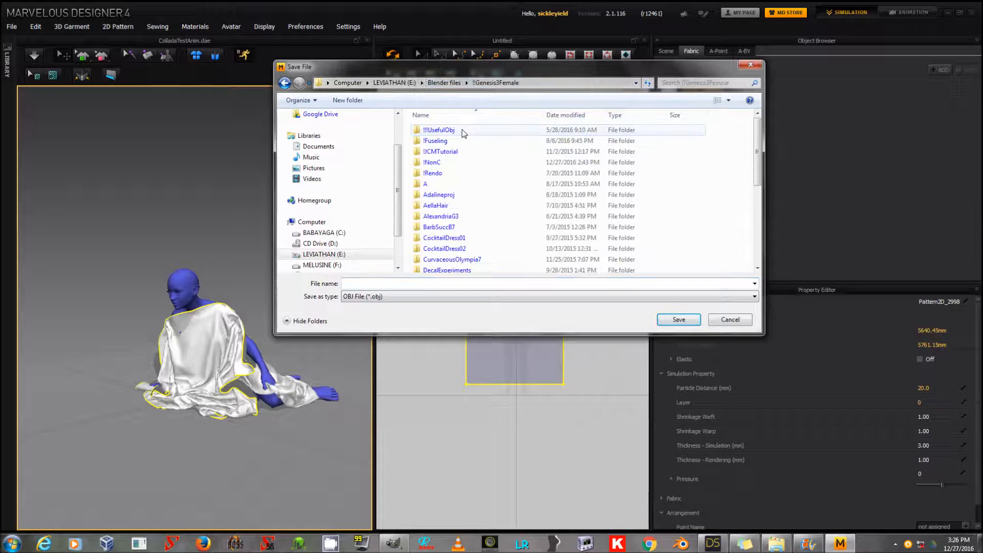
double_click(433, 162)
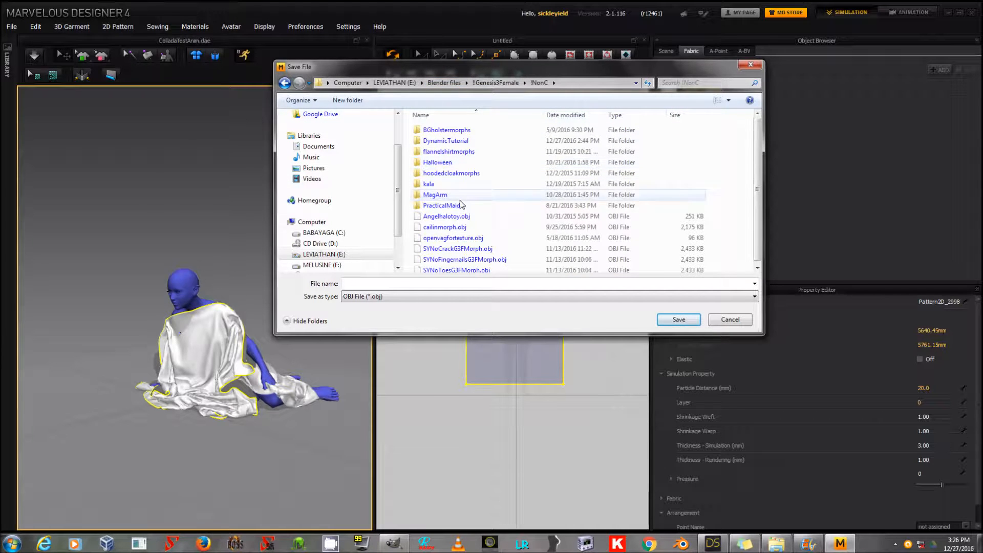
double_click(445, 140)
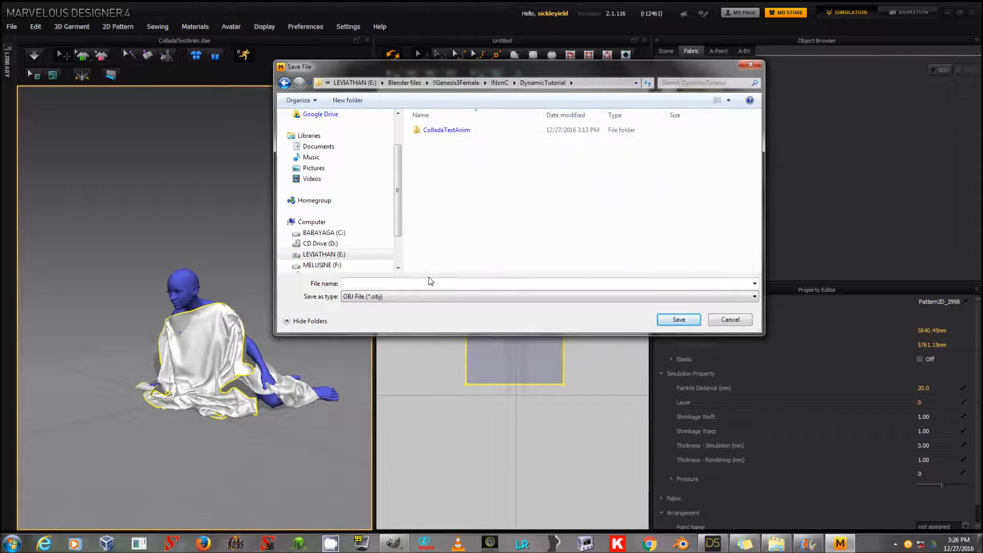
type("D")
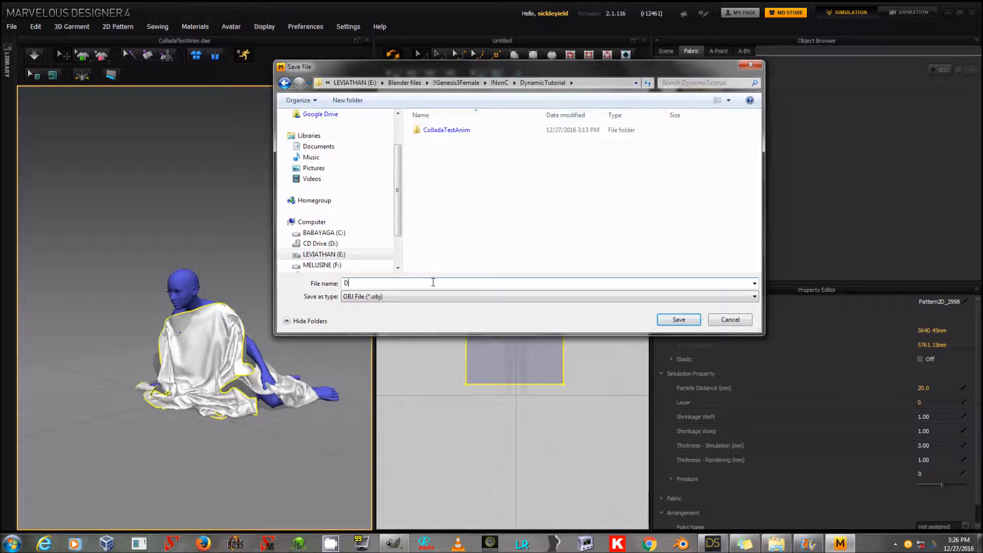
left_click(678, 319)
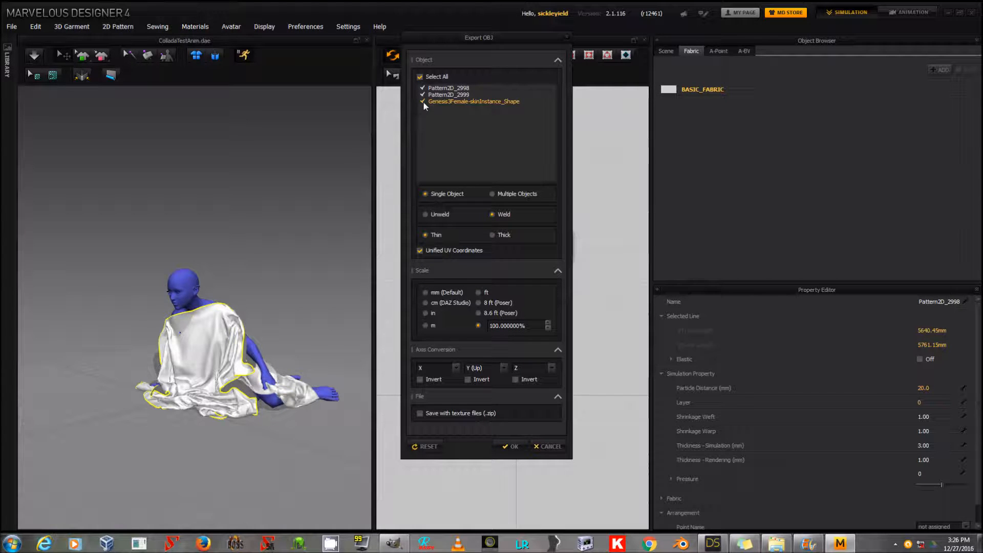
Exclude Genesis3Female-skinInstance_Shape, choose cm (DAZ Studio) scale and run the OBJ export
left_click(424, 102)
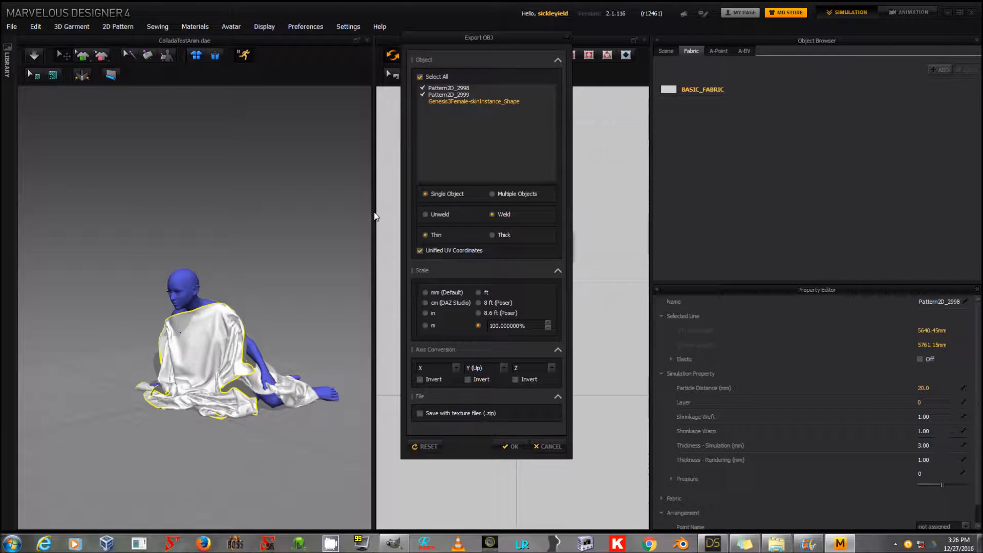
mouse_move(360, 239)
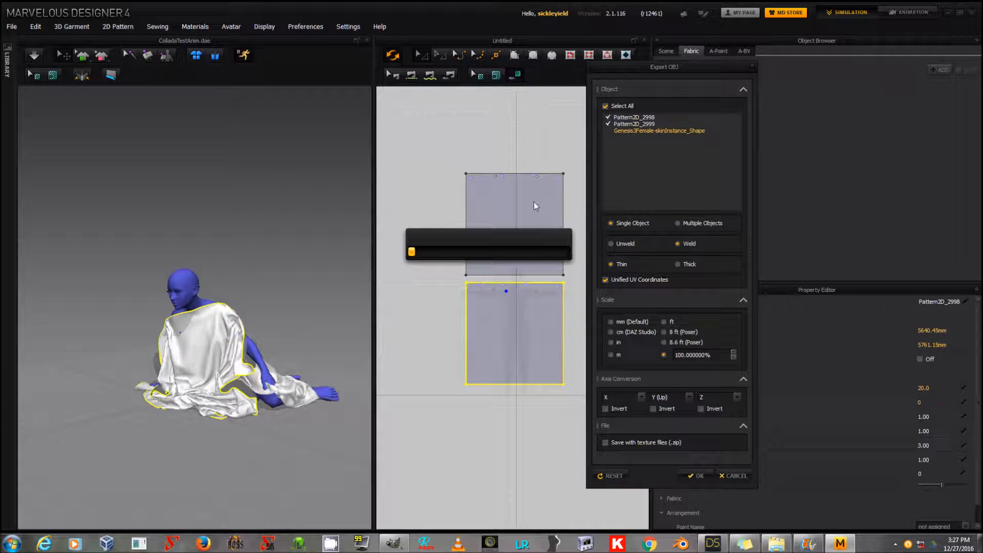
mouse_move(664, 337)
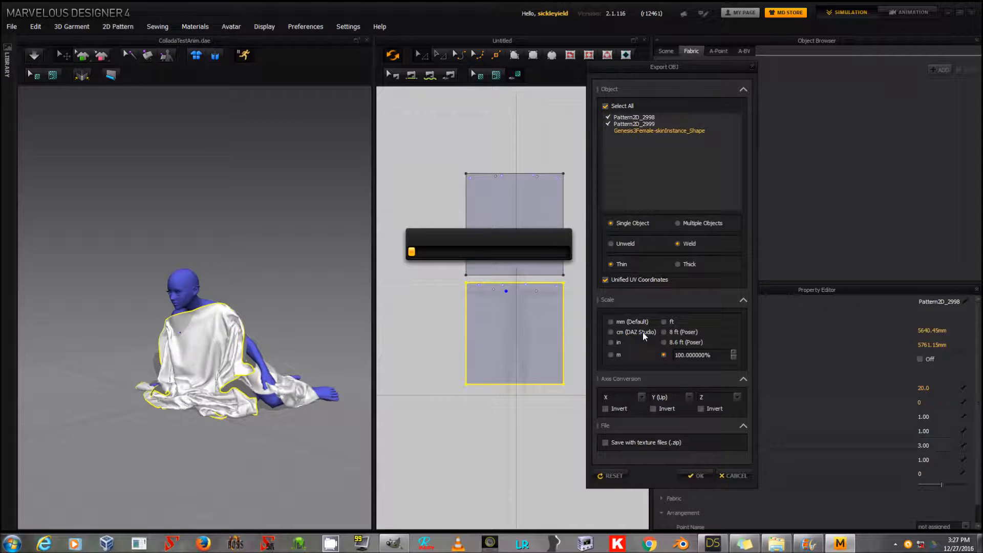
left_click(610, 332)
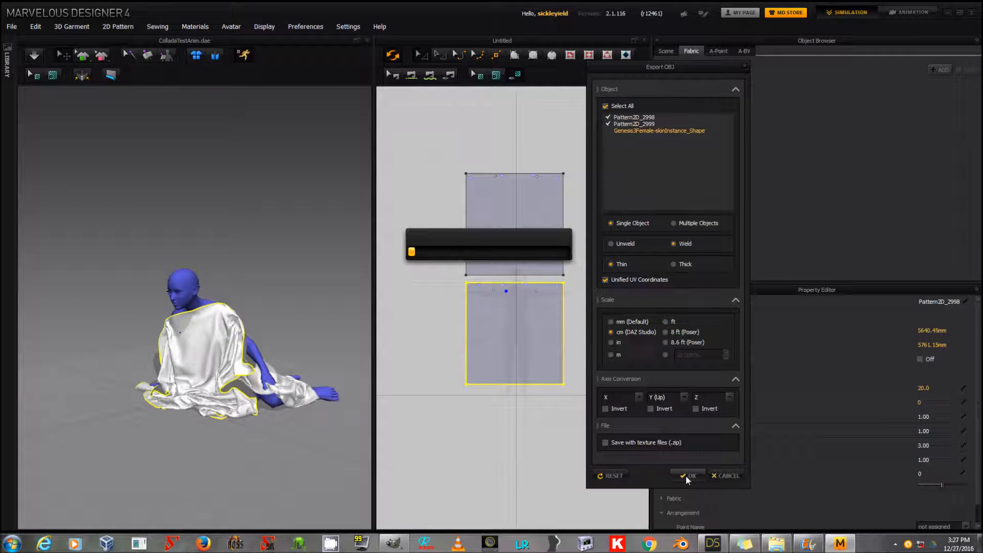
left_click(687, 475)
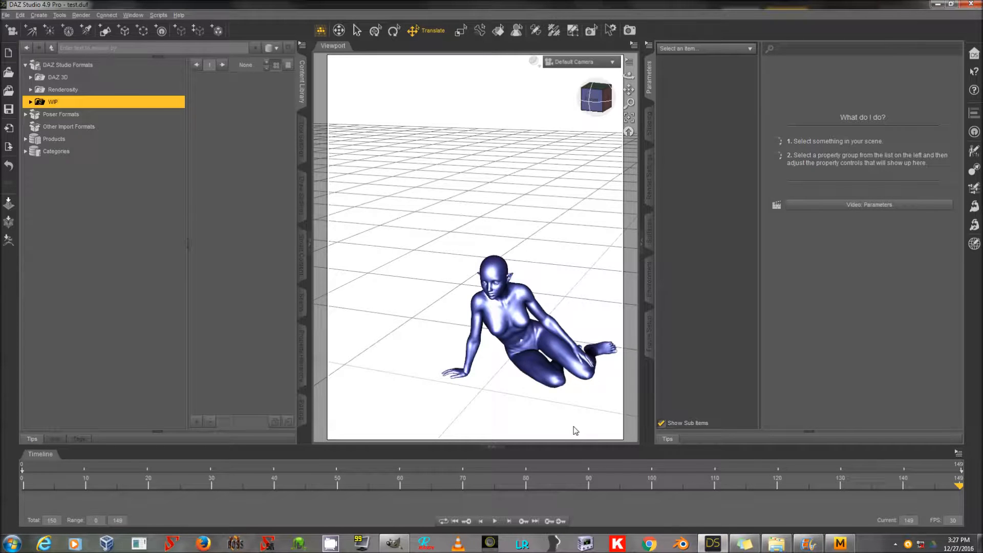
Import the cloth OBJ from the NonC folder into DAZ Studio, accepting the default import options
left_click(8, 15)
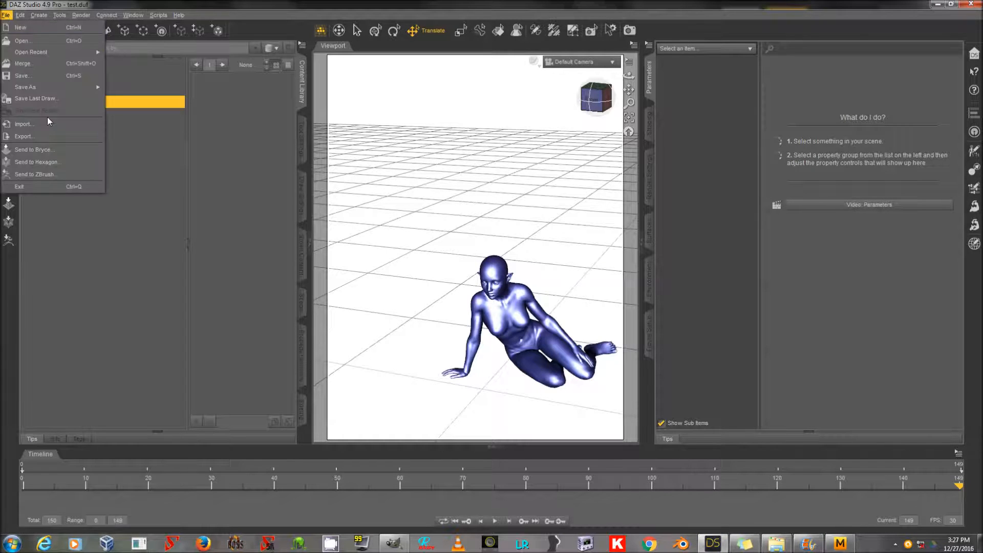
left_click(24, 124)
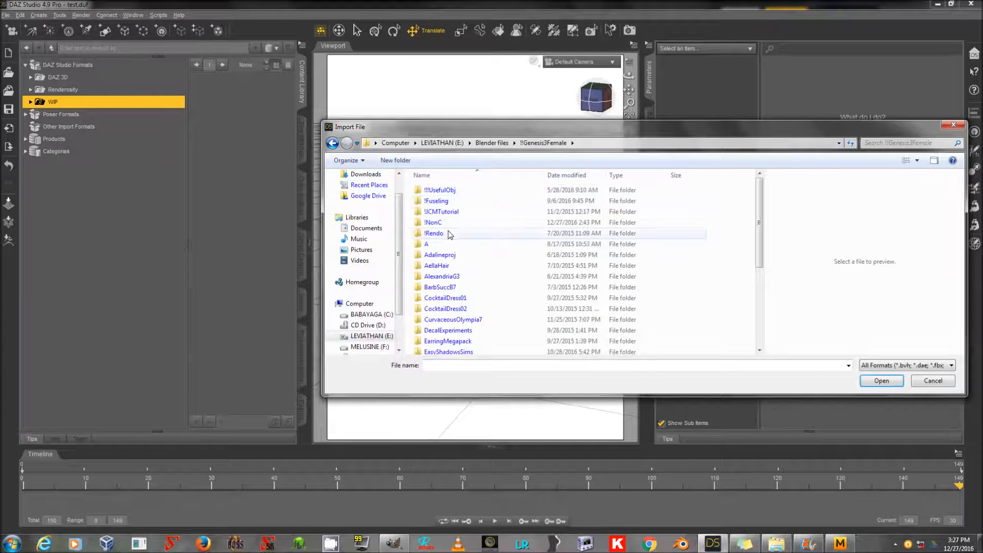
double_click(432, 223)
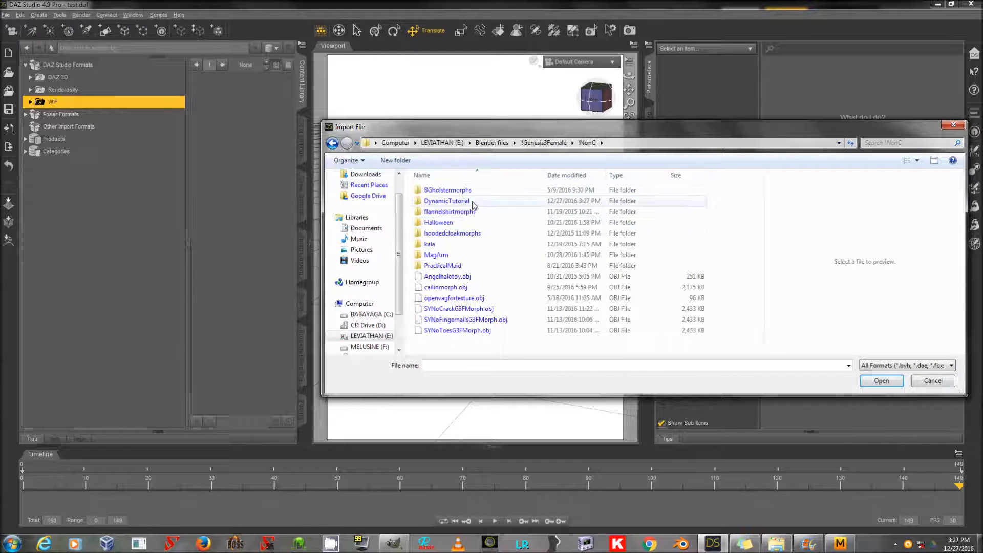
left_click(880, 381)
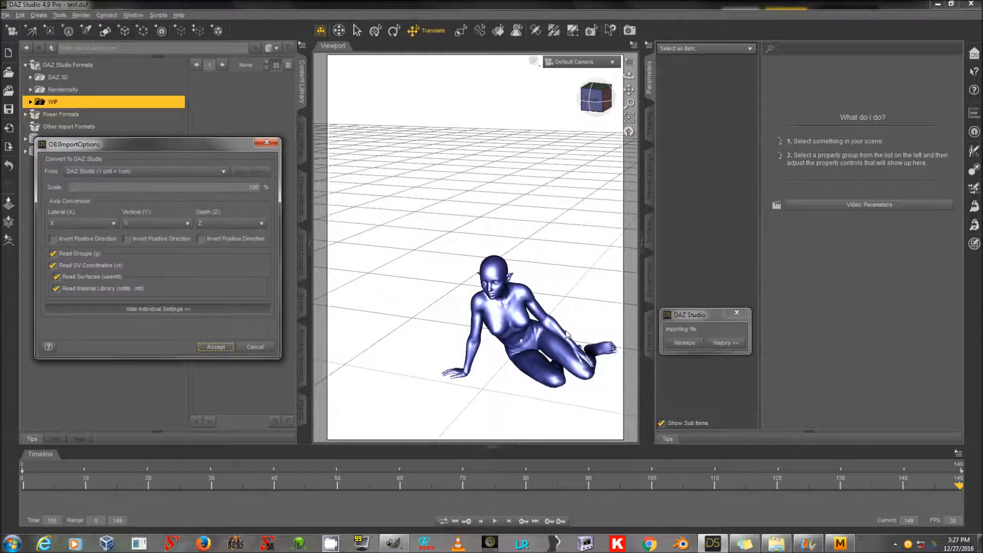
left_click(215, 347)
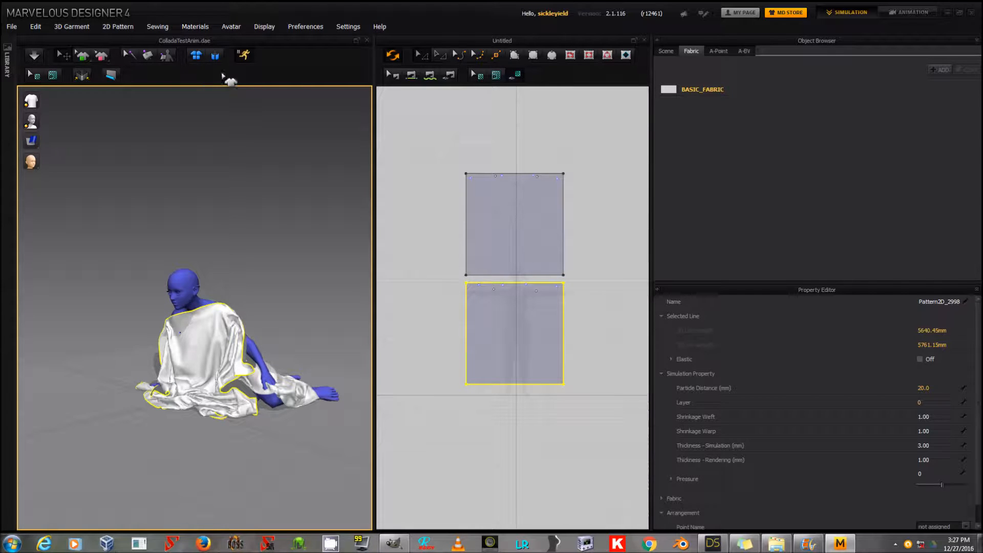
Save the draped cloth as a garment file named 'SimpleTu...' in the saves folder
left_click(231, 26)
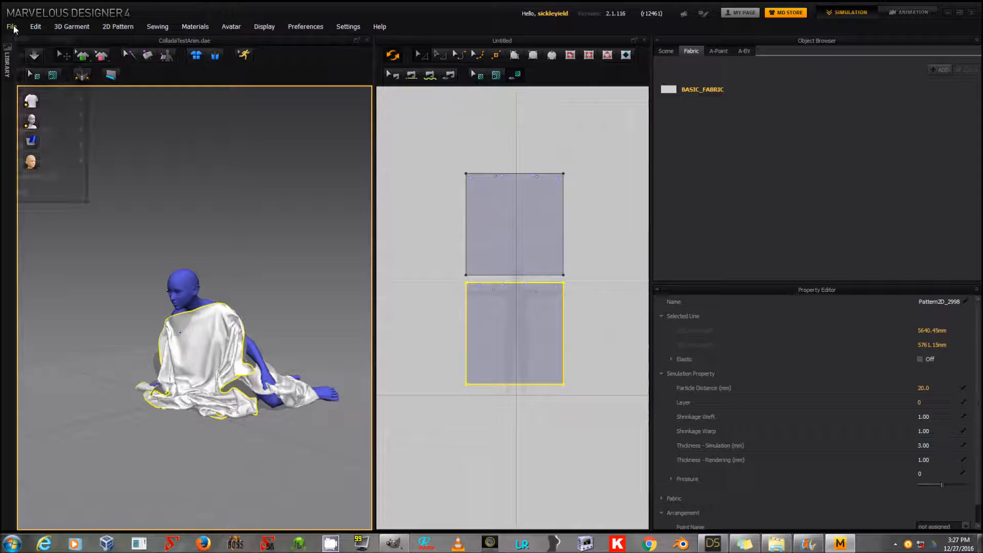
left_click(10, 27)
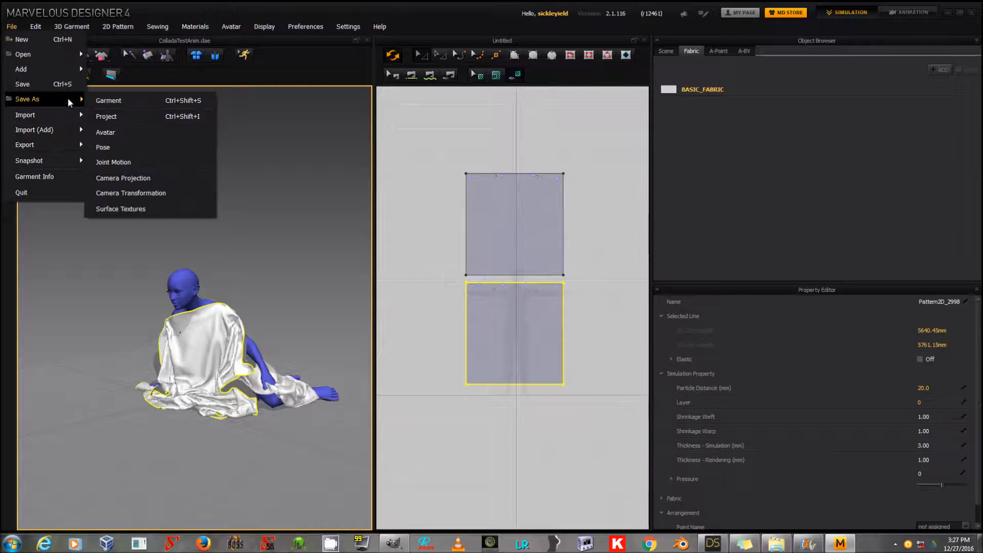
left_click(109, 100)
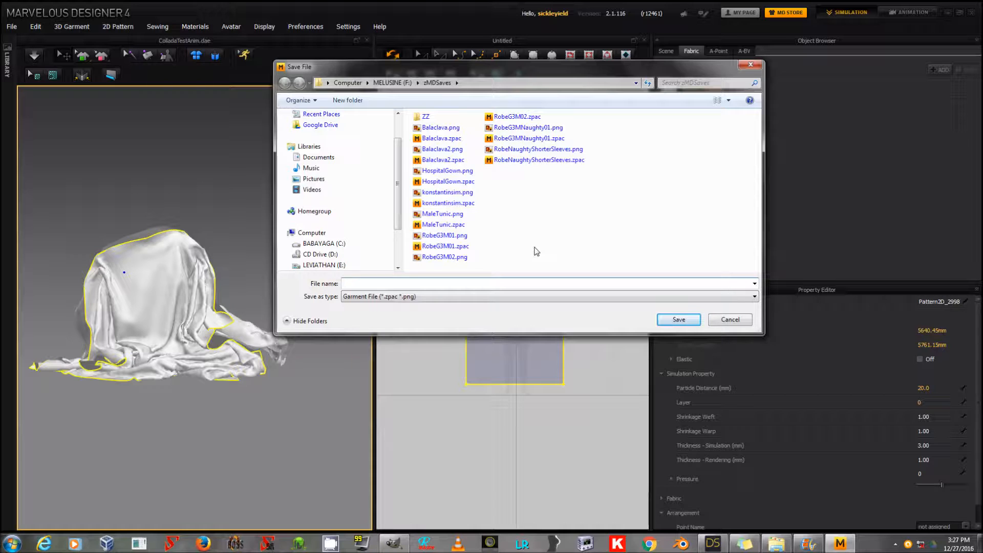
type("SimpleTu")
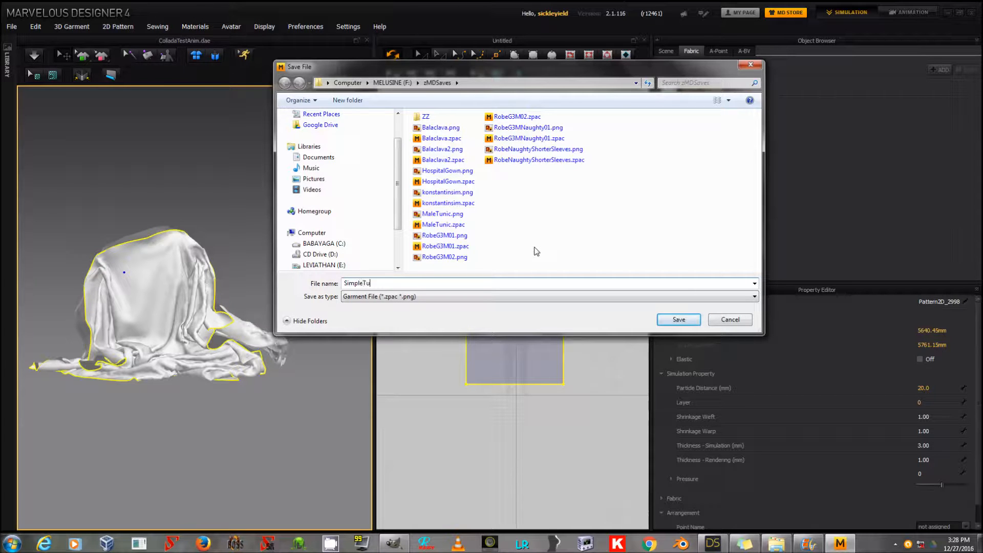
left_click(678, 319)
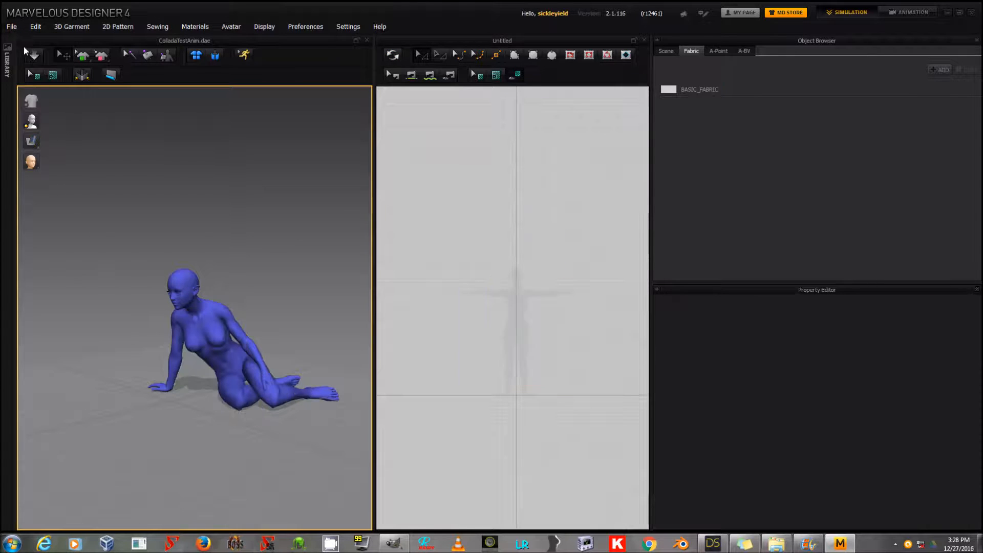
Start opening a saved project from the File menu
left_click(16, 27)
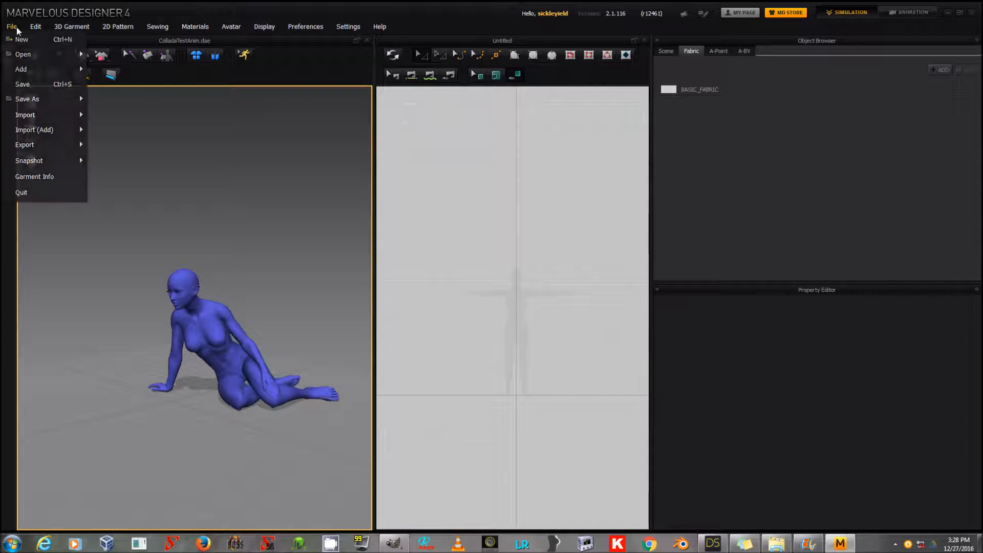
mouse_move(19, 53)
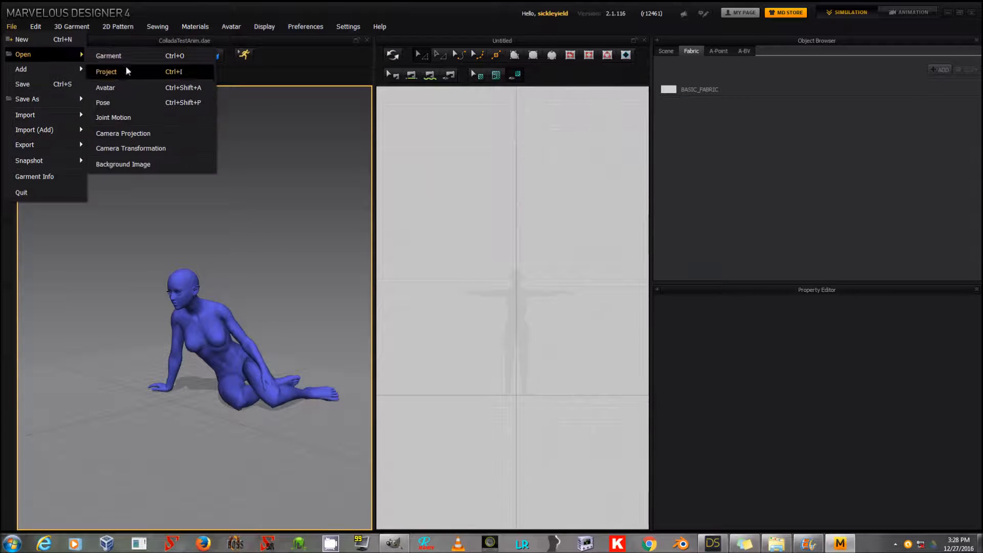
left_click(105, 72)
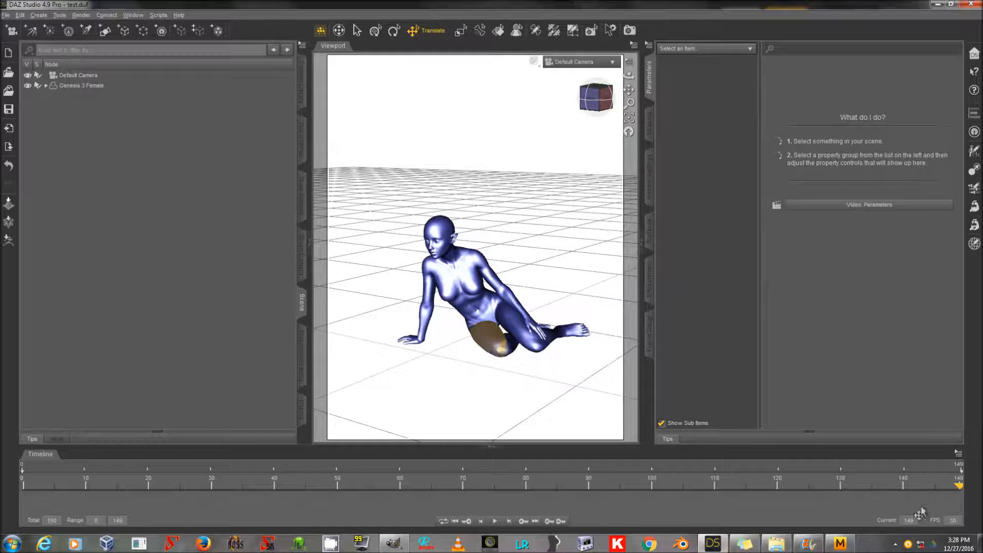
At the first frame, select Genesis 3 Female and start exporting G3FBase, cancelling the COLLADA format
left_click(186, 486)
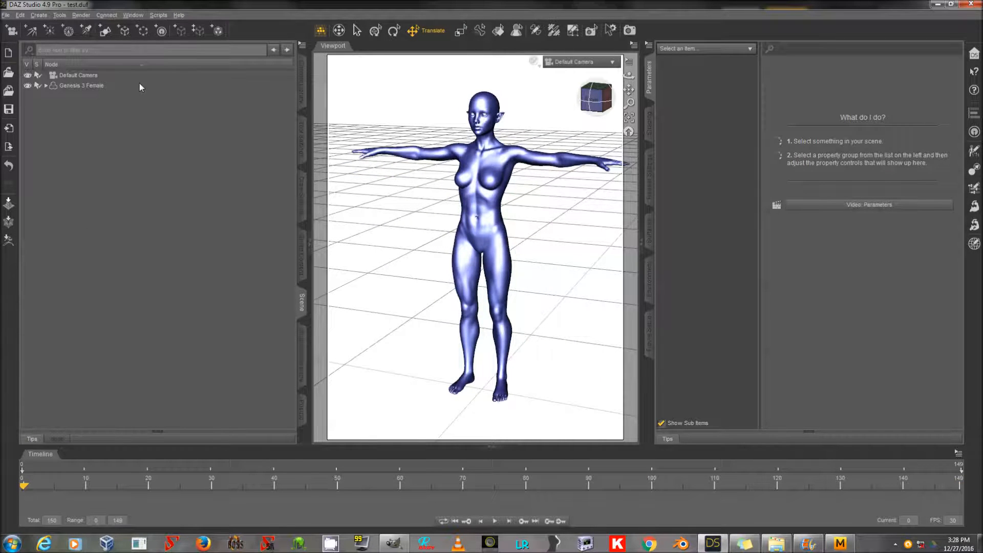
left_click(81, 86)
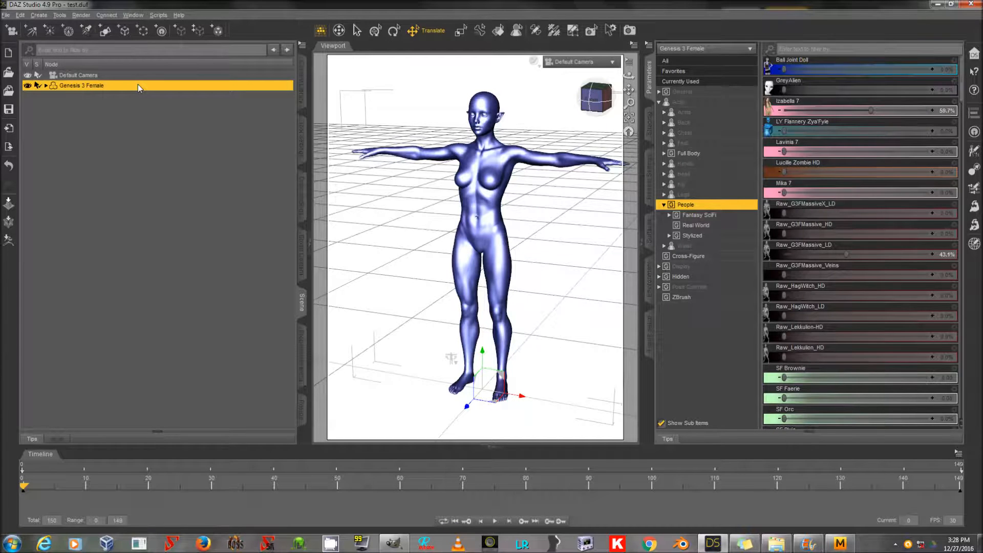
left_click(6, 14)
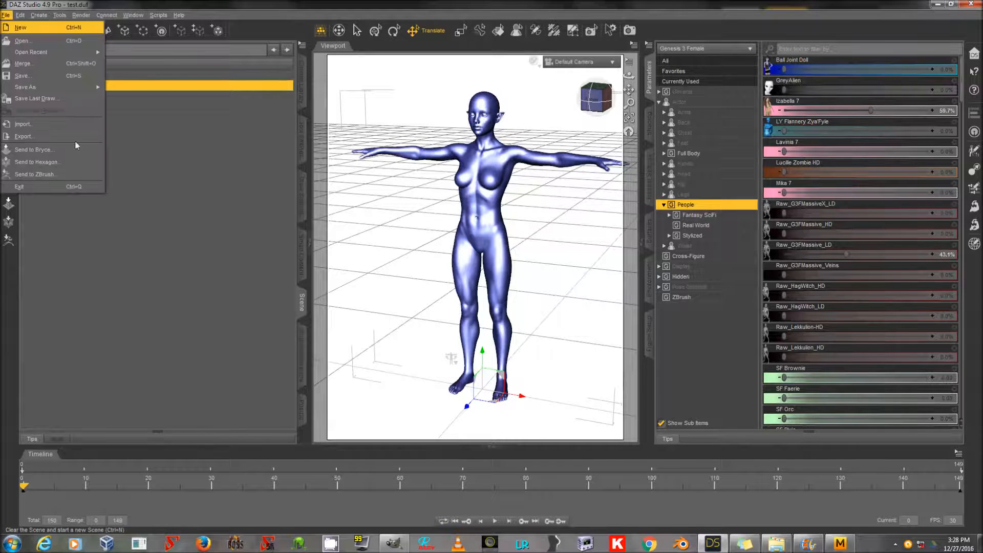
left_click(24, 136)
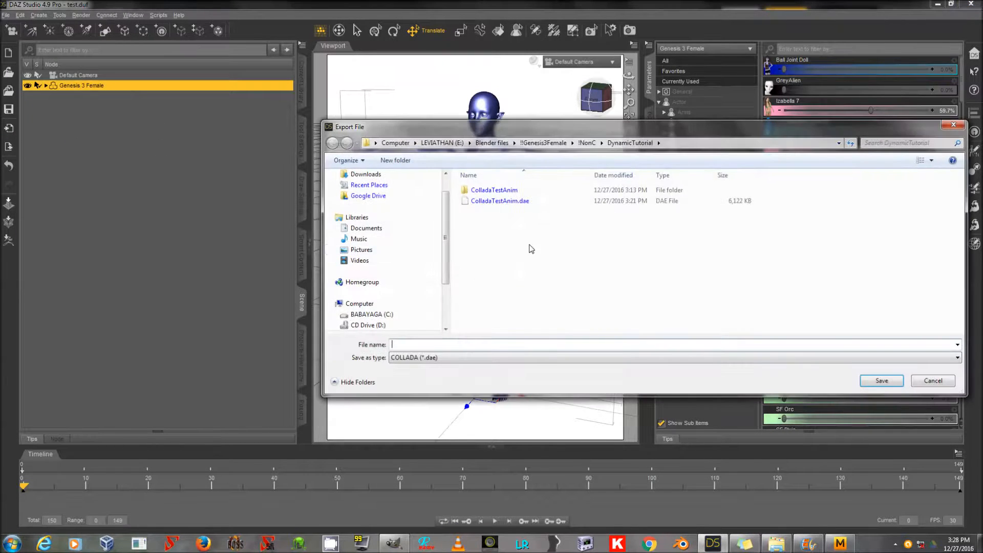
type("G3FBase")
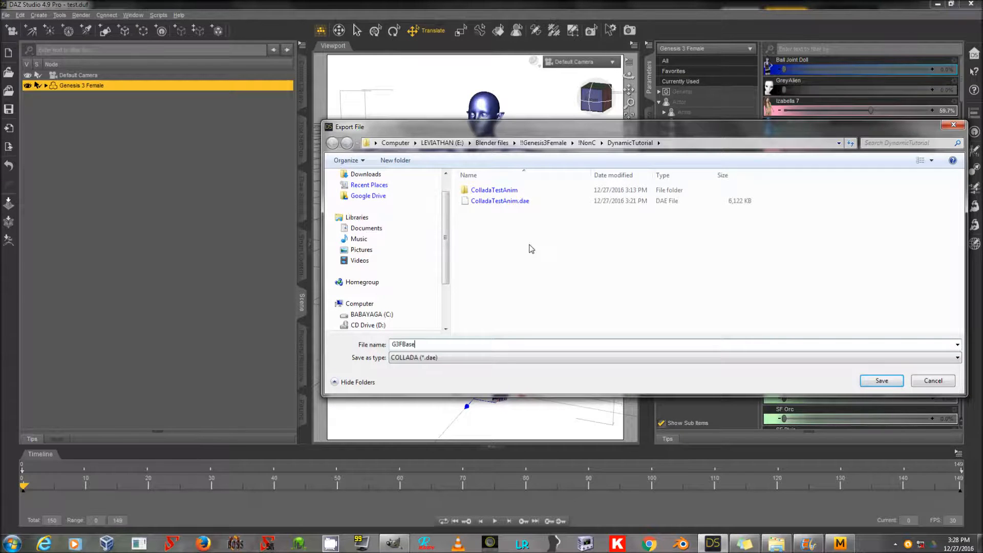
left_click(880, 380)
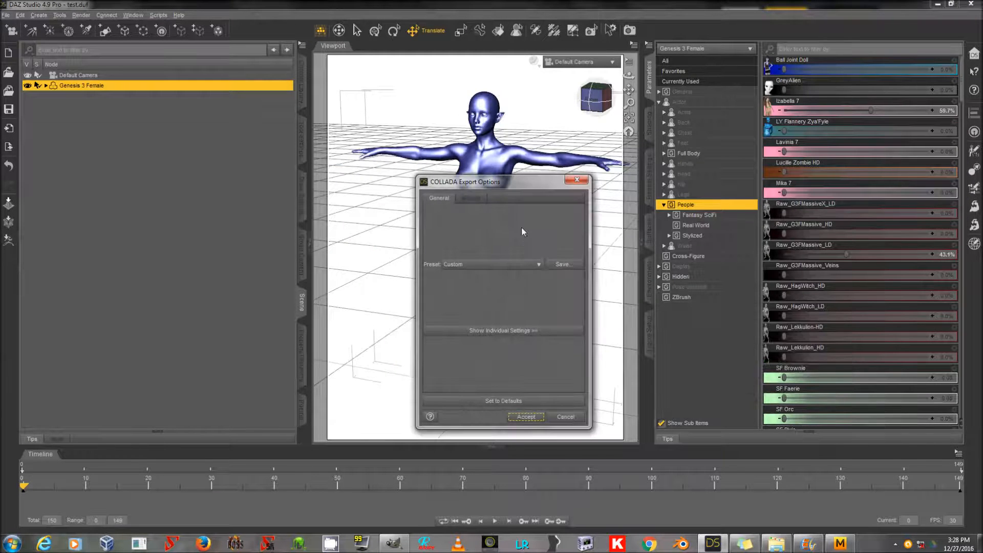
left_click(525, 416)
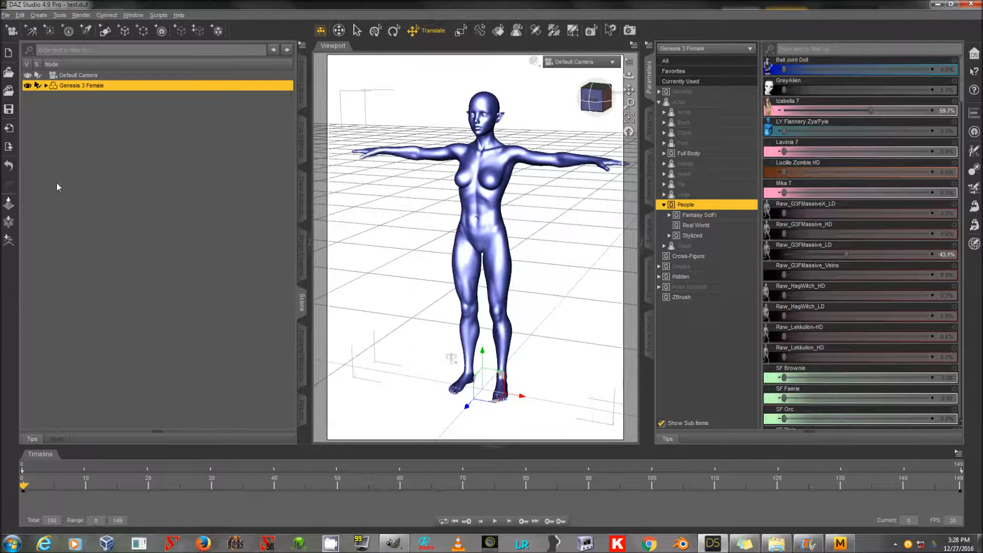
Export the T-pose figure as G3FBase.obj in Wavefront OBJ format at DAZ Studio 1cm scale
left_click(6, 14)
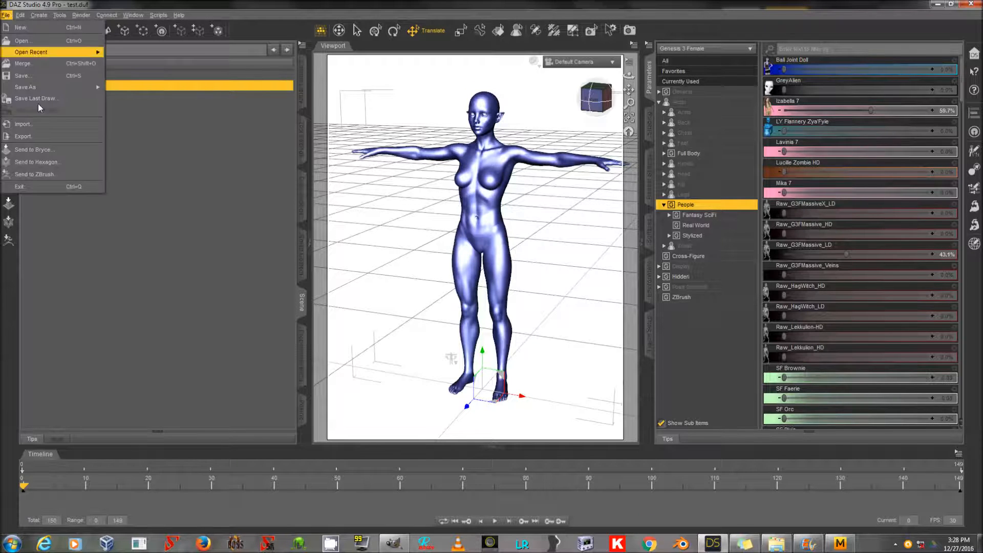
left_click(23, 137)
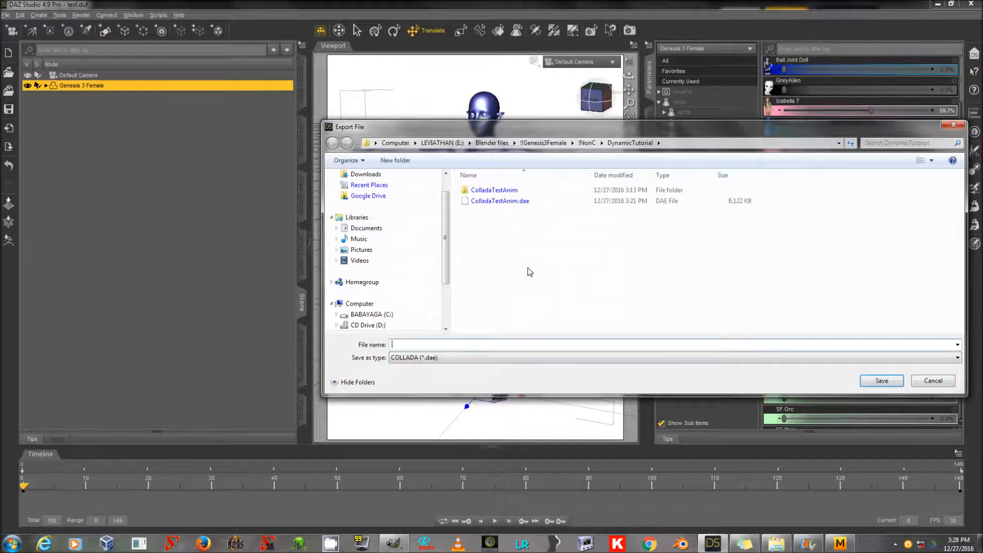
type("Ge")
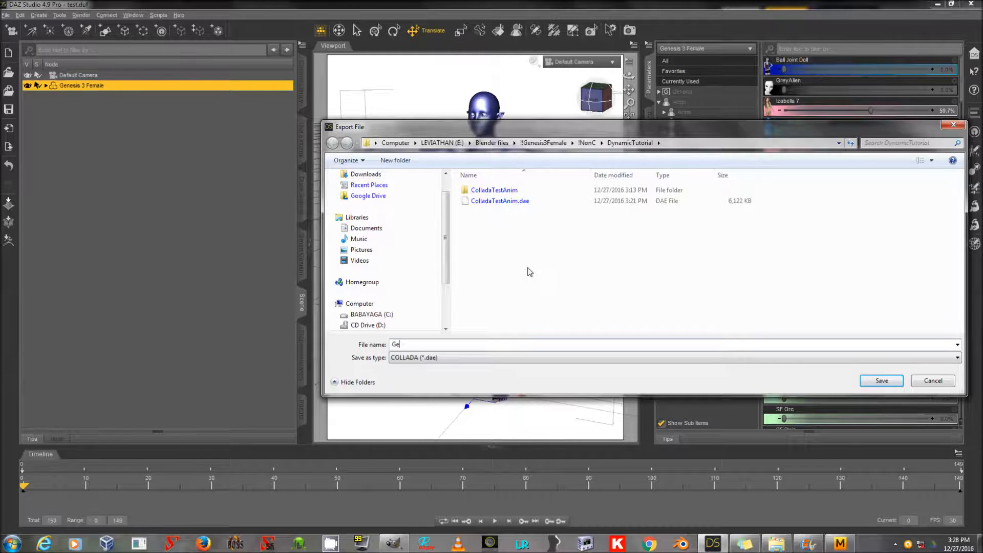
type("G3FBase")
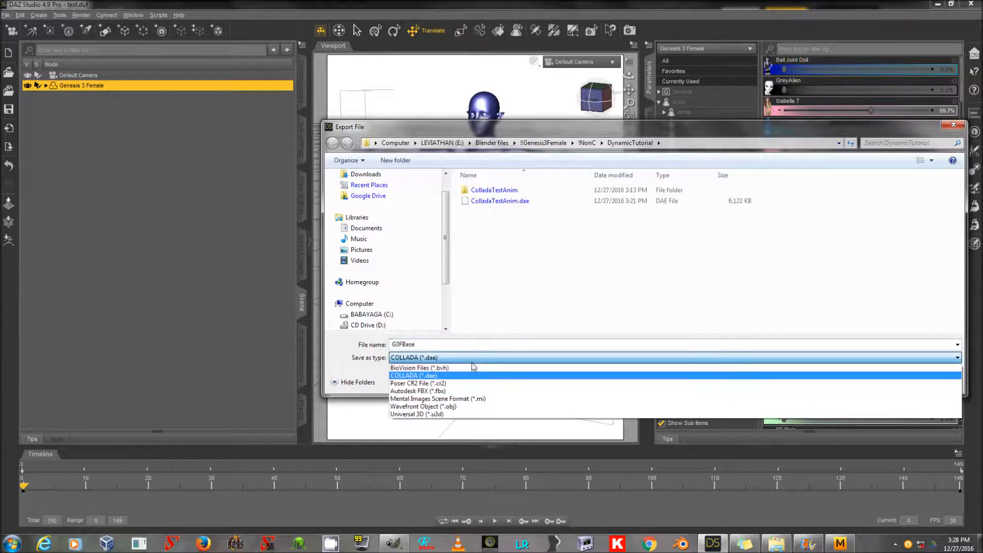
left_click(422, 406)
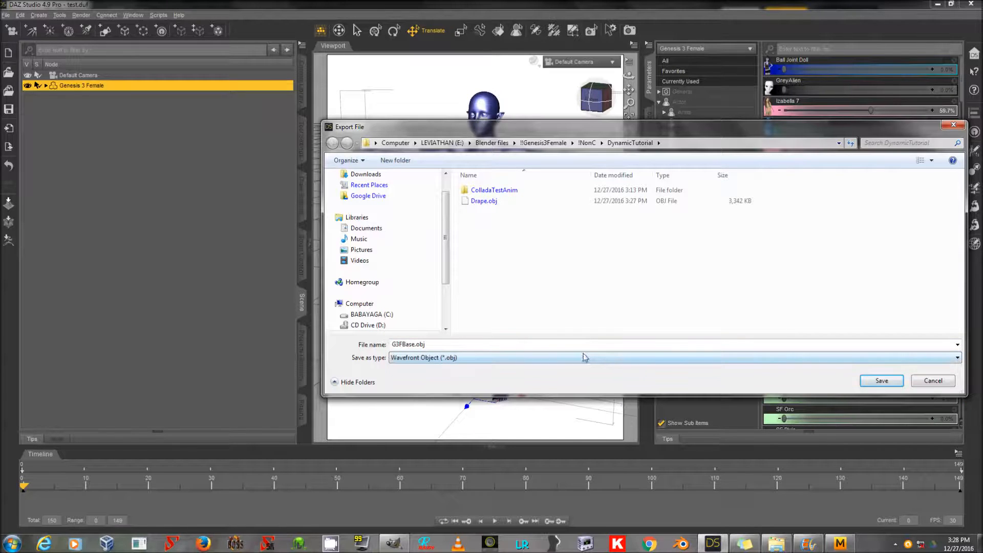
left_click(882, 380)
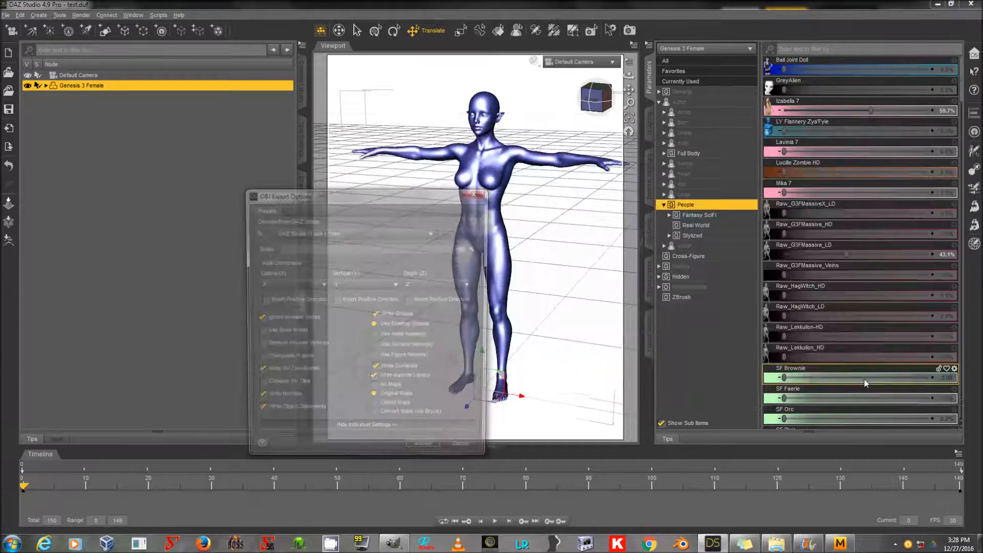
left_click(436, 443)
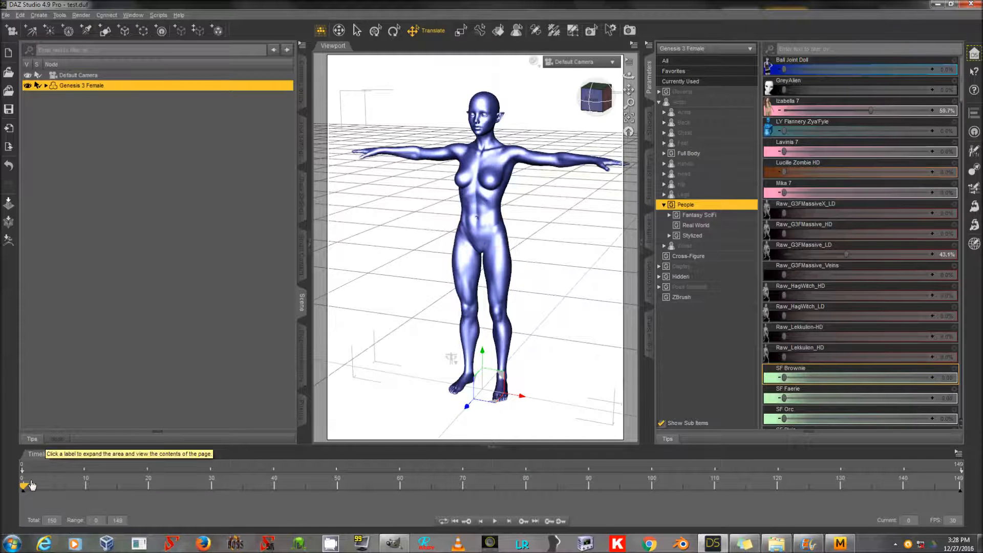
At the last, reclining frame, export the posed figure as G3FPose.obj with the same settings
left_click_drag(22, 485, 959, 484)
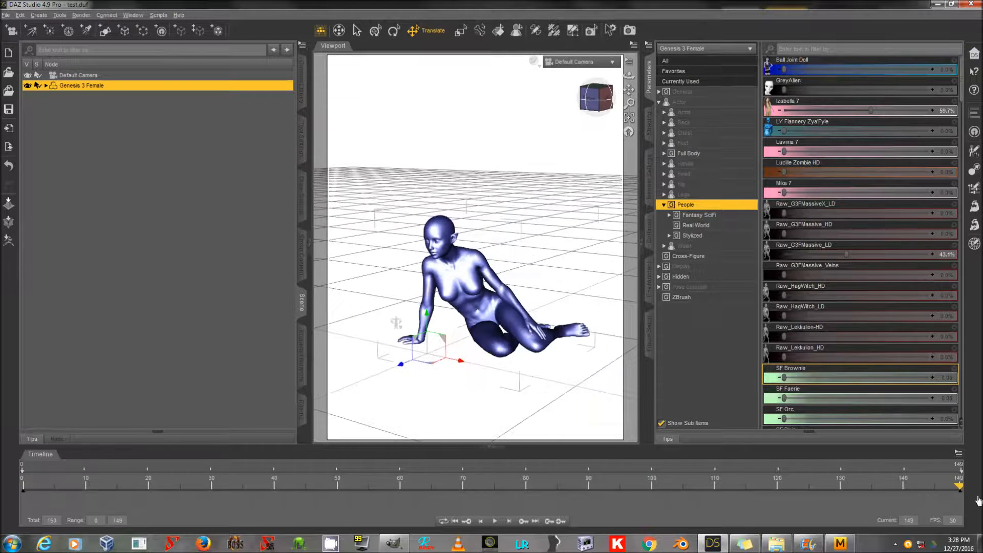
left_click(6, 14)
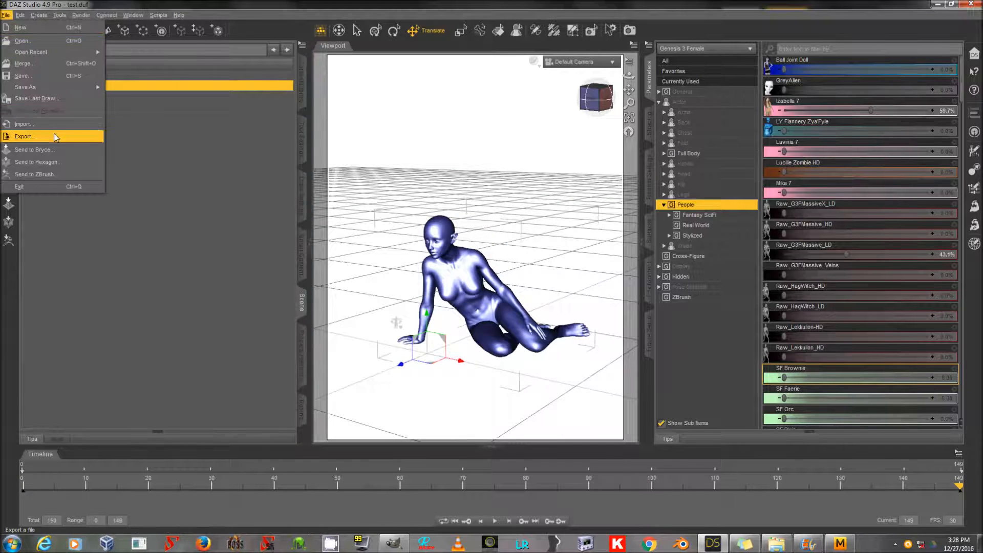
left_click(25, 136)
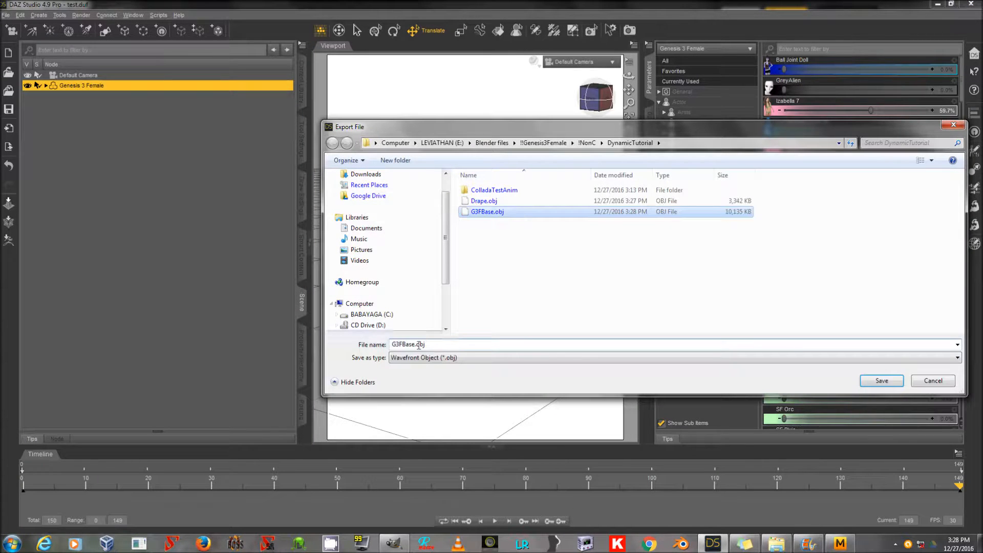
type("G3FPose")
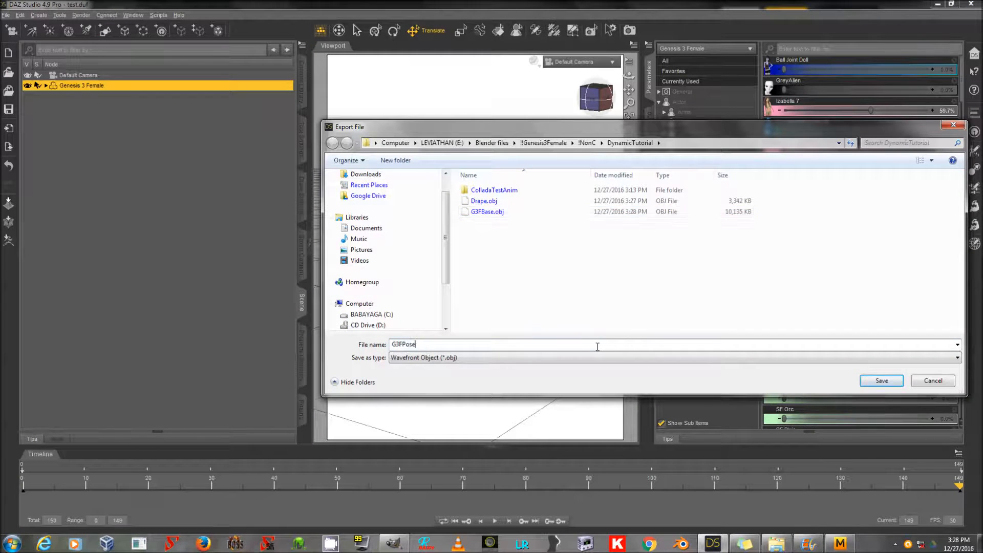
left_click(883, 380)
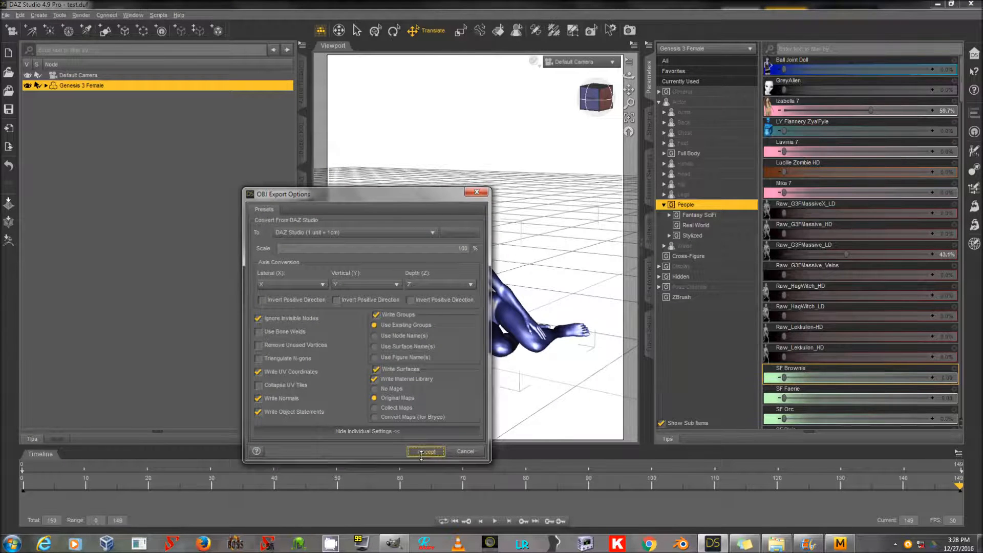
left_click(426, 450)
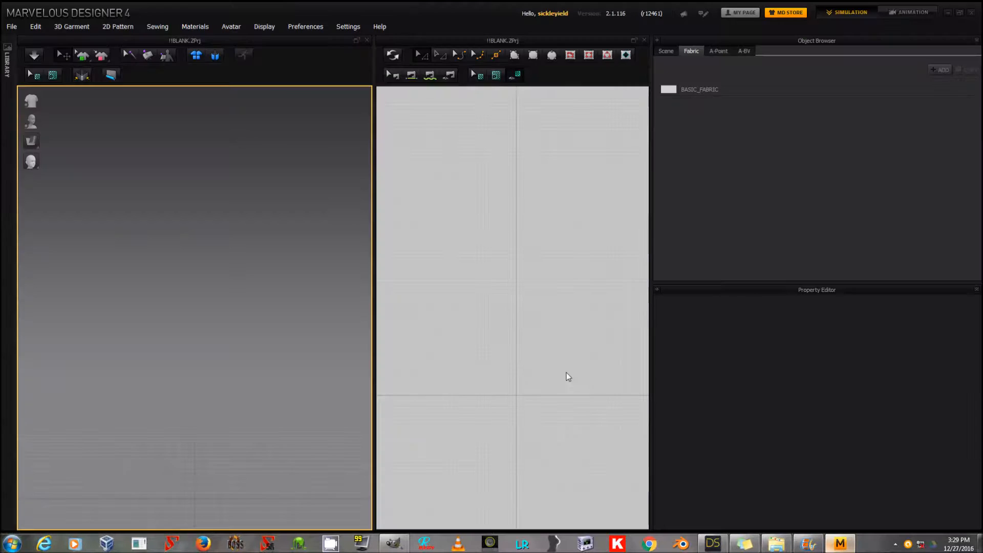
Import G3FBase.obj as the avatar at cm (DAZ Studio) scale
left_click(12, 27)
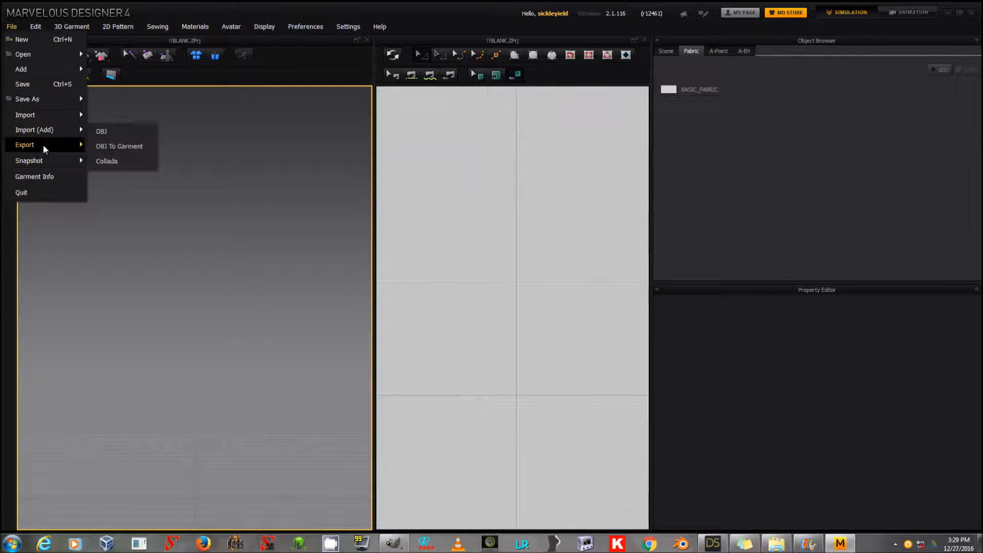
left_click(102, 131)
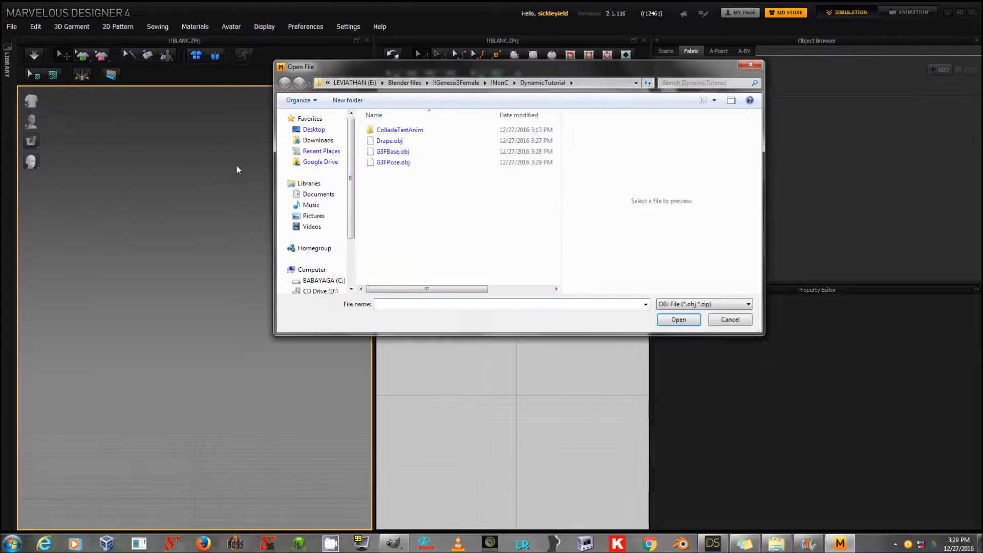
left_click(678, 319)
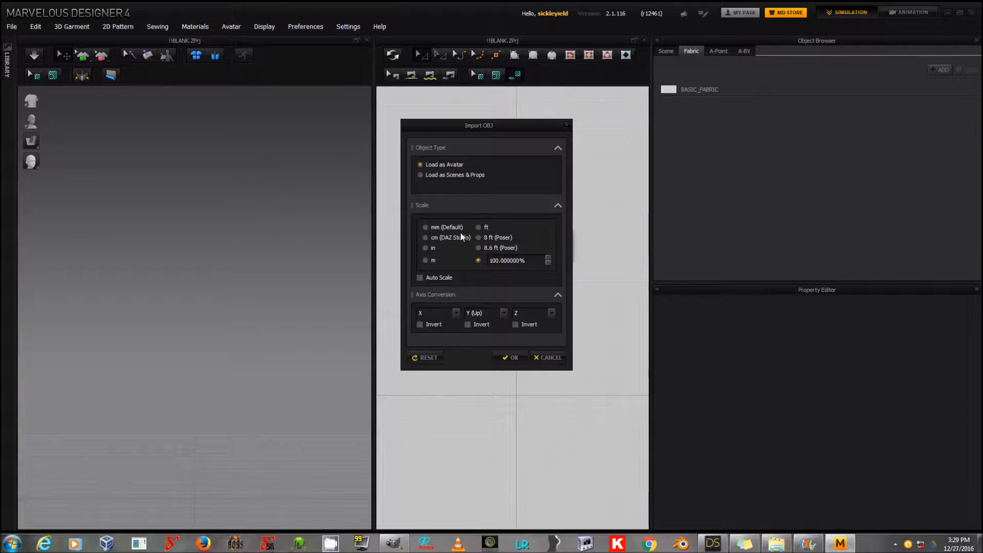
mouse_move(445, 251)
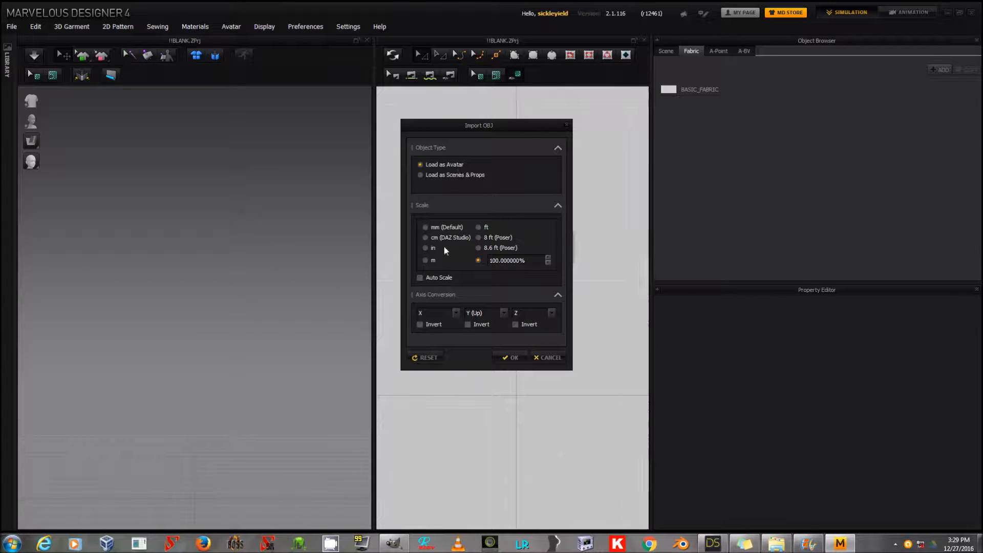
left_click(426, 237)
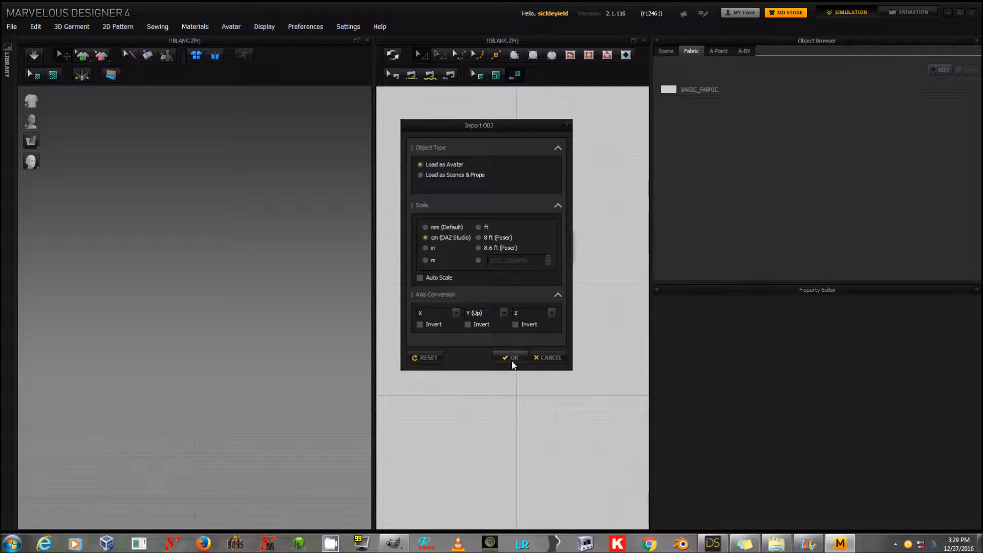
left_click(512, 358)
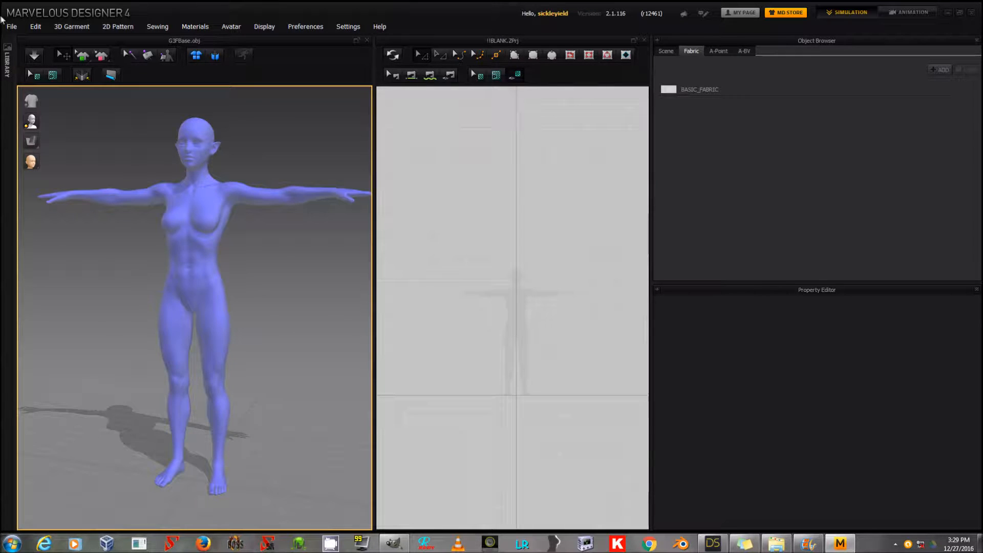
Open the SimpleTunic.zpac garment and load its pose and size onto the standing avatar
left_click(12, 27)
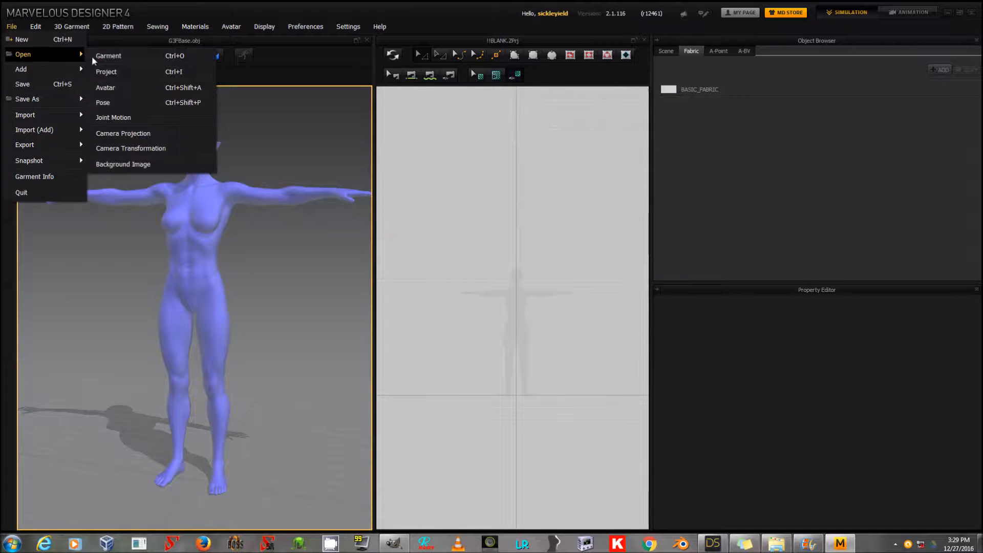
left_click(109, 55)
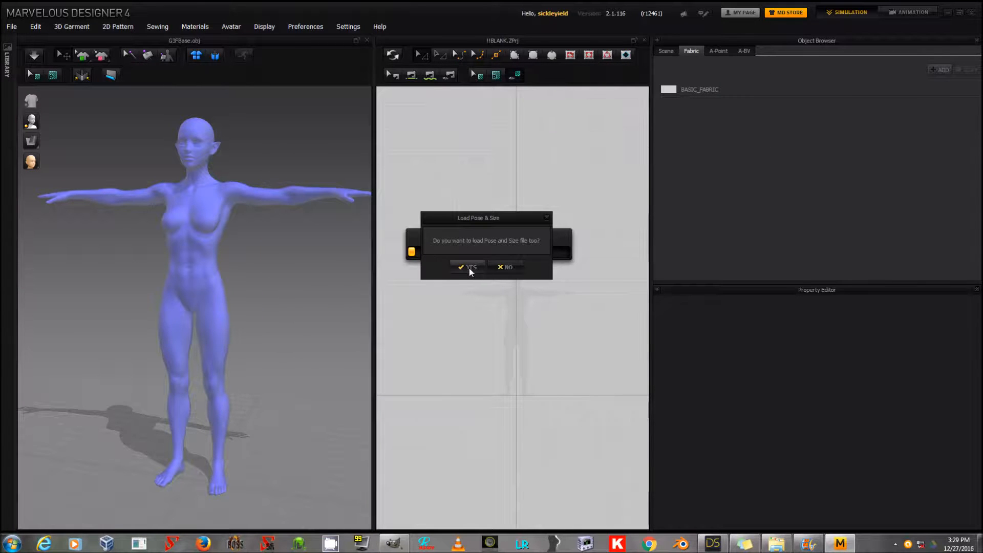
left_click(469, 267)
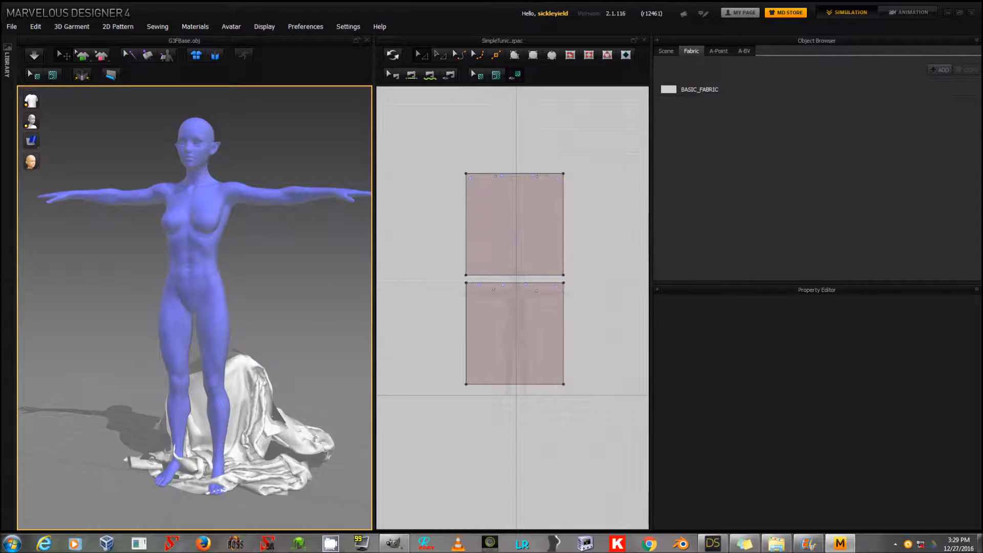
Reset the fallen cloth into flat panels and move one panel in front of the avatar
left_click(514, 334)
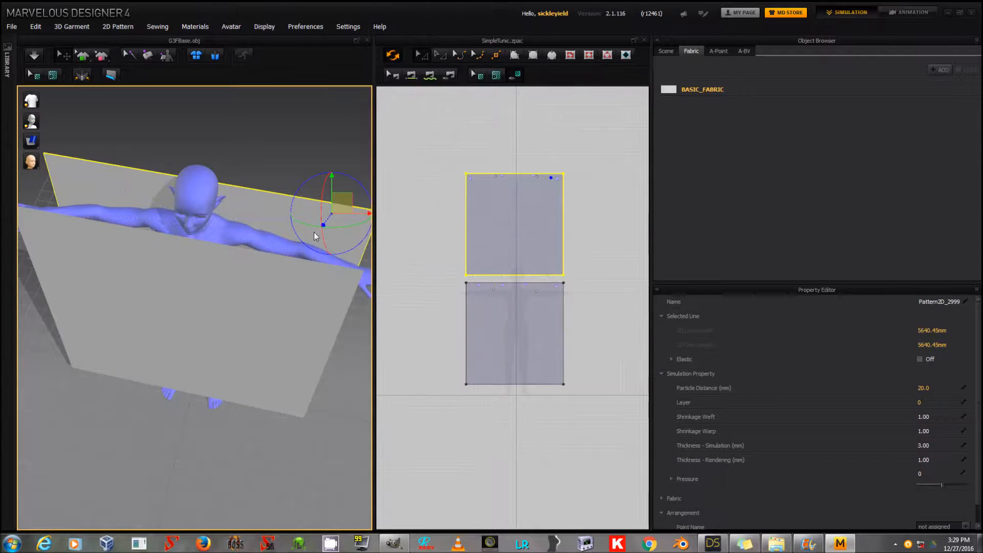
left_click_drag(313, 237, 204, 276)
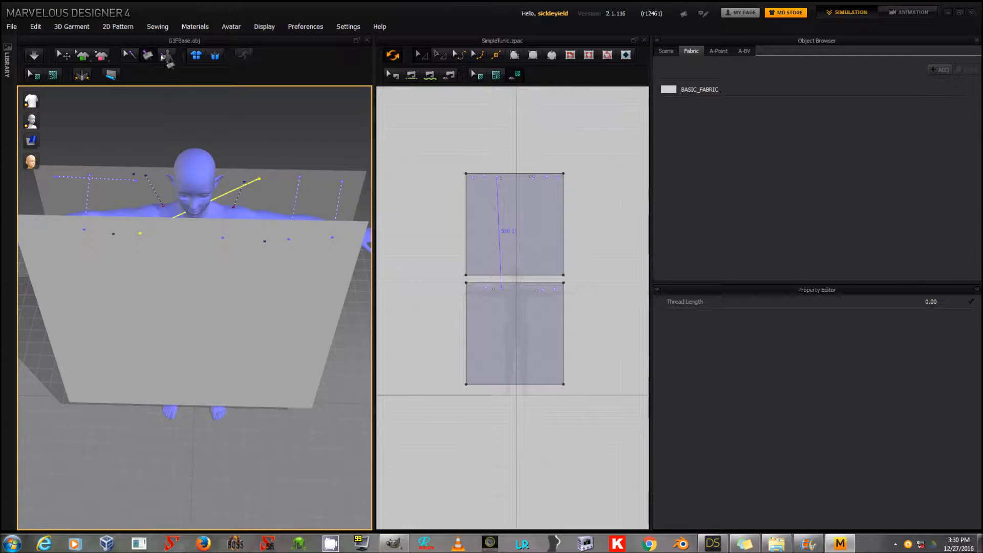
mouse_move(199, 127)
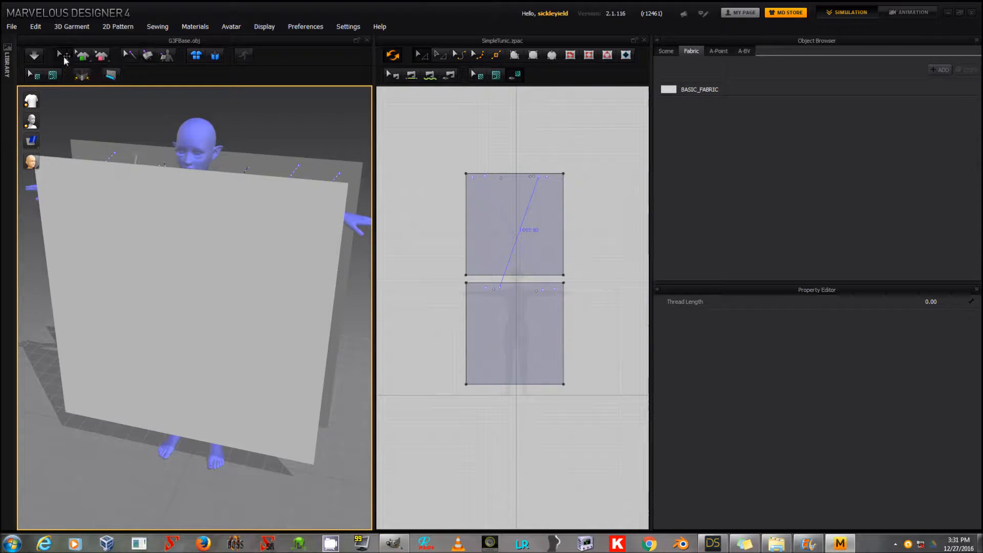
mouse_move(64, 60)
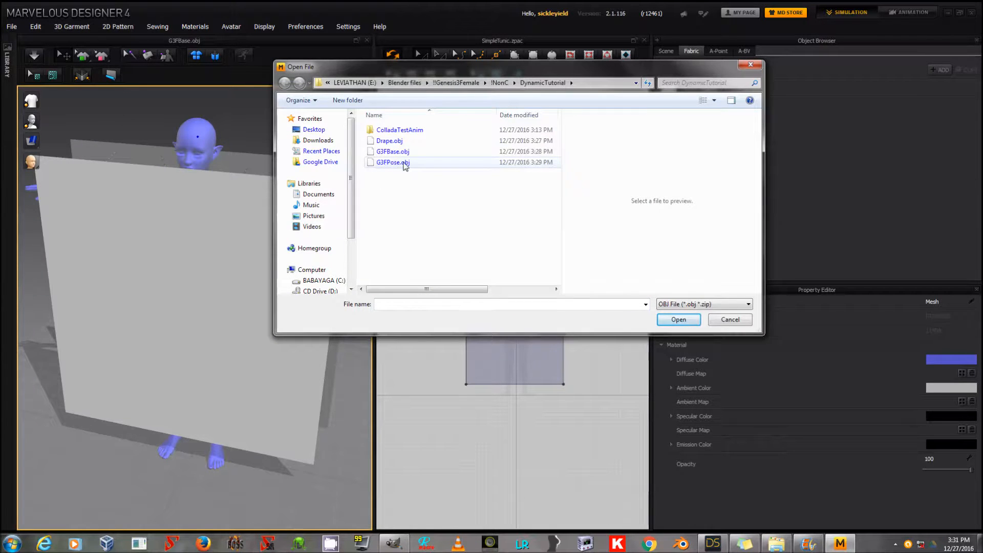
Import G3FPose.obj as a 30-frame morph target at cm (DAZ Studio) scale
left_click(678, 319)
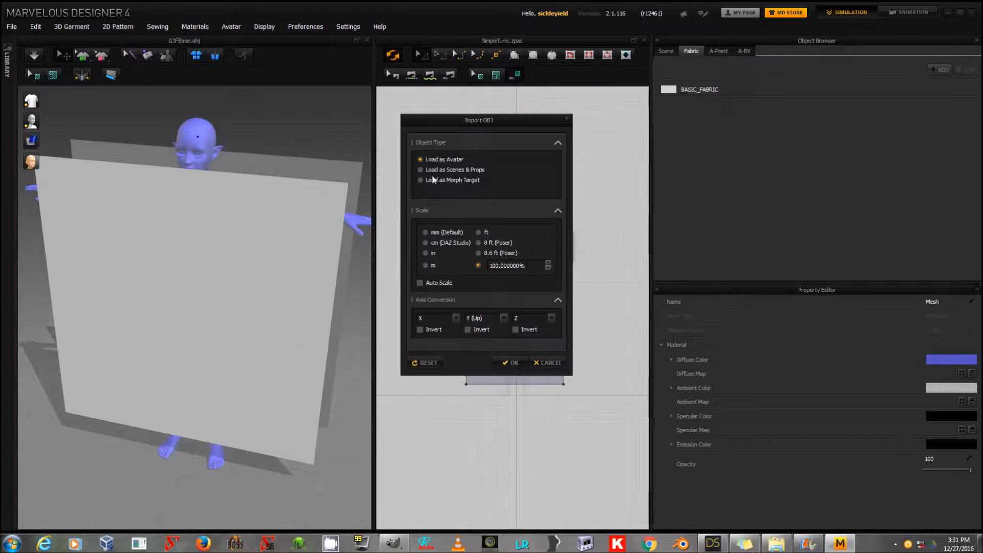
left_click(420, 180)
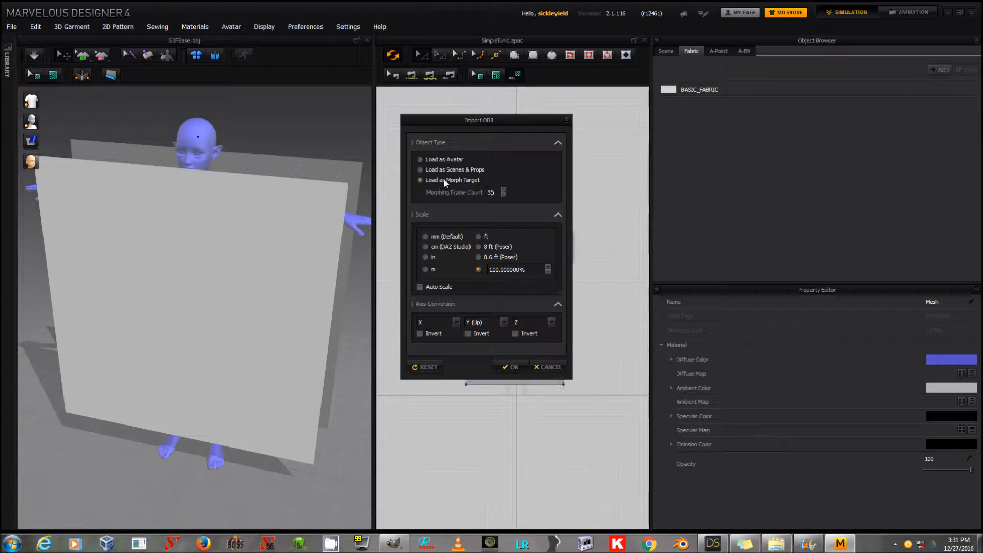
left_click(426, 246)
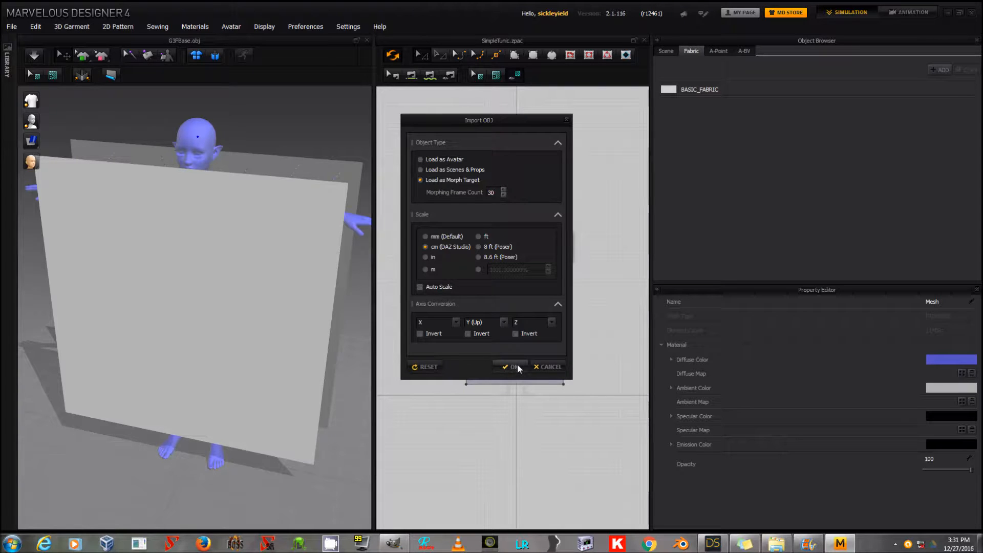
left_click(513, 367)
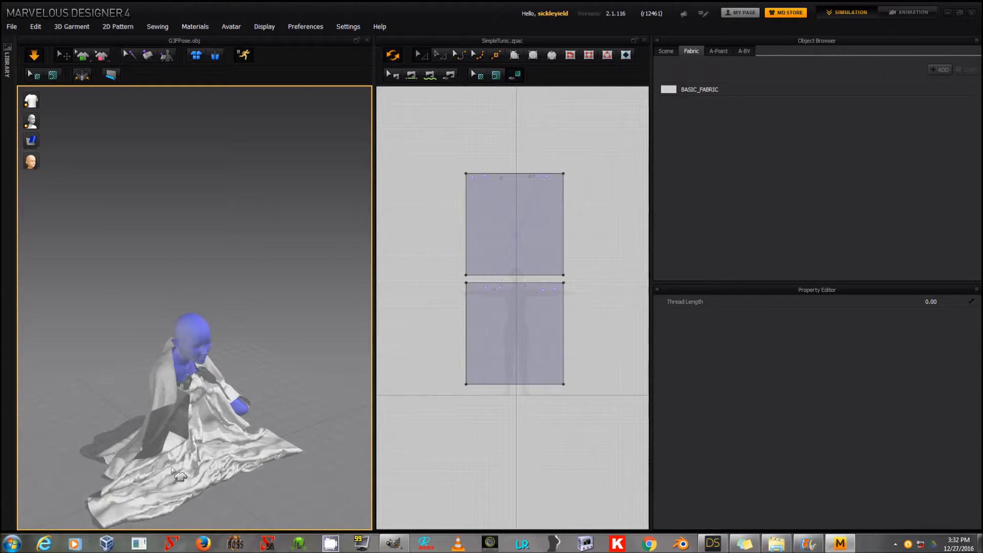
Simulate so the panels settle over the avatar morphing into the reclining pose
left_click(514, 332)
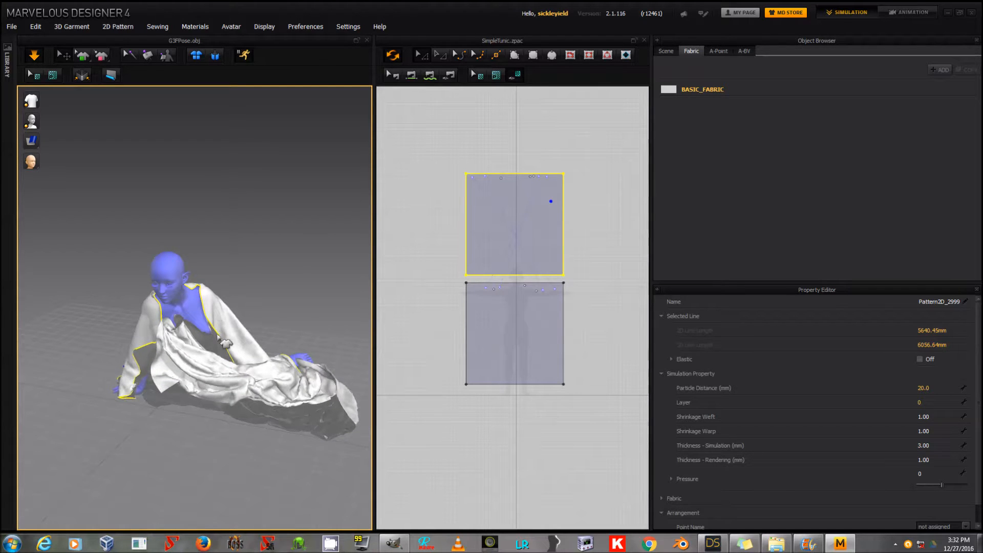
left_click(514, 332)
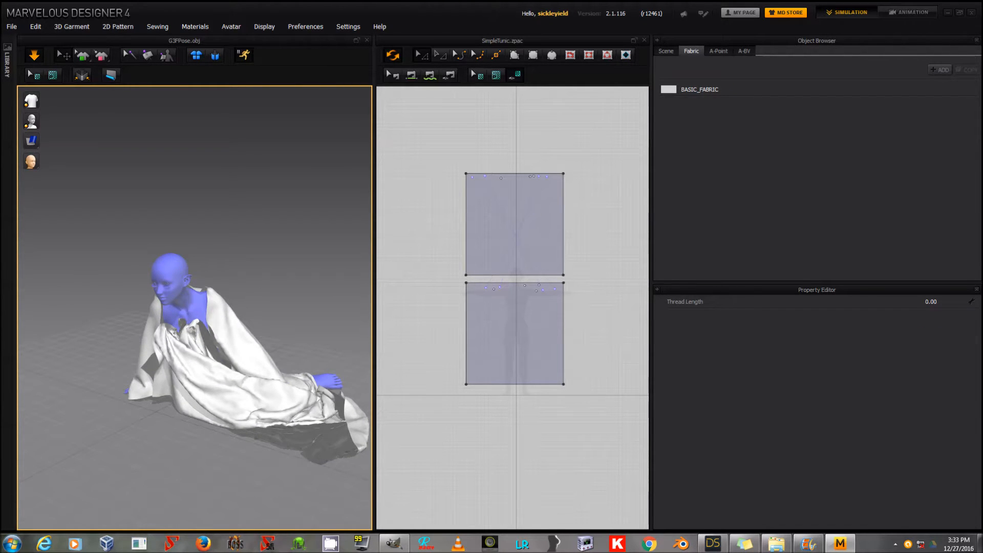
Set the lower panel's particle distance to 15.0 mm and select the upper panel
left_click(494, 323)
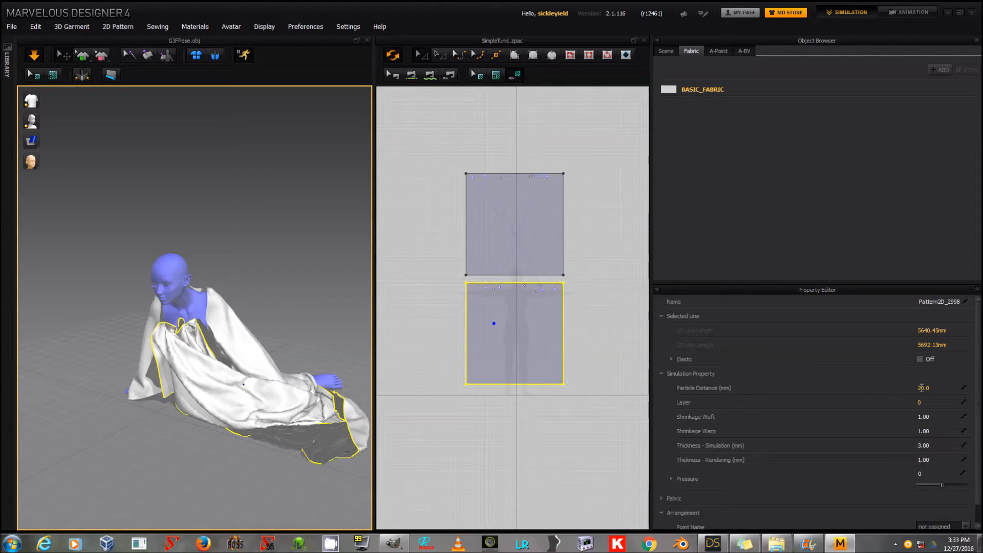
left_click(925, 387)
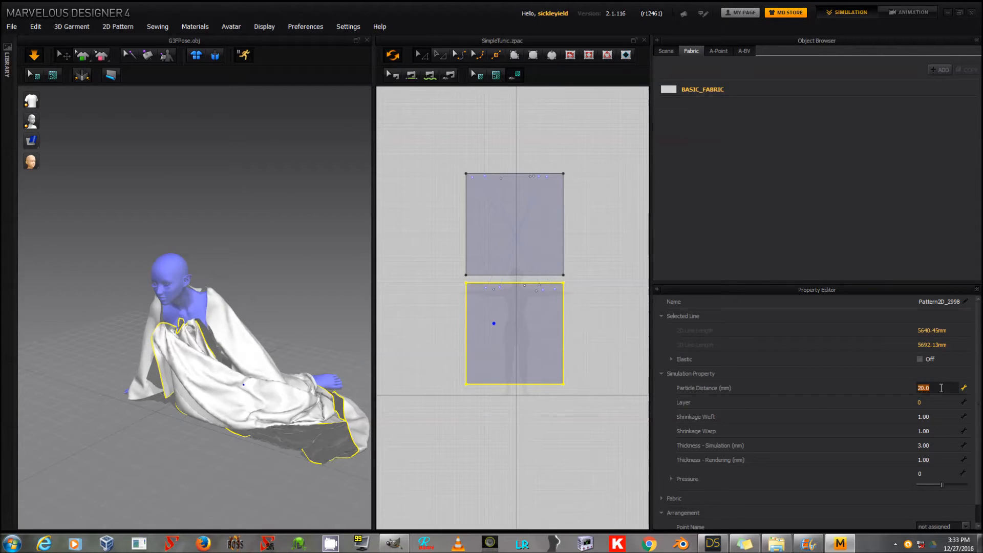
type("15.0")
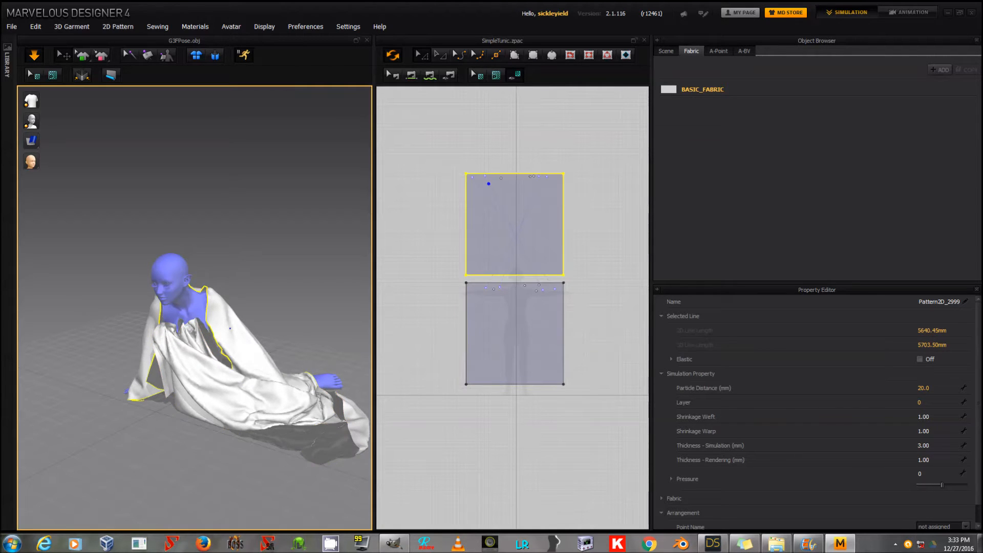
left_click(926, 387)
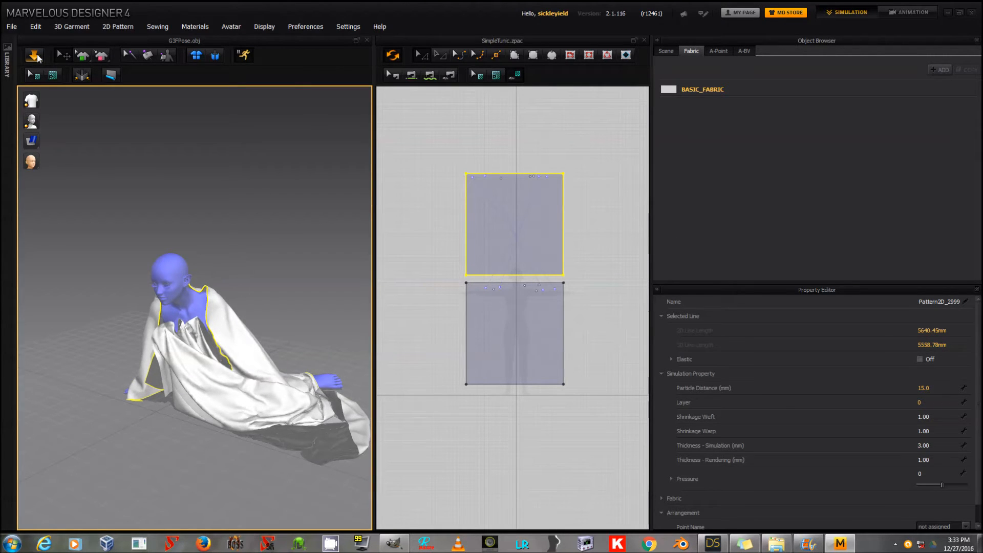
mouse_move(242, 56)
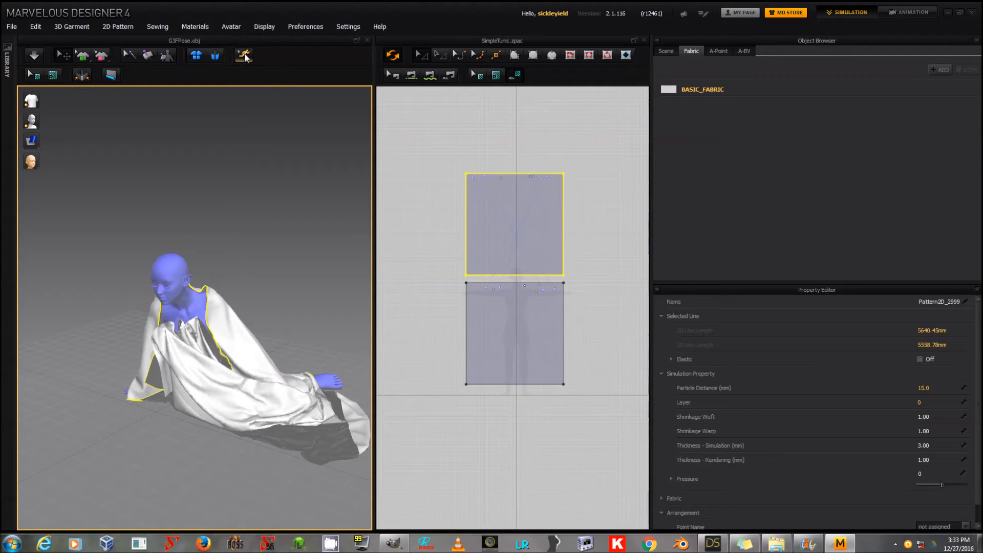
Export the drape as Drape.obj, single object, welded, at cm (DAZ Studio) scale
left_click(10, 26)
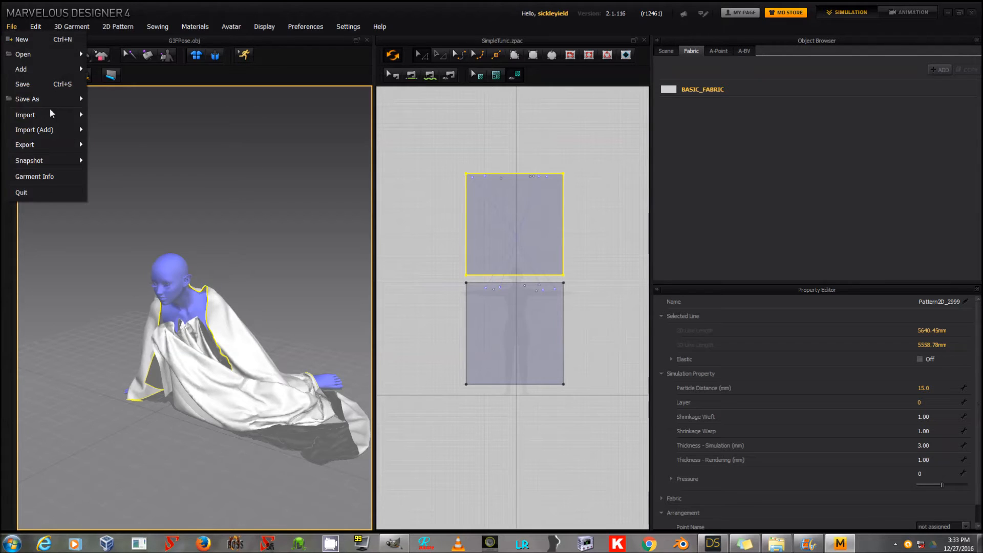
left_click(24, 144)
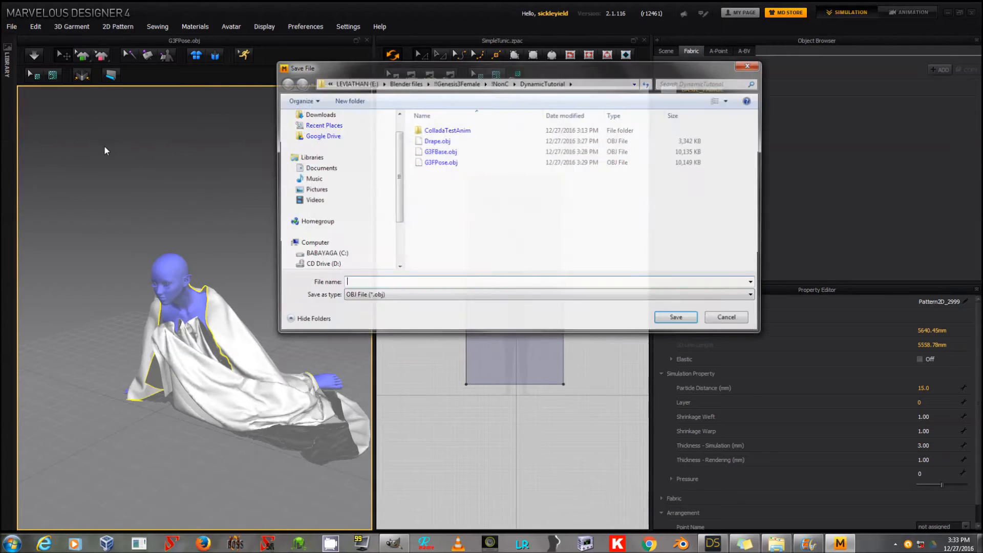
left_click(439, 141)
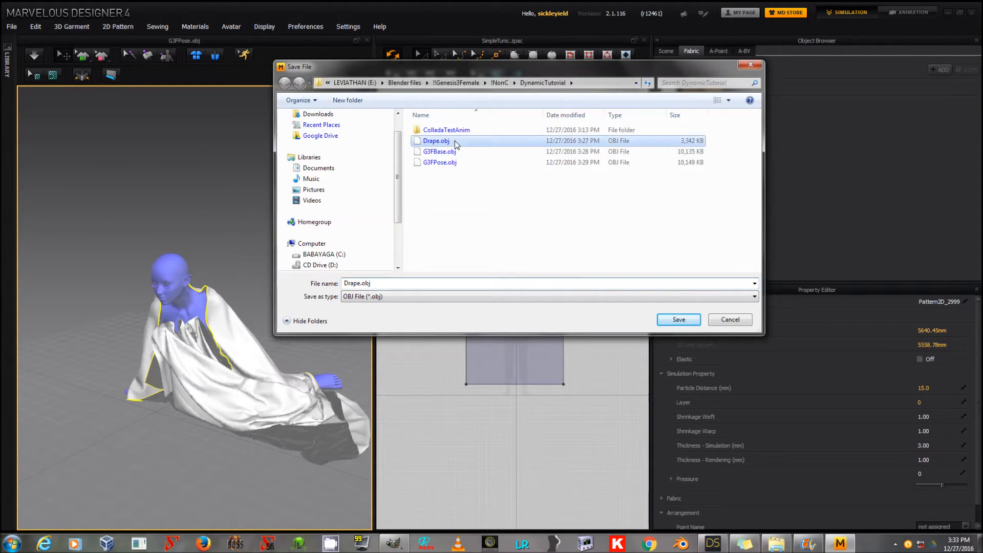
left_click(678, 320)
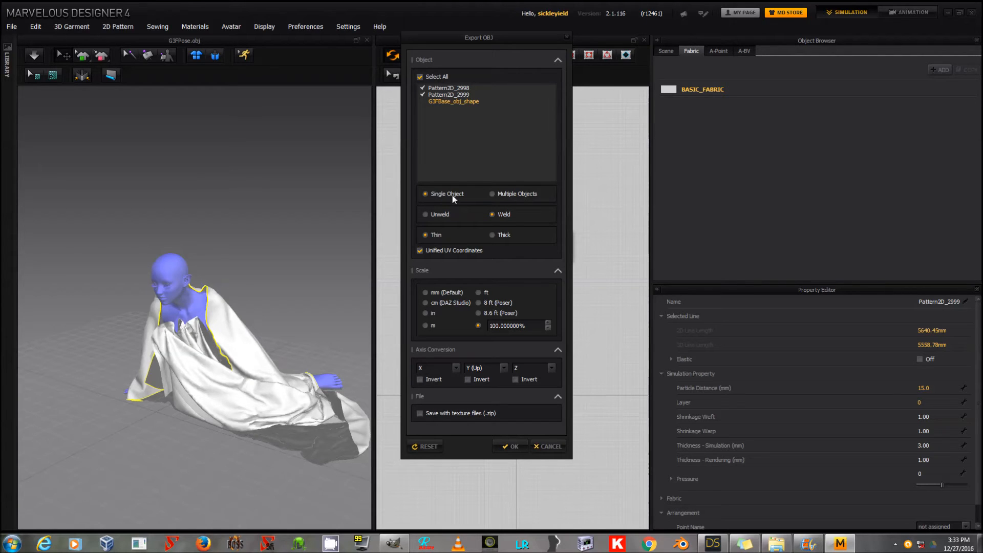
mouse_move(451, 321)
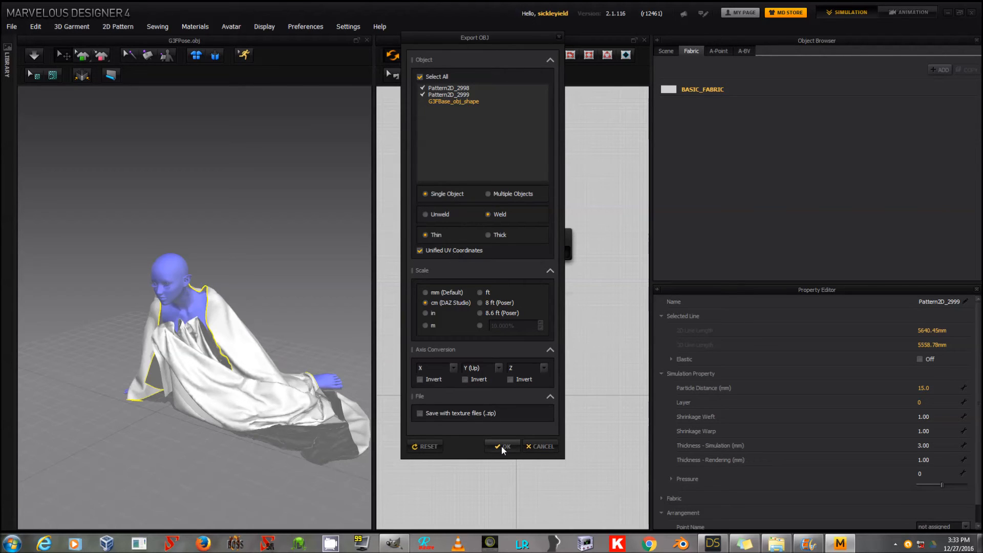
left_click(502, 446)
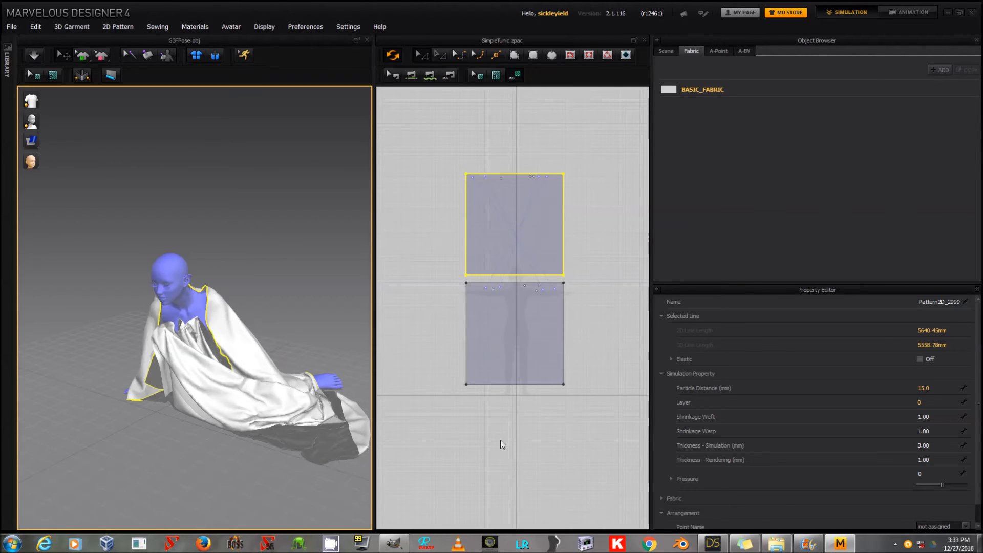